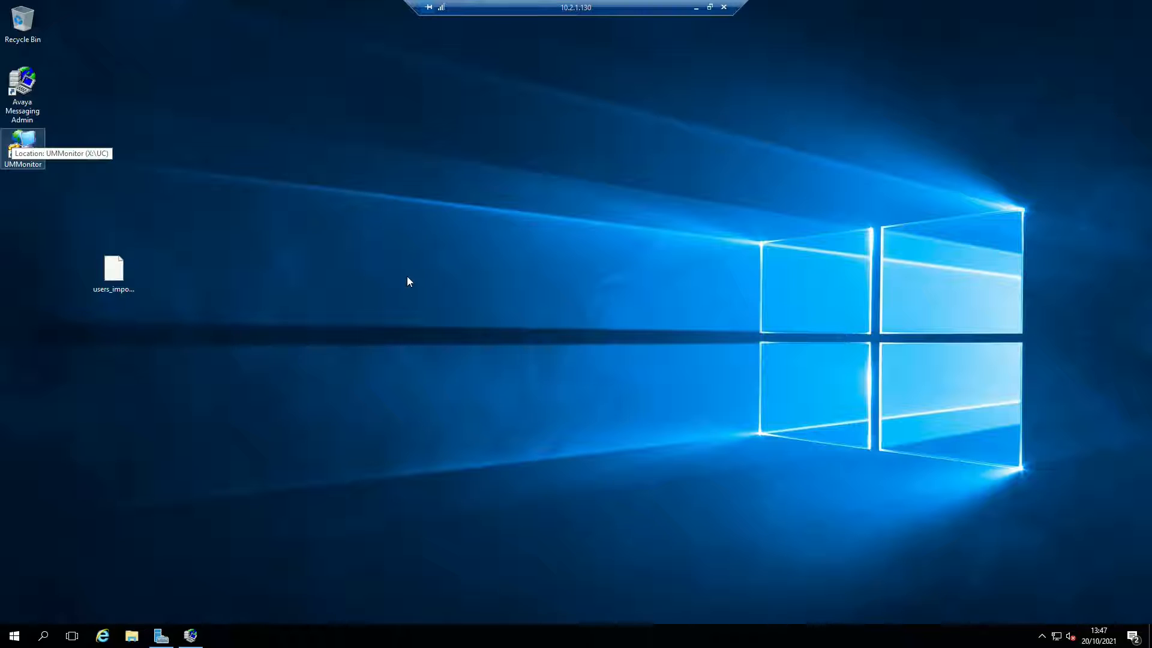
{"action": "mouse_move", "coordinate": [394, 271]}
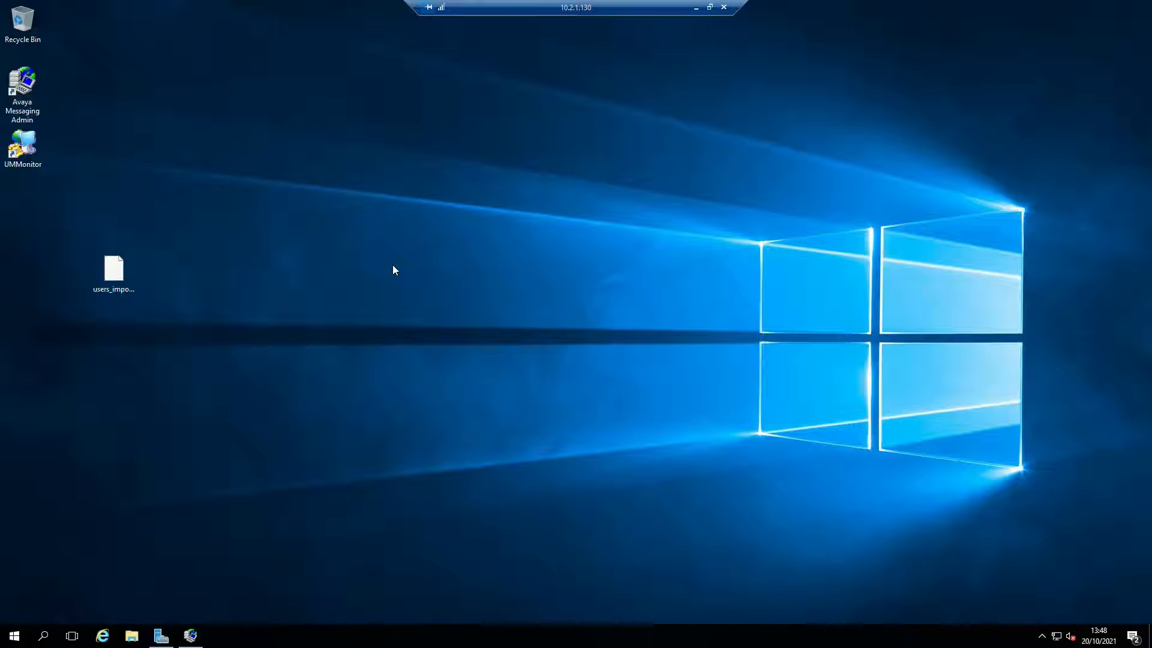
{"action": "mouse_move", "coordinate": [325, 271]}
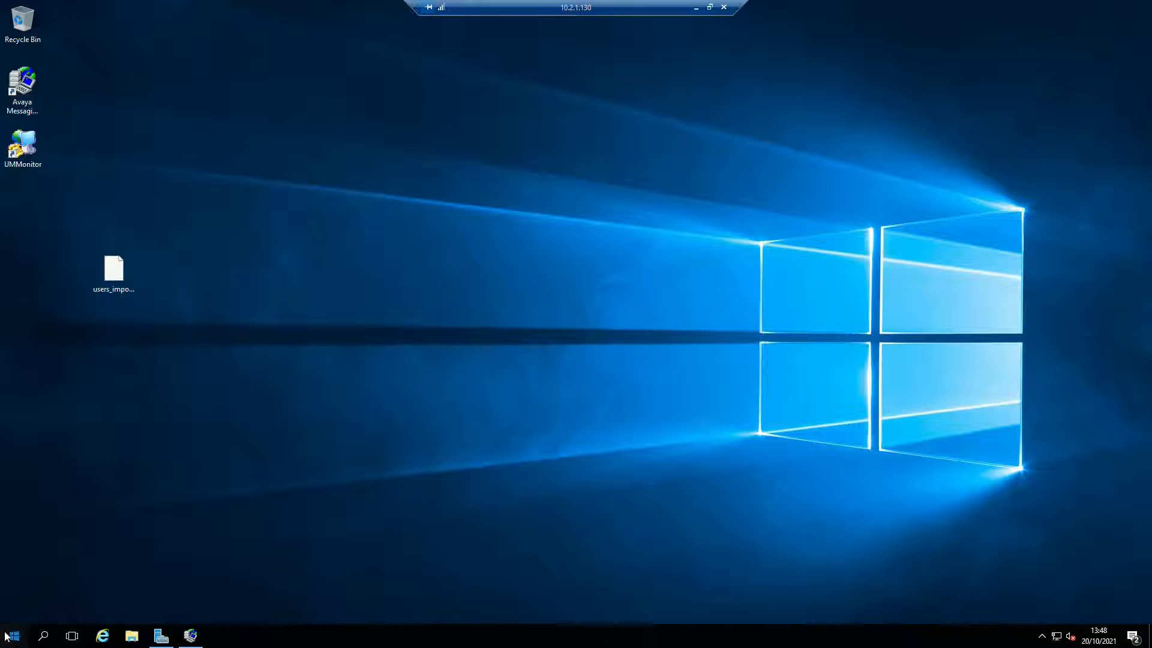
Step: Open users_import.csv in Notepad and review its rows, such as Walter with extension 1000
{"action": "type", "text": "notepad"}
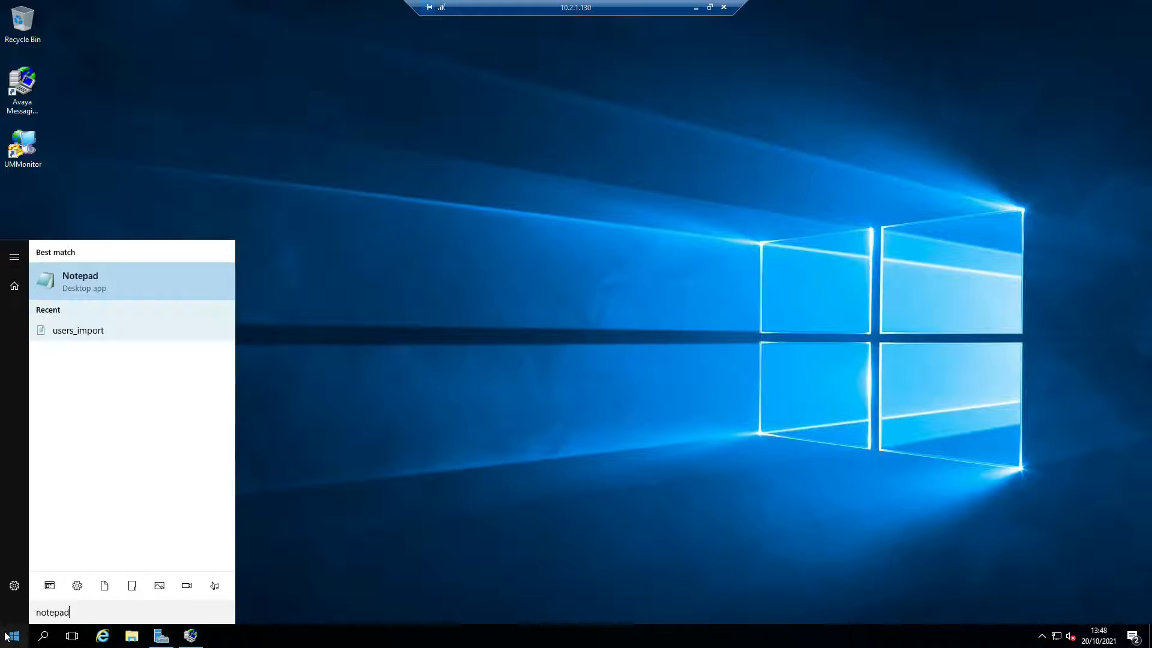
{"action": "left_click", "coordinate": [80, 281]}
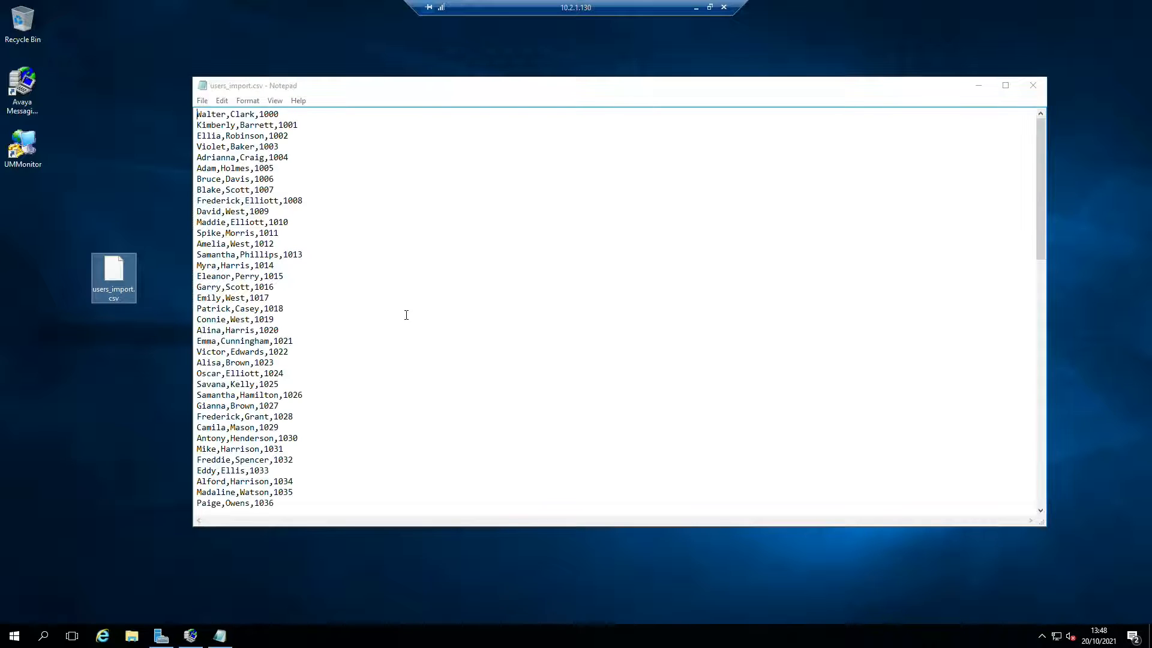
{"action": "left_click", "coordinate": [275, 319]}
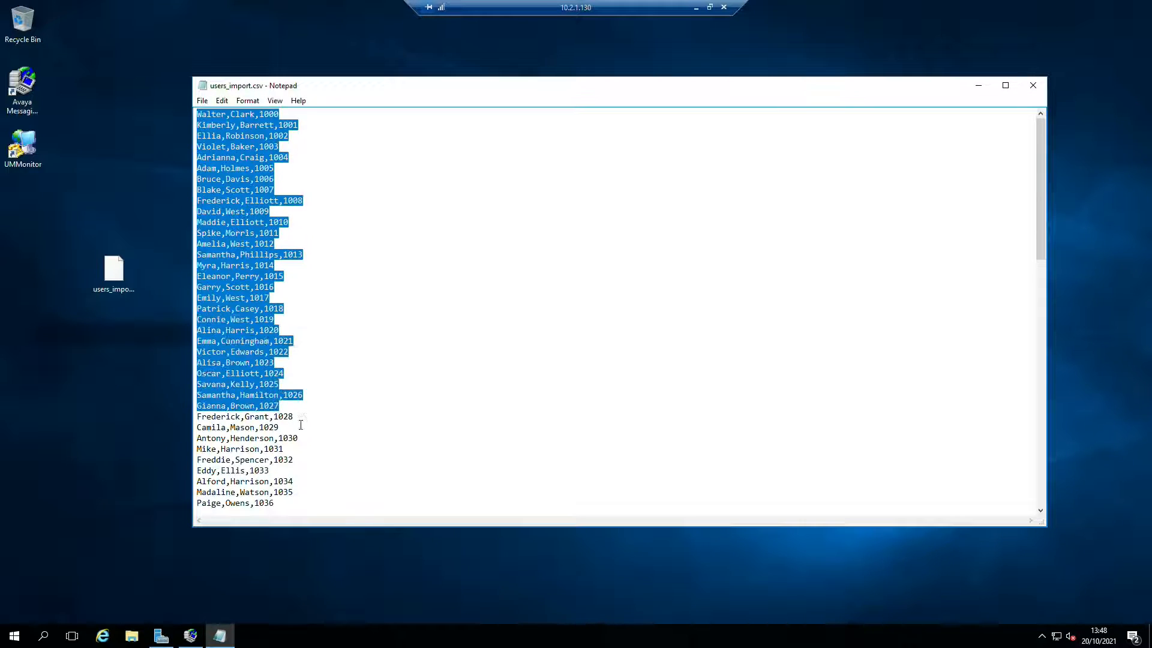
{"action": "scroll", "scroll_direction": "down", "scroll_amount": 3}
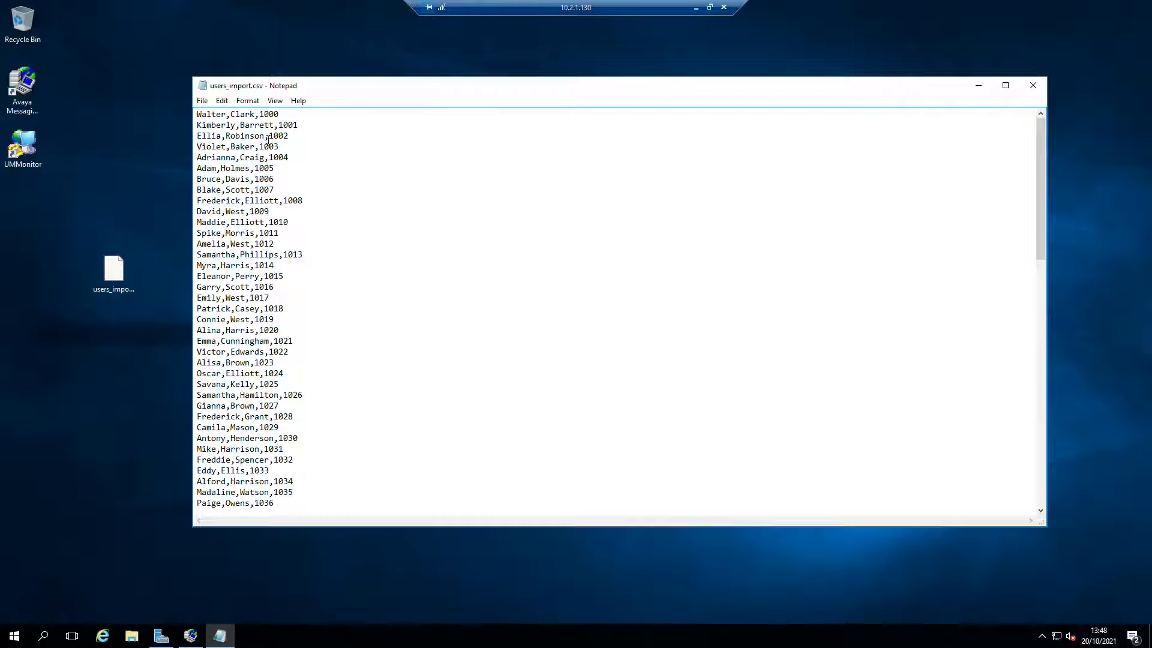
{"action": "mouse_move", "coordinate": [400, 136]}
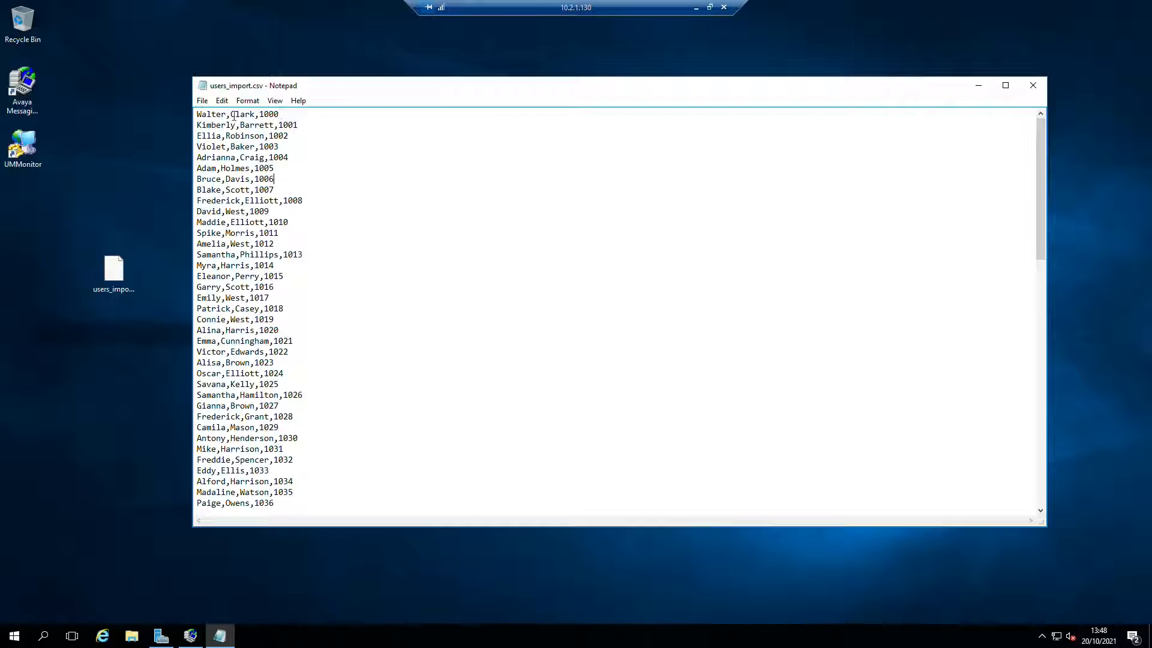
{"action": "double_click", "coordinate": [210, 114]}
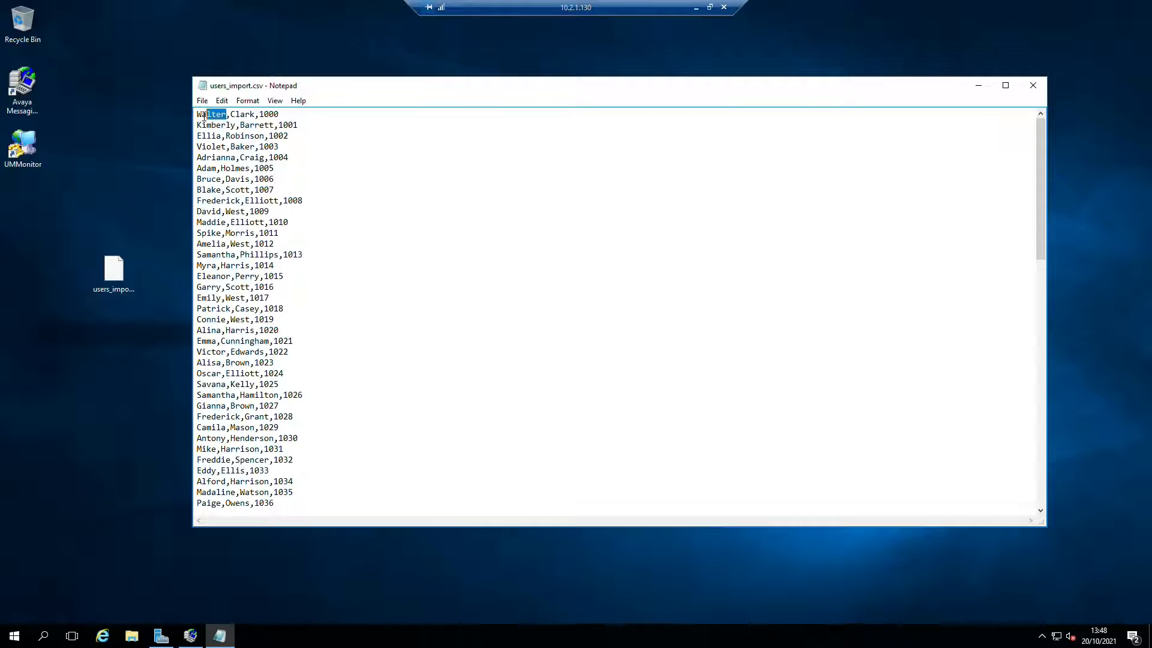
{"action": "double_click", "coordinate": [243, 114]}
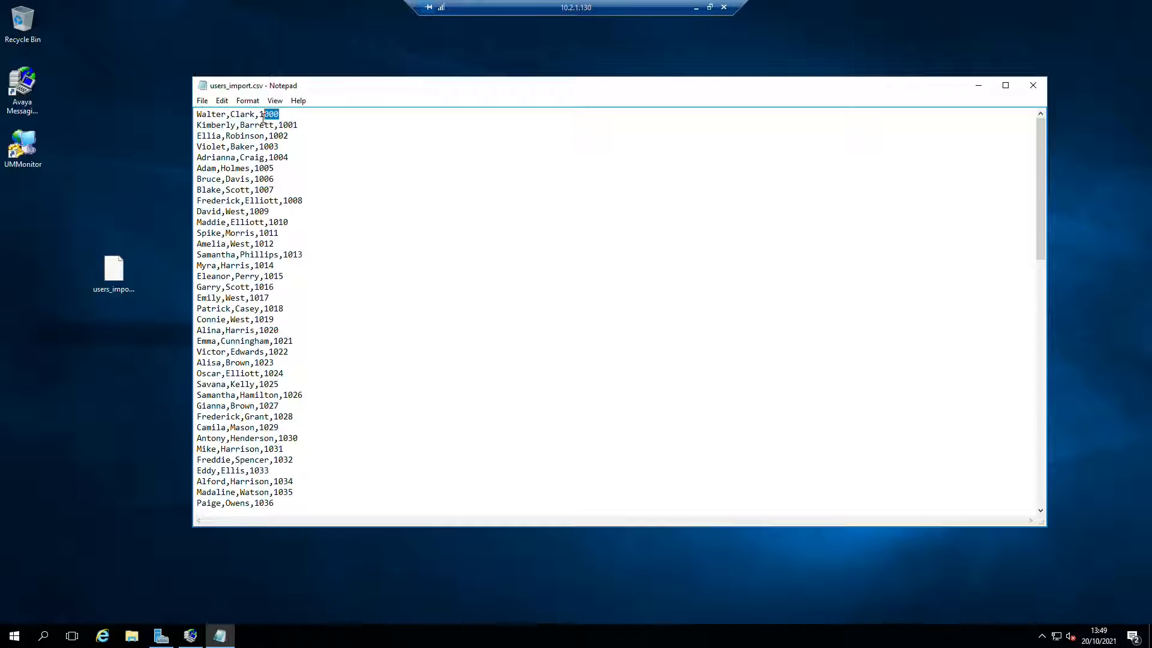
{"action": "left_click", "coordinate": [278, 233]}
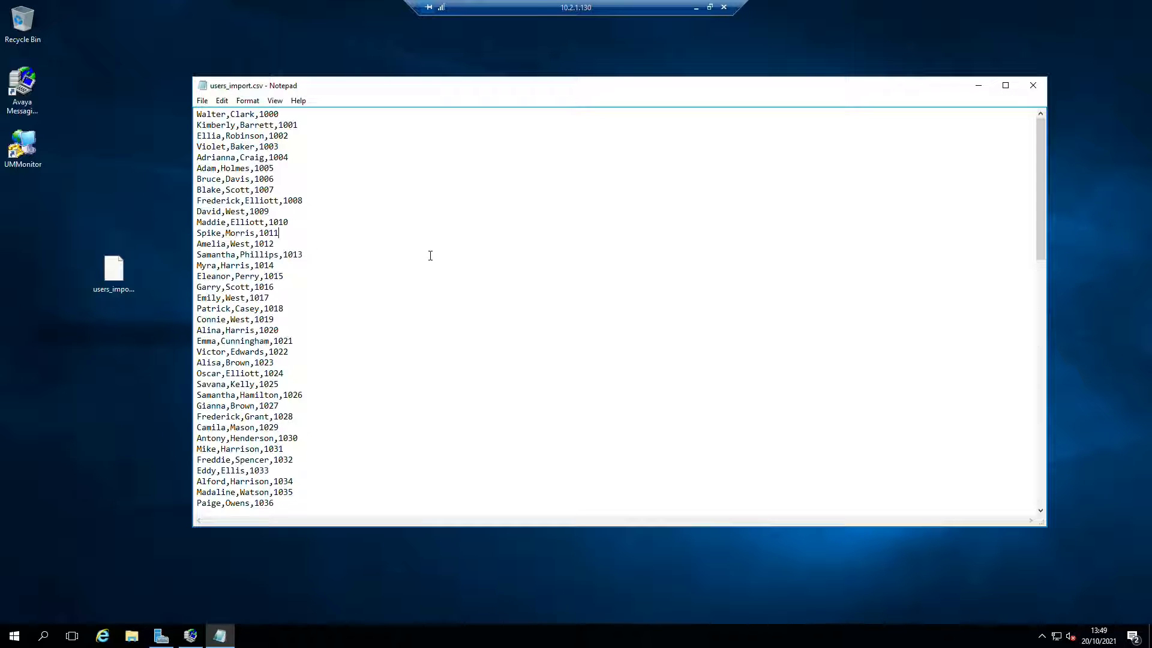
{"action": "scroll", "scroll_direction": "down", "scroll_amount": 3}
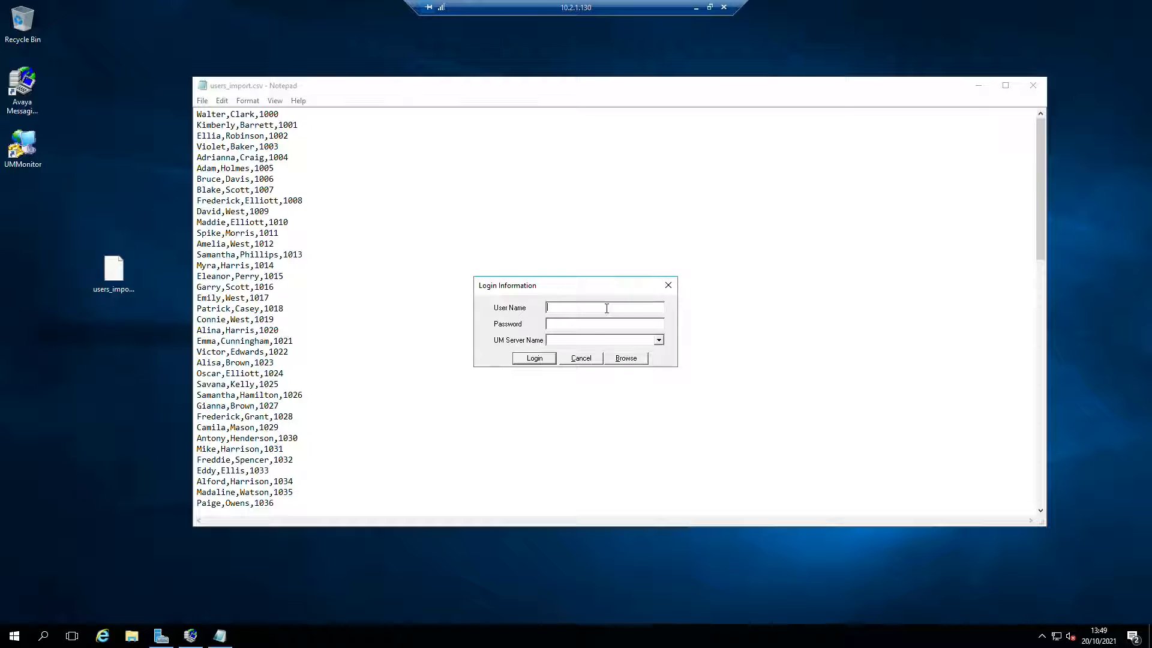
{"action": "type", "text": "administrator"}
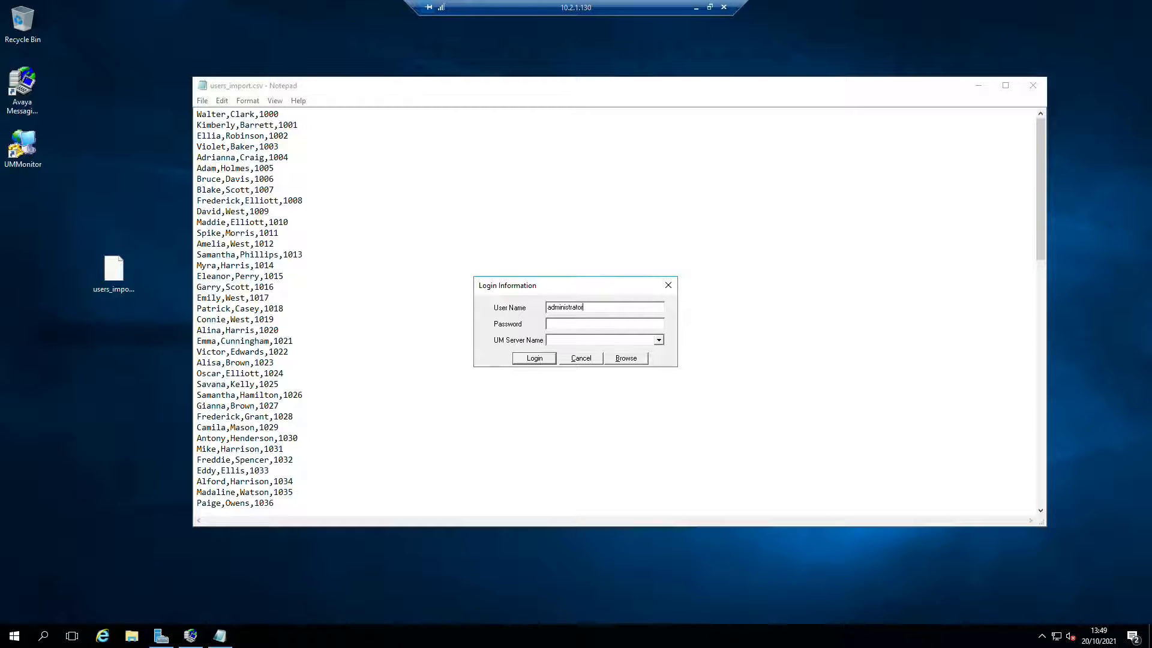
{"action": "type", "text": "password"}
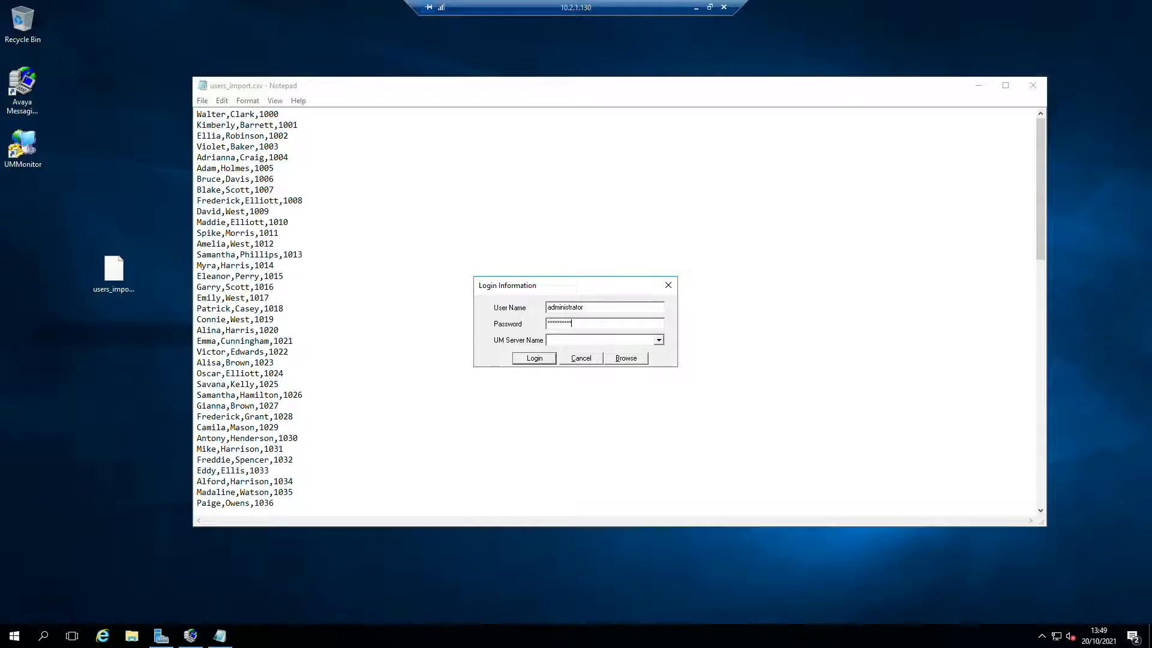
{"action": "left_click", "coordinate": [534, 358]}
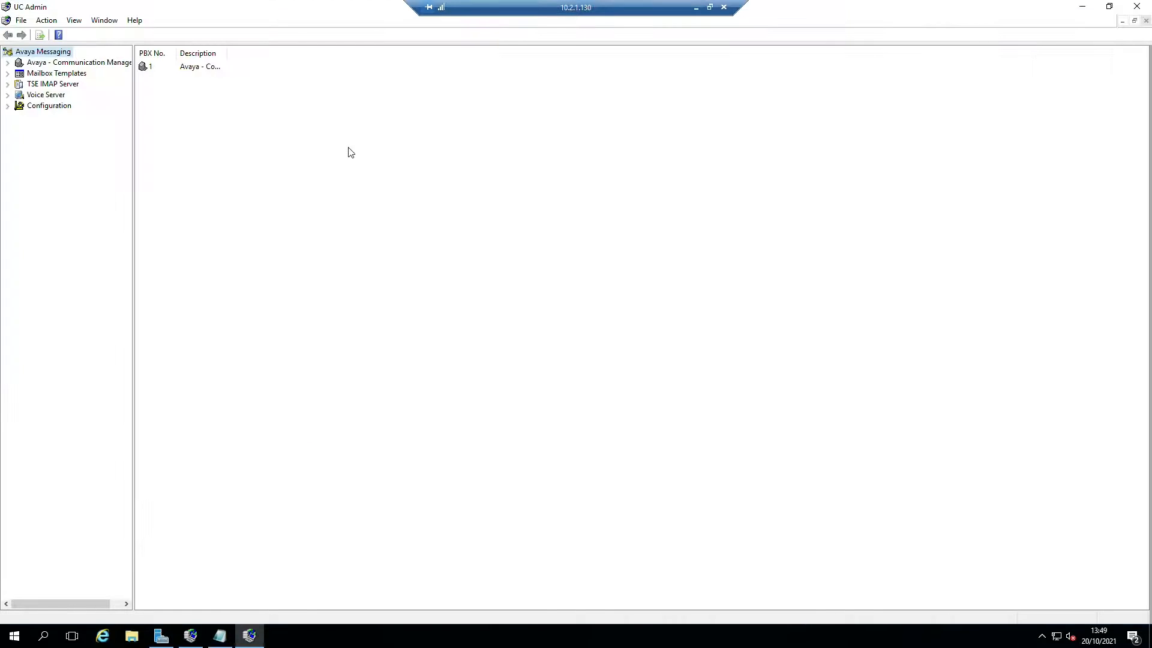
Step: Expand Communication Manager > Default and list the Lab Users mailboxes
{"action": "left_click", "coordinate": [7, 61]}
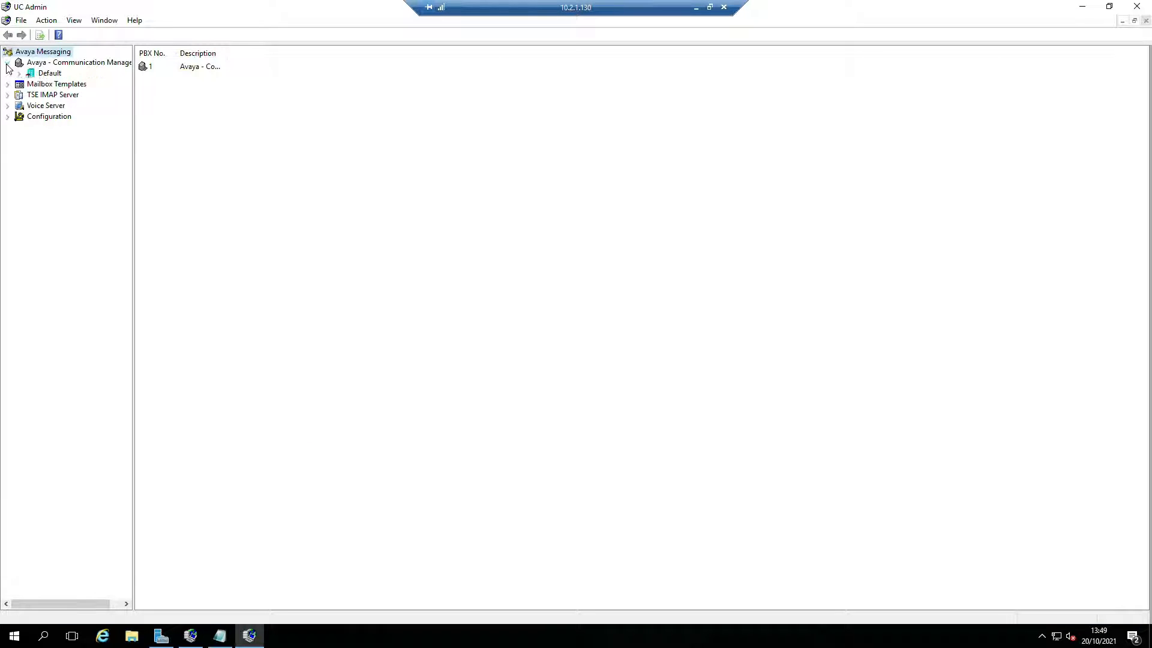
{"action": "left_click", "coordinate": [17, 73]}
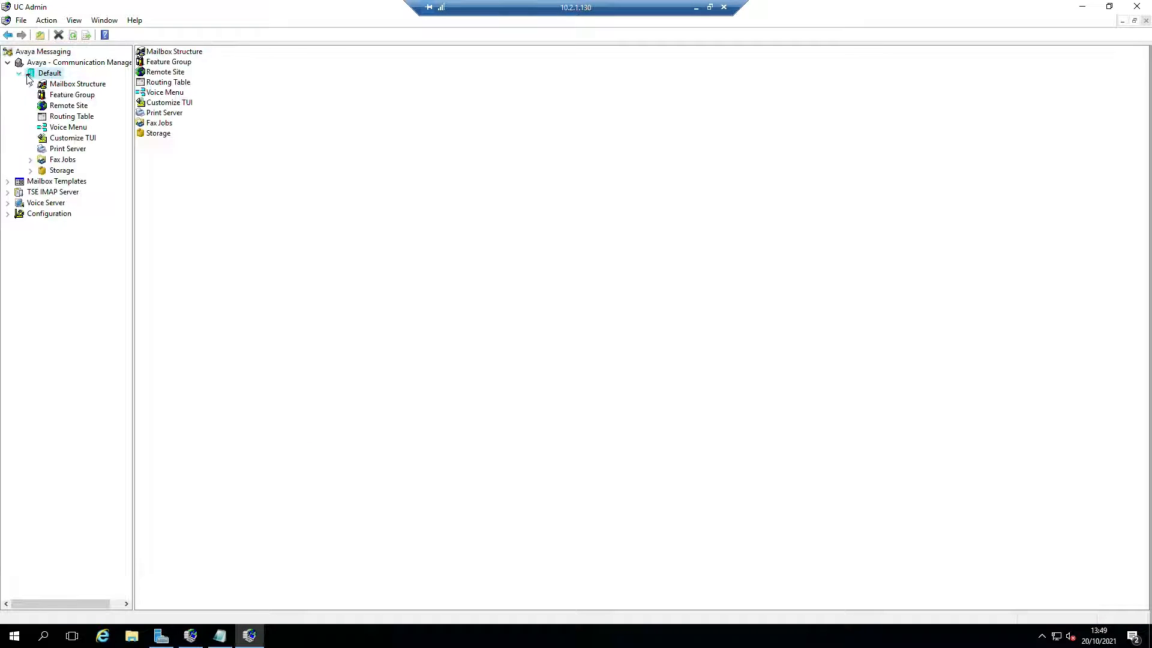
{"action": "left_click", "coordinate": [78, 83]}
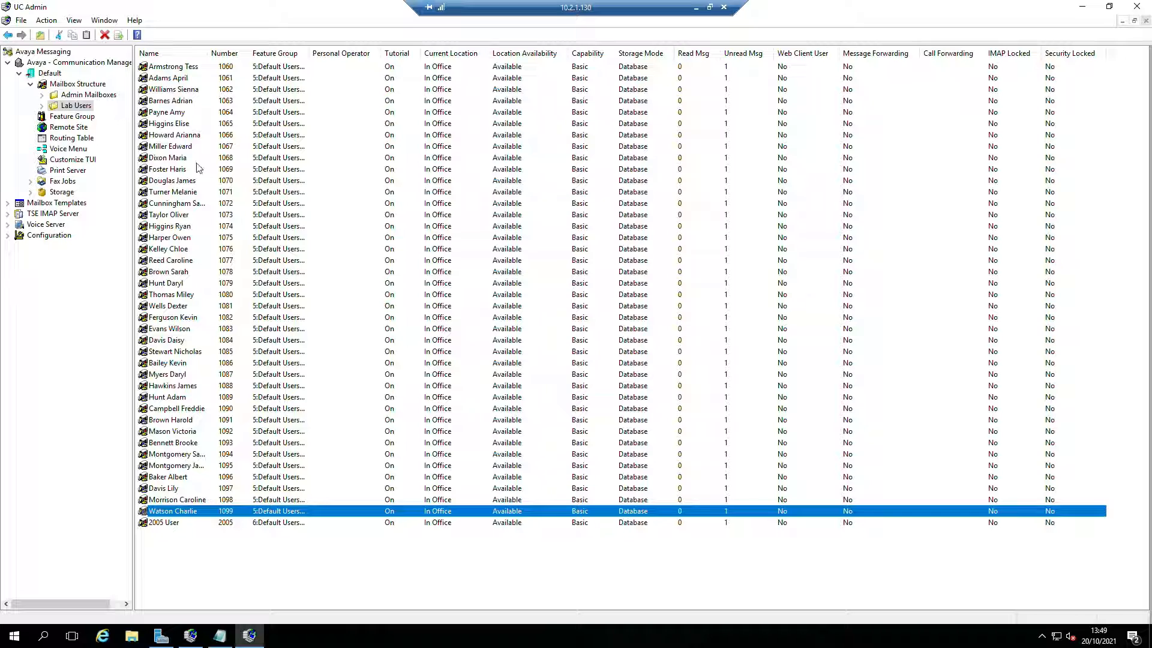
{"action": "key", "text": "ctrl+a"}
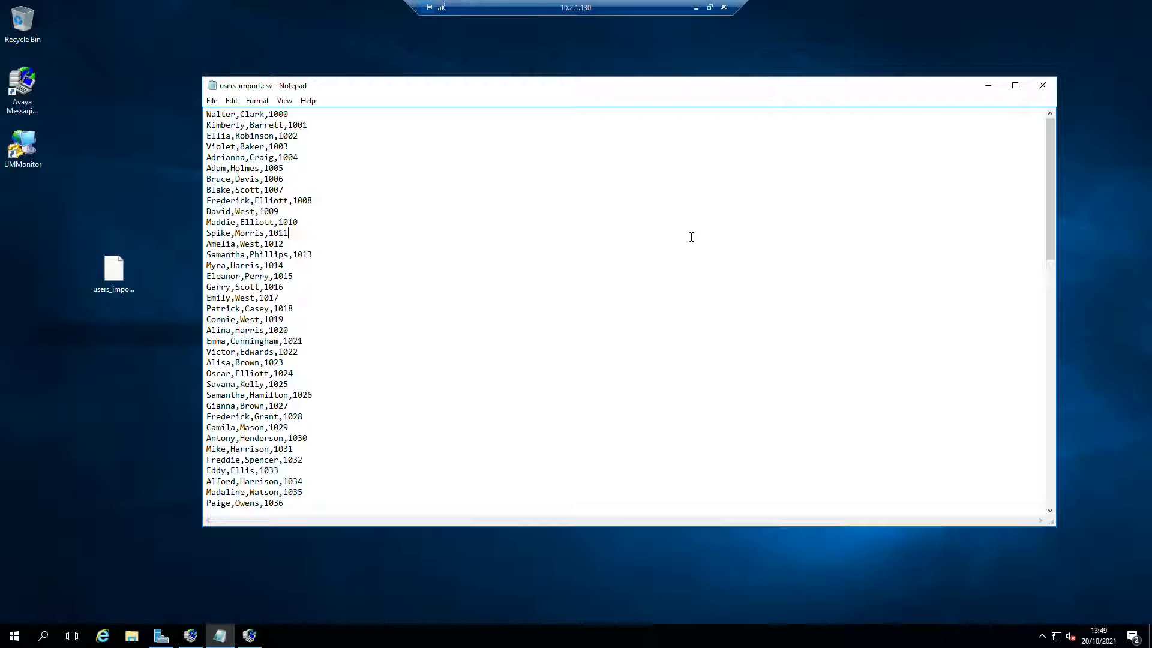
{"action": "left_click_drag", "start_coordinate": [208, 114], "coordinate": [297, 135]}
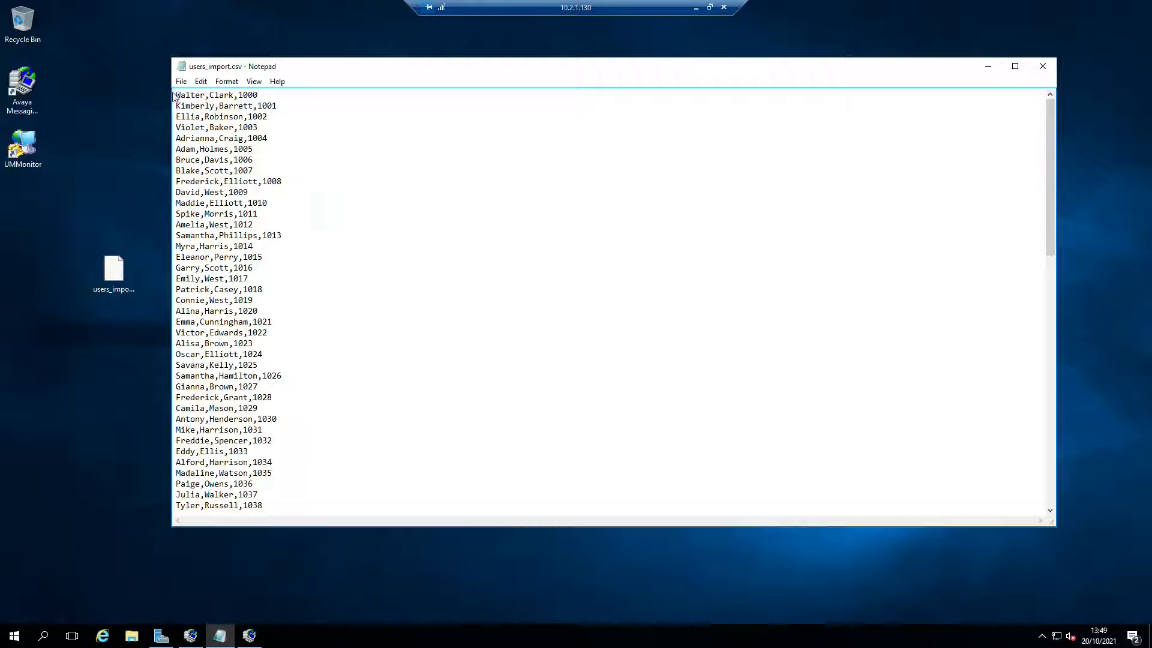
{"action": "left_click_drag", "start_coordinate": [175, 94], "coordinate": [266, 209]}
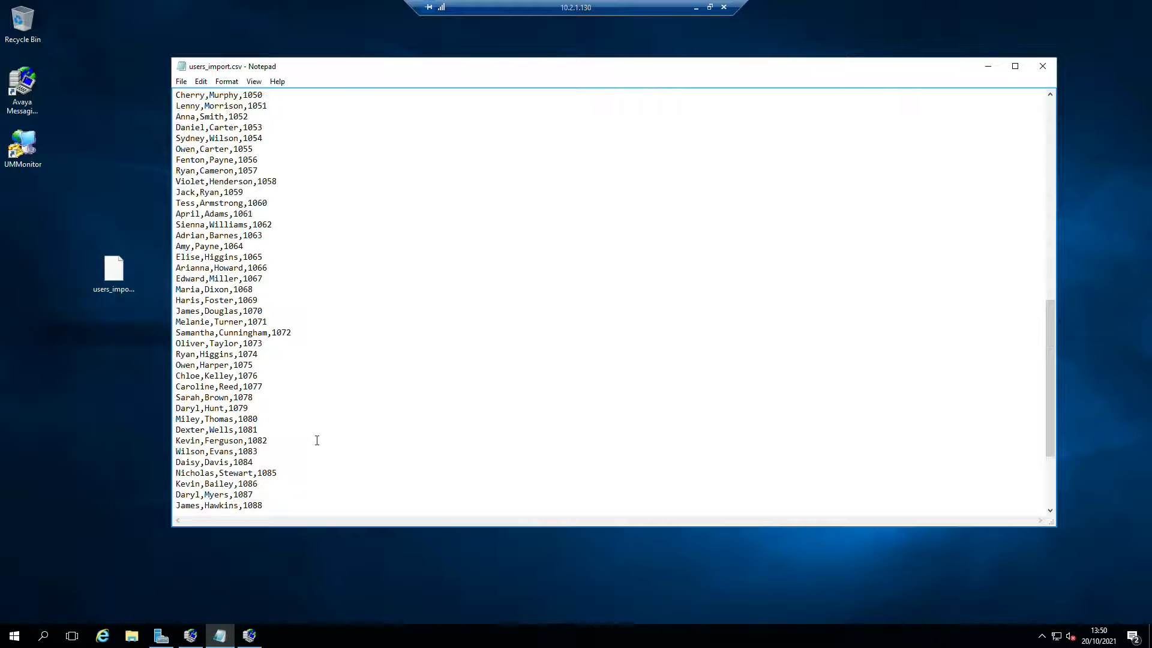
{"action": "scroll", "scroll_direction": "up", "scroll_amount": 3}
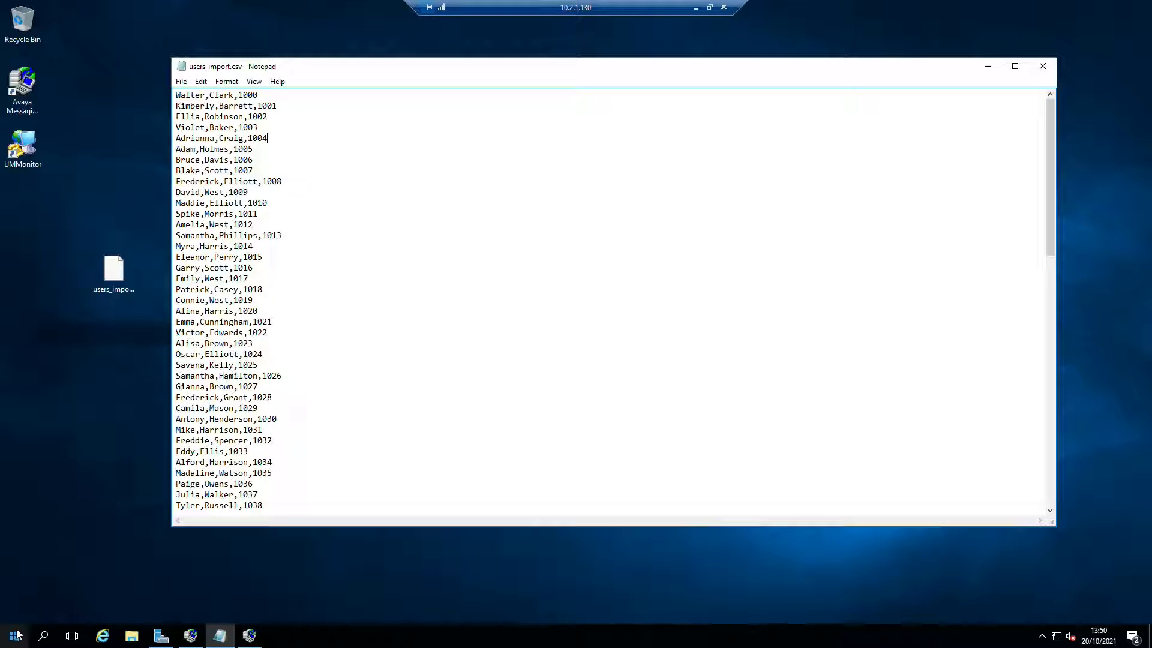
Step: Launch LDAP Import Tool from the Avaya Messaging Start group and start importing mailboxes from file
{"action": "left_click", "coordinate": [12, 634]}
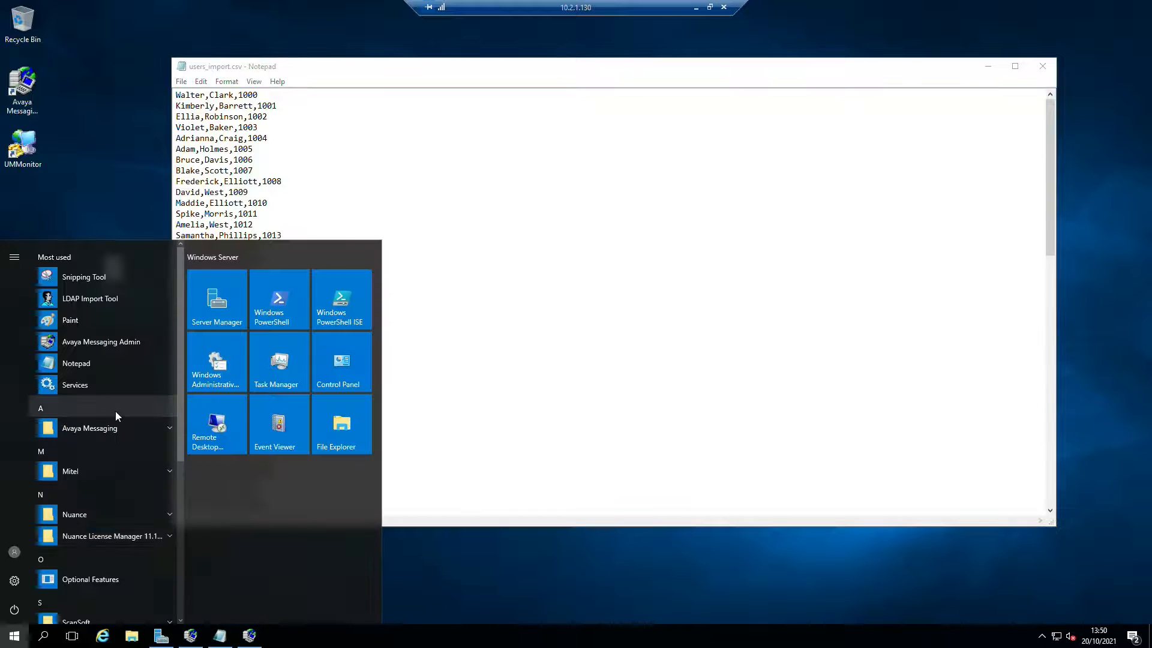
{"action": "left_click", "coordinate": [89, 429]}
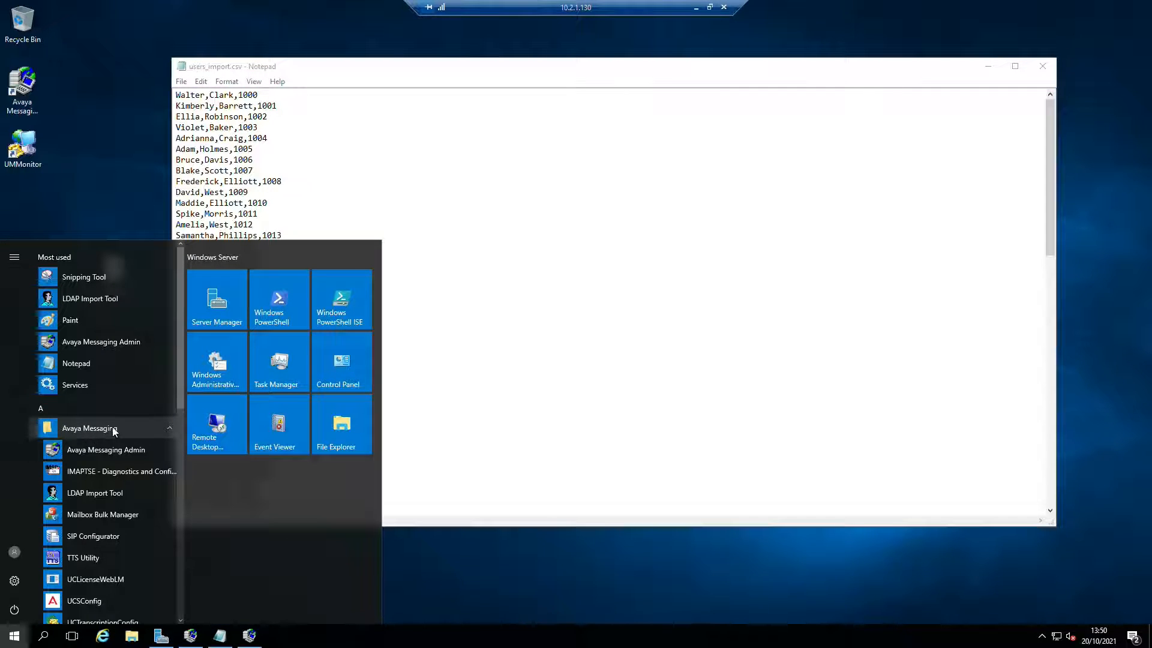
{"action": "mouse_move", "coordinate": [124, 497]}
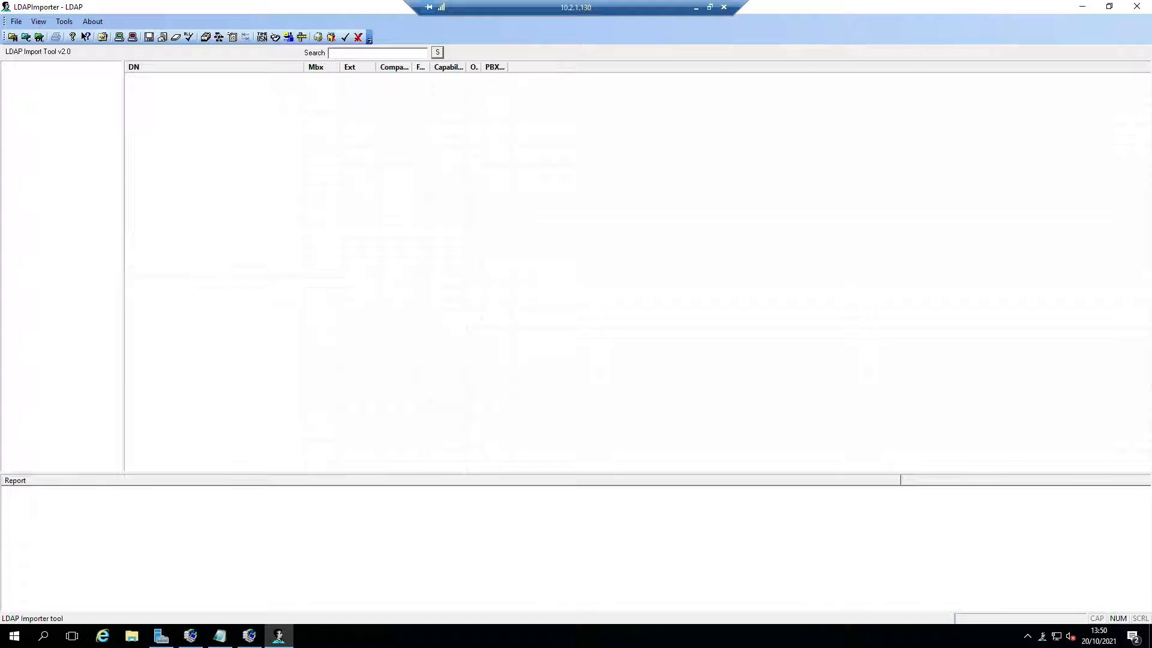
{"action": "left_click", "coordinate": [37, 20]}
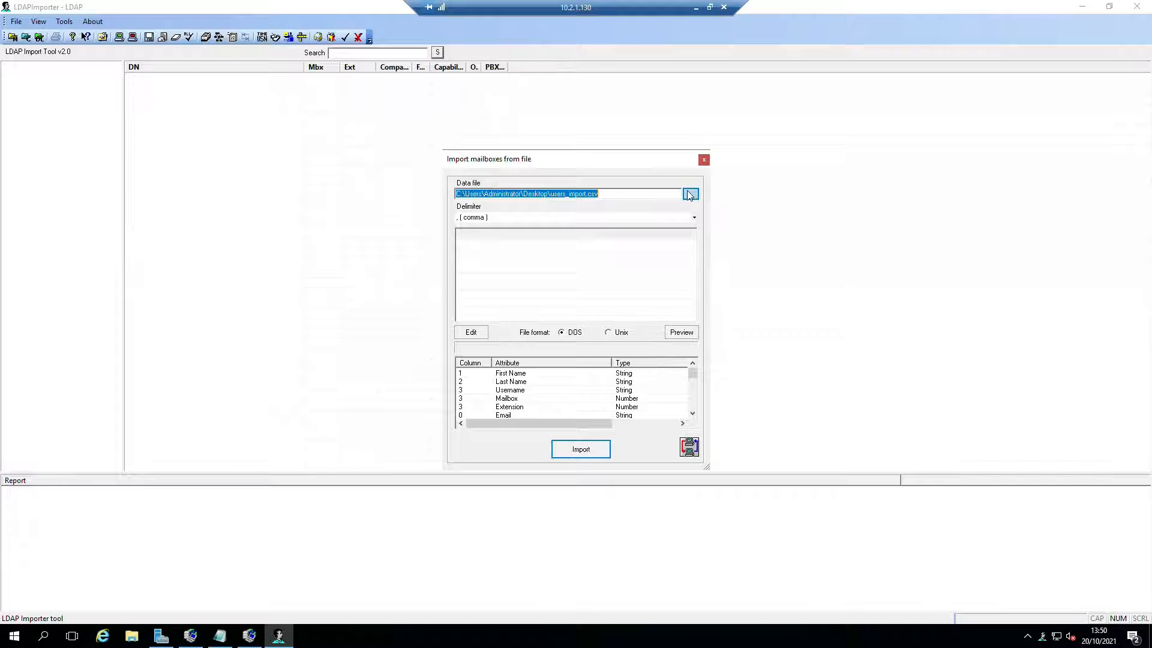
Step: Choose users_import.csv as the data file and preview it as three columns
{"action": "left_click", "coordinate": [690, 193]}
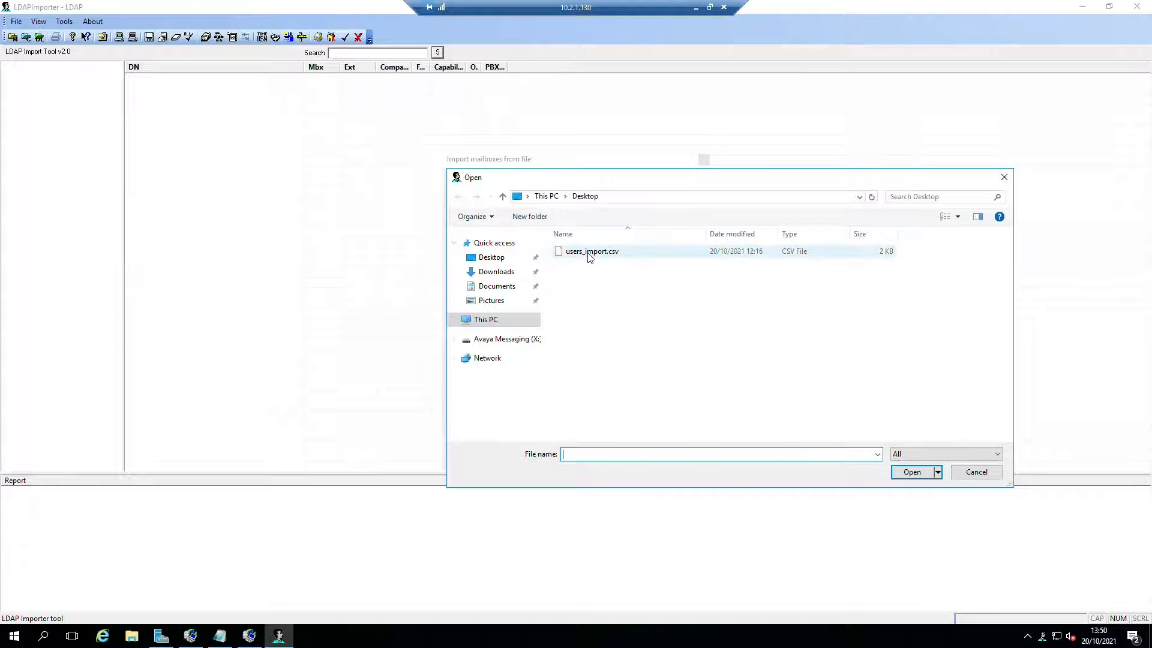
{"action": "double_click", "coordinate": [592, 251]}
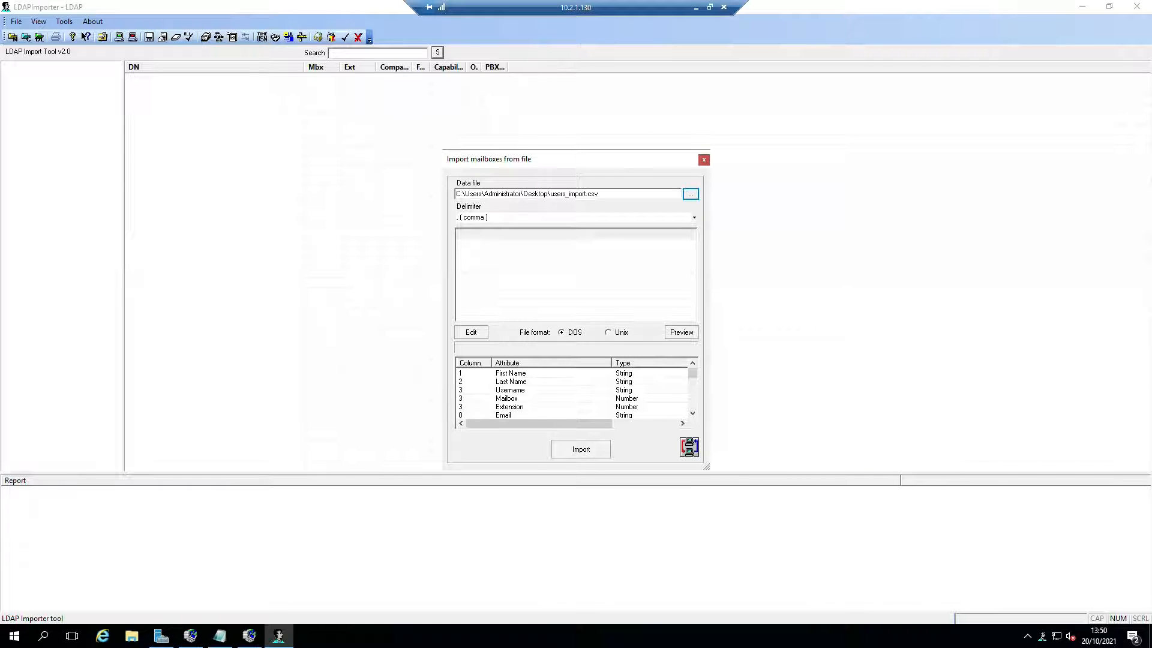
{"action": "mouse_move", "coordinate": [161, 437]}
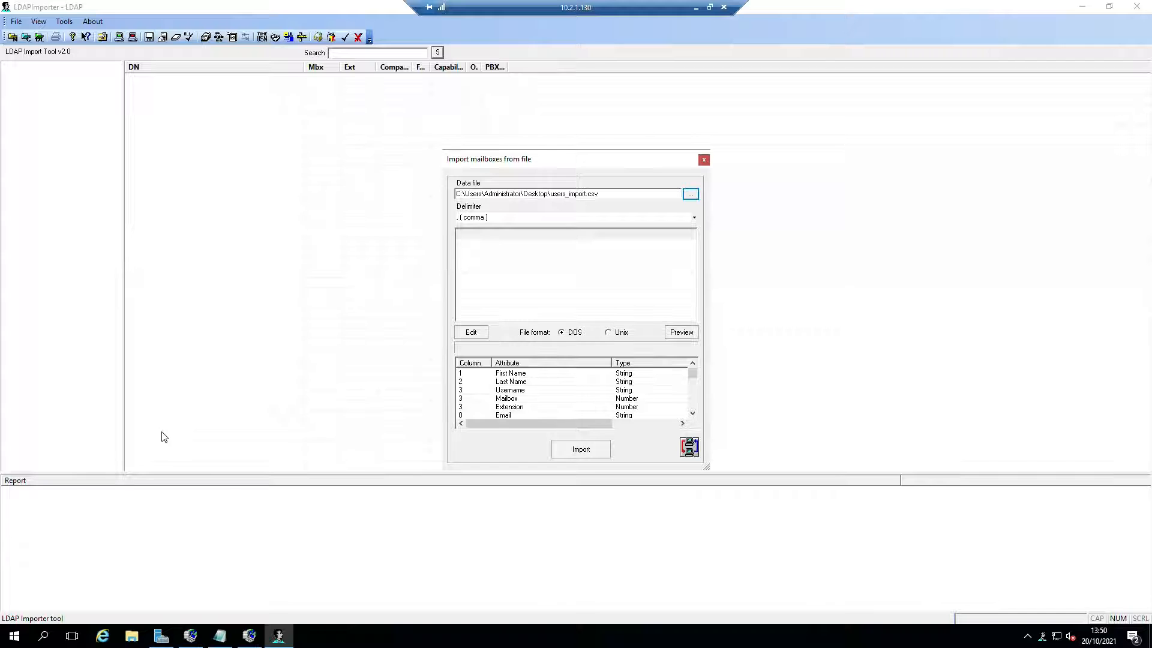
{"action": "mouse_move", "coordinate": [520, 378]}
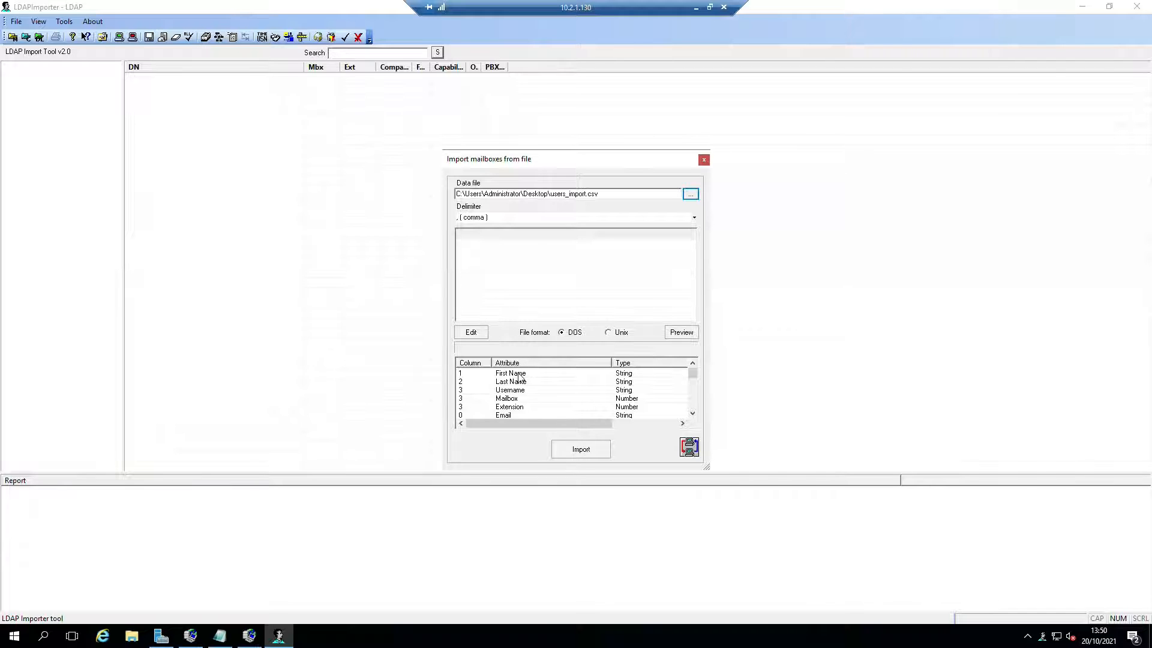
{"action": "left_click", "coordinate": [680, 331]}
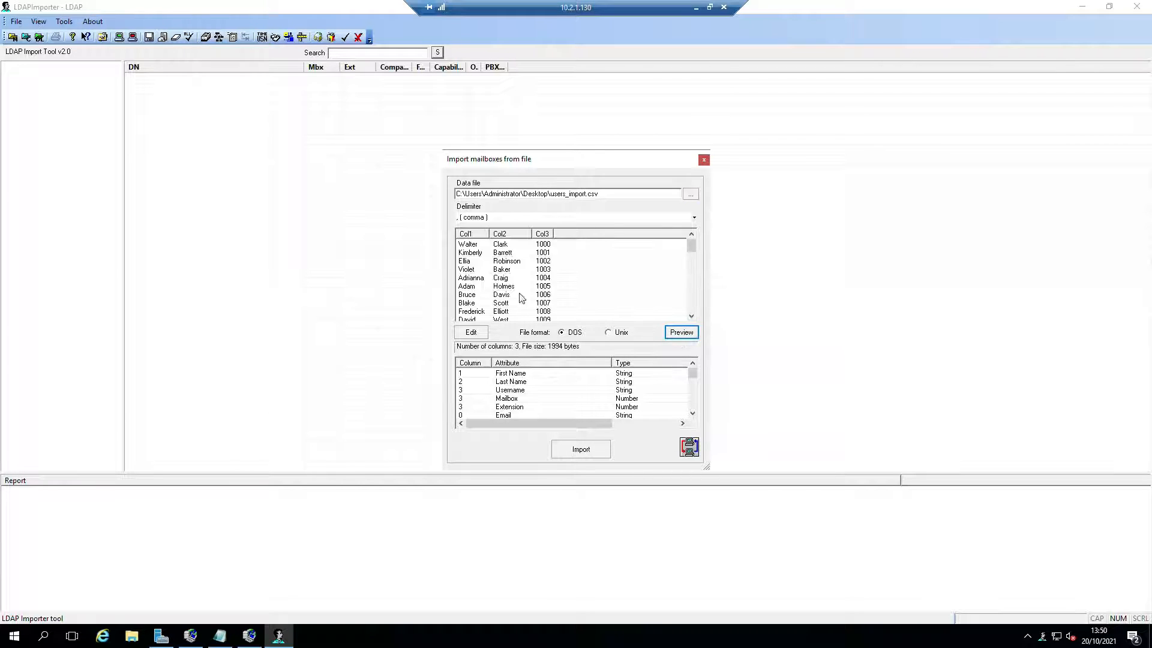
{"action": "mouse_move", "coordinate": [482, 265]}
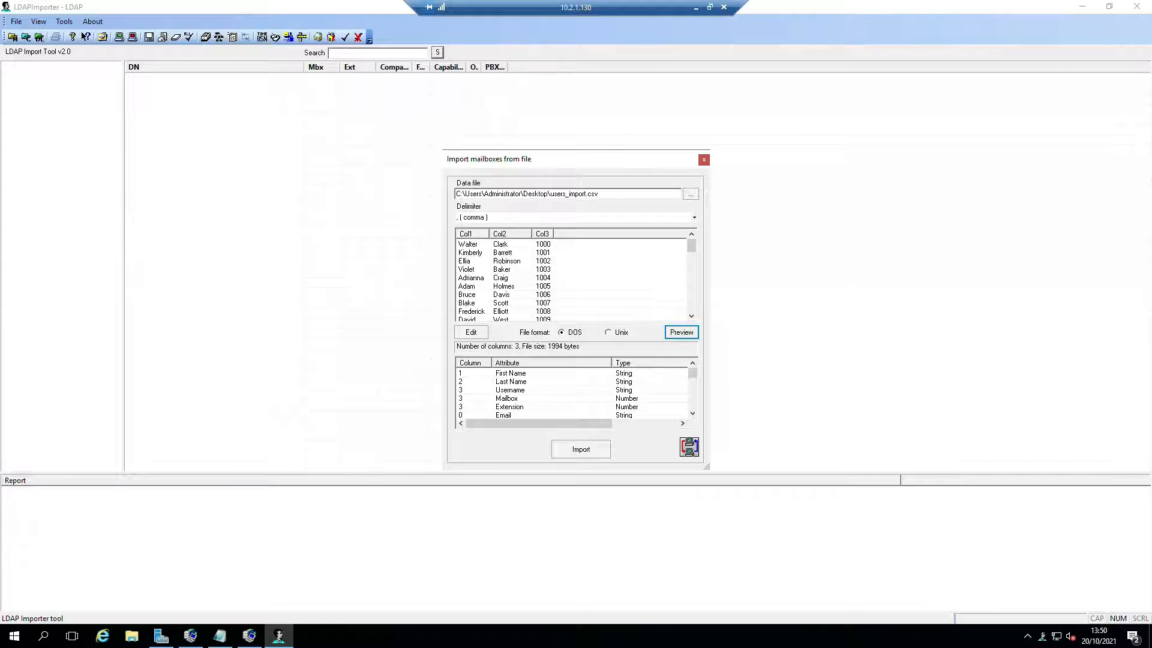
{"action": "mouse_move", "coordinate": [196, 236]}
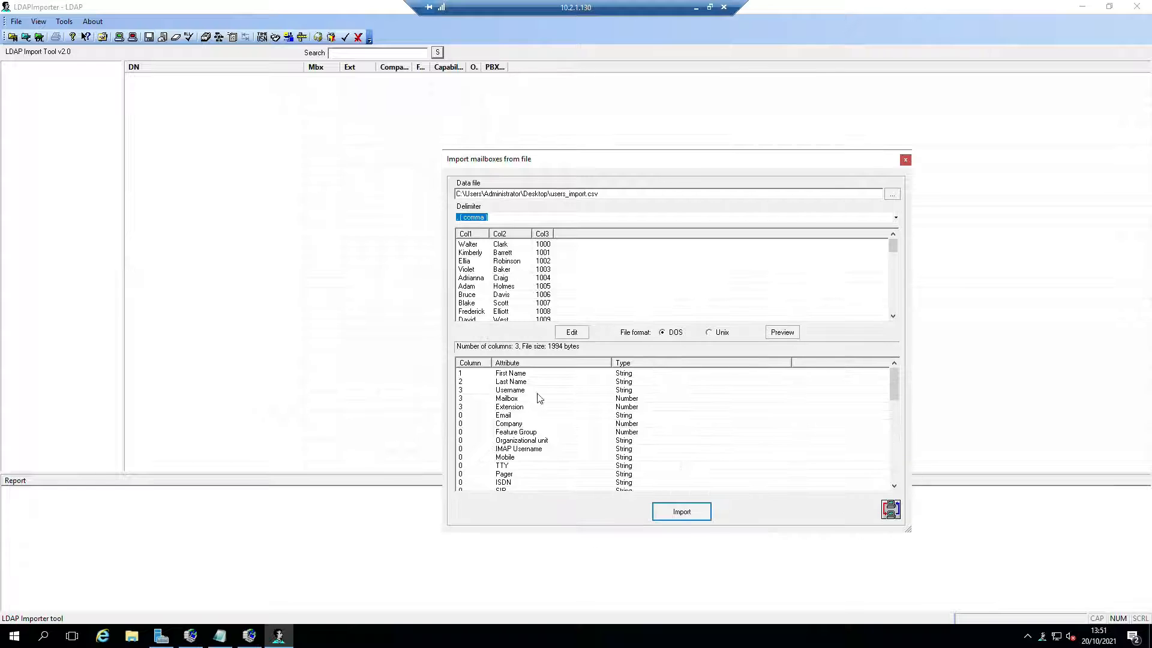
Step: Map First Name to column 1, Last Name to 2, and Username, Mailbox, Extension to 3
{"action": "left_click", "coordinate": [510, 373]}
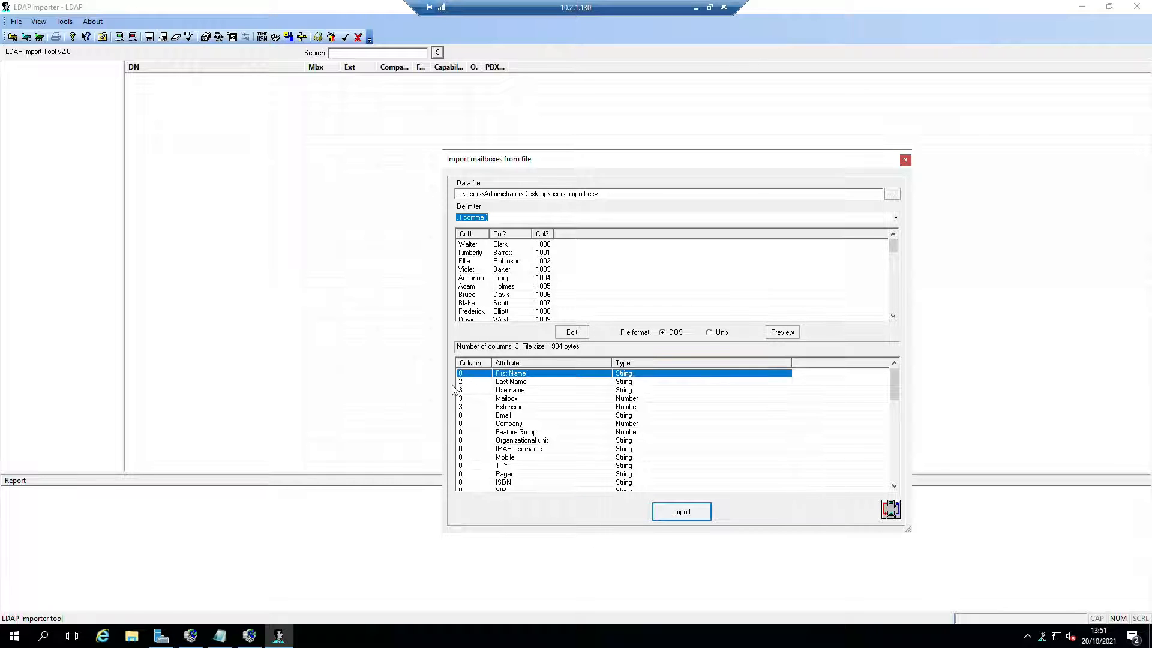
{"action": "left_click", "coordinate": [507, 398]}
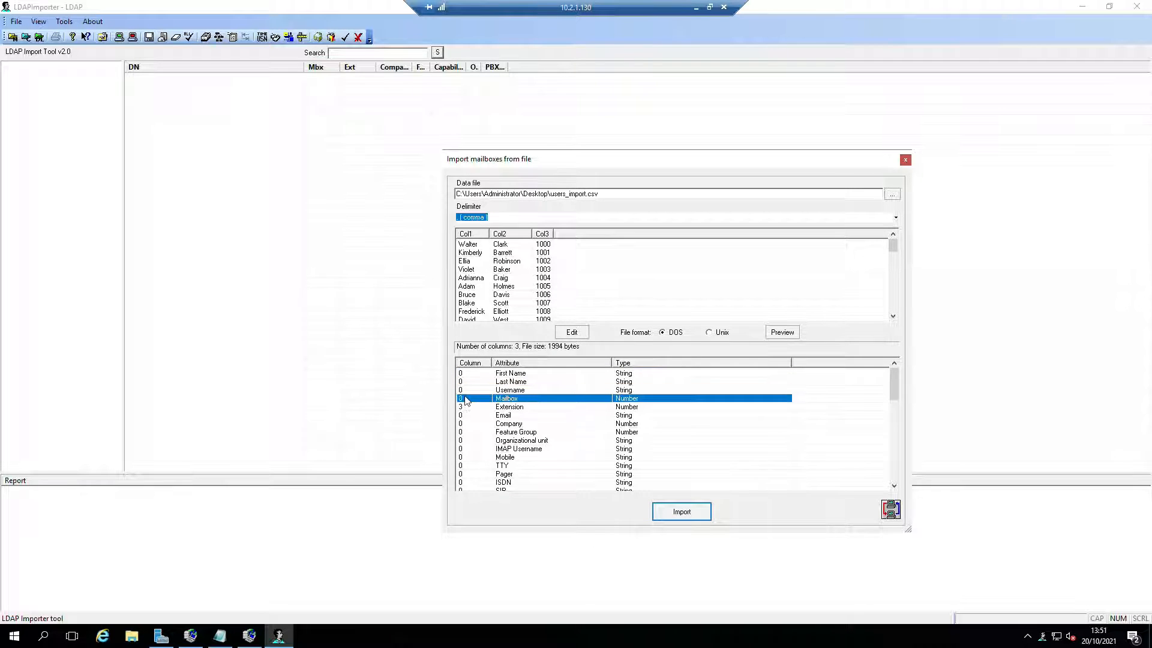
{"action": "left_click", "coordinate": [510, 407]}
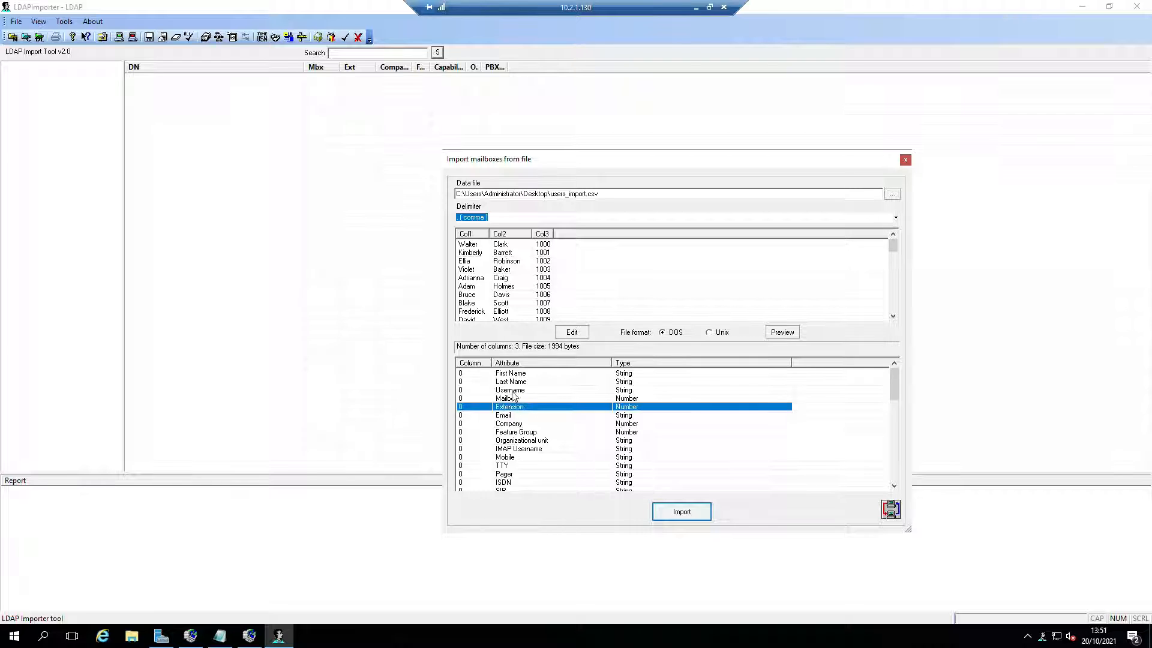
{"action": "left_click", "coordinate": [511, 390]}
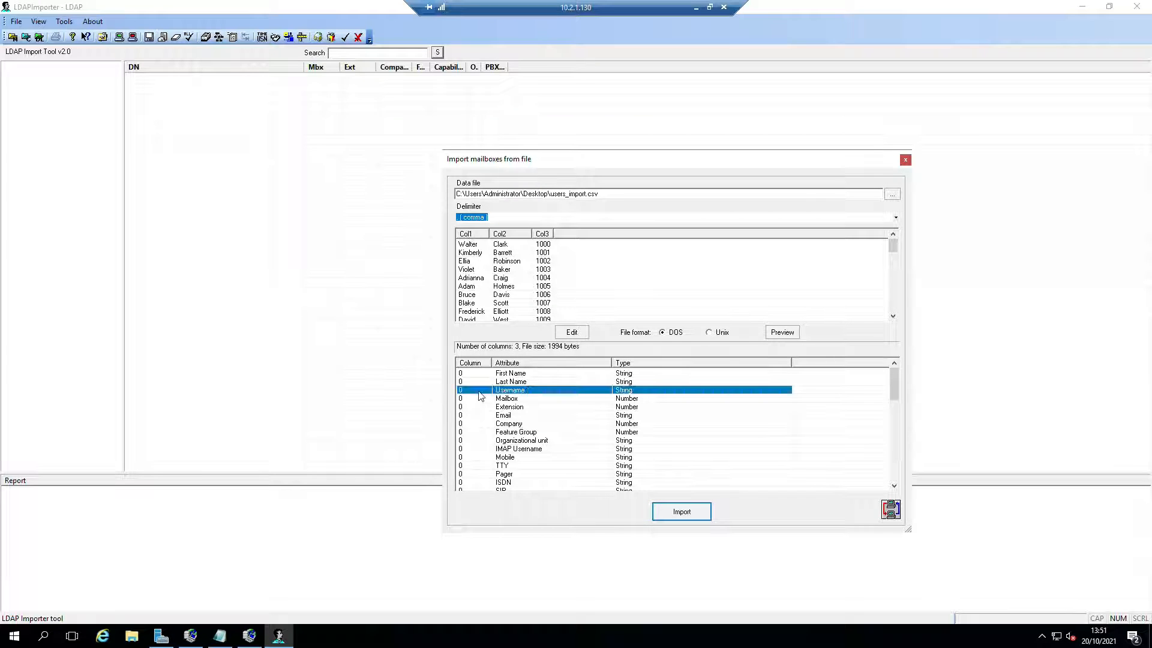
{"action": "left_click", "coordinate": [461, 390]}
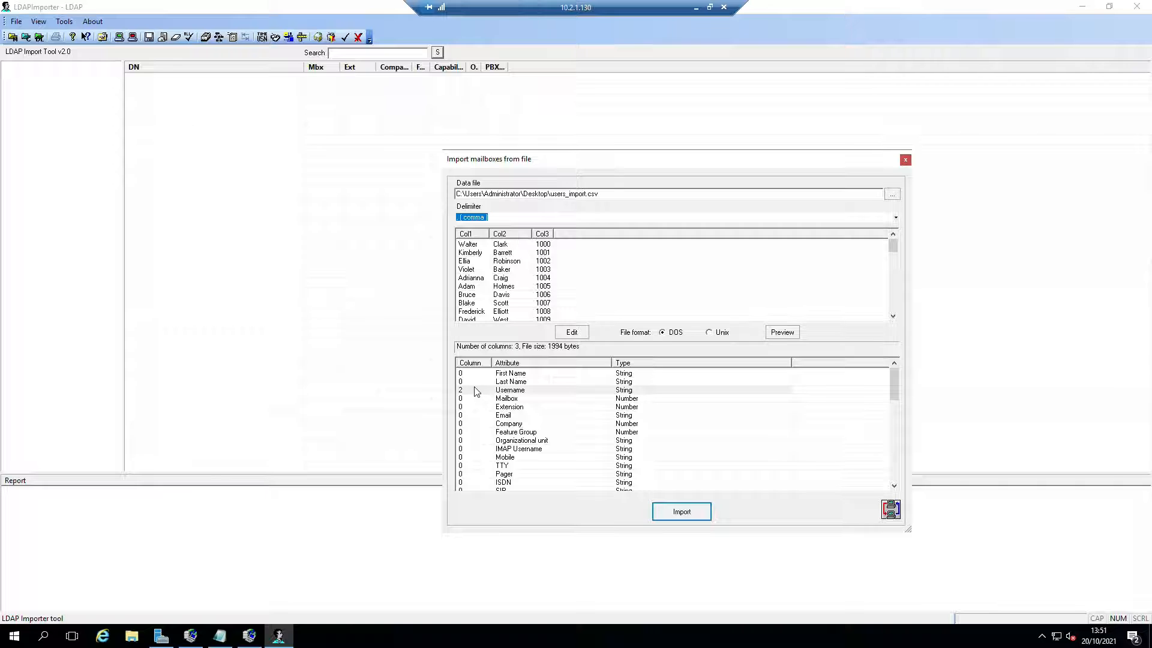
{"action": "left_click", "coordinate": [510, 389]}
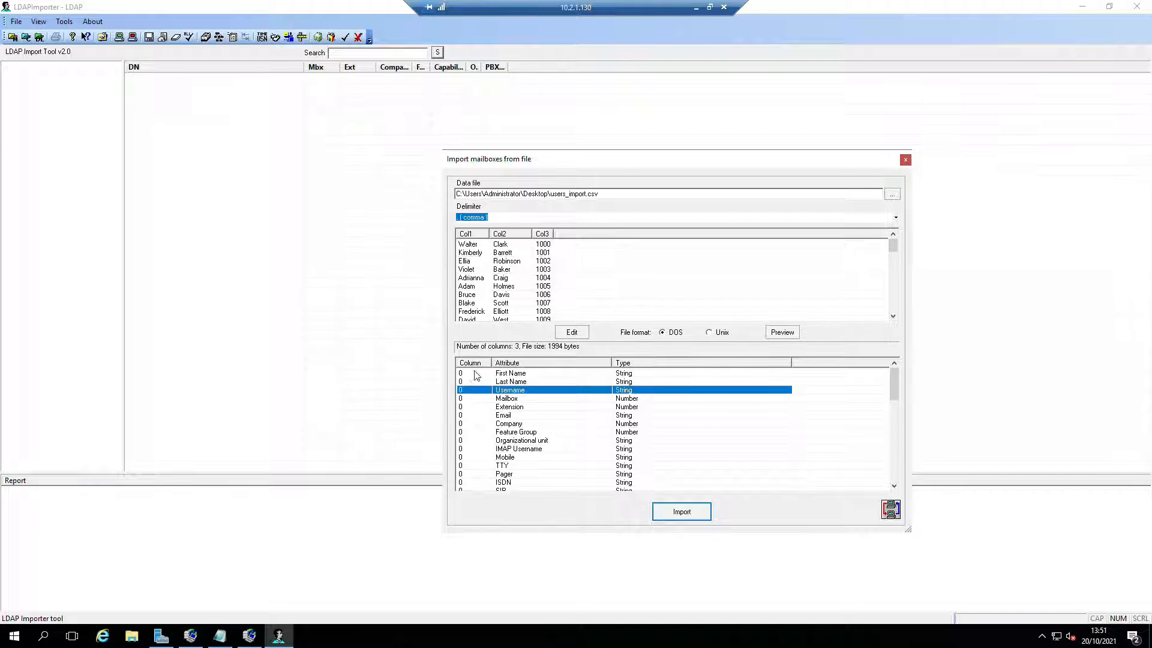
{"action": "left_click", "coordinate": [510, 373]}
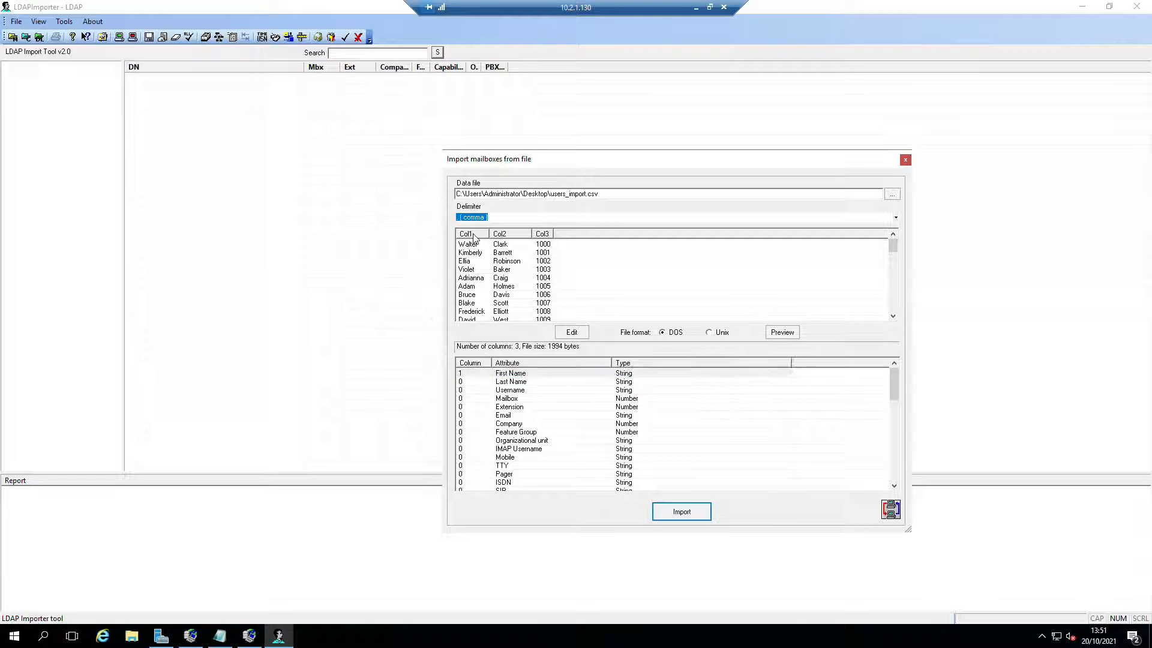
{"action": "left_click", "coordinate": [510, 373]}
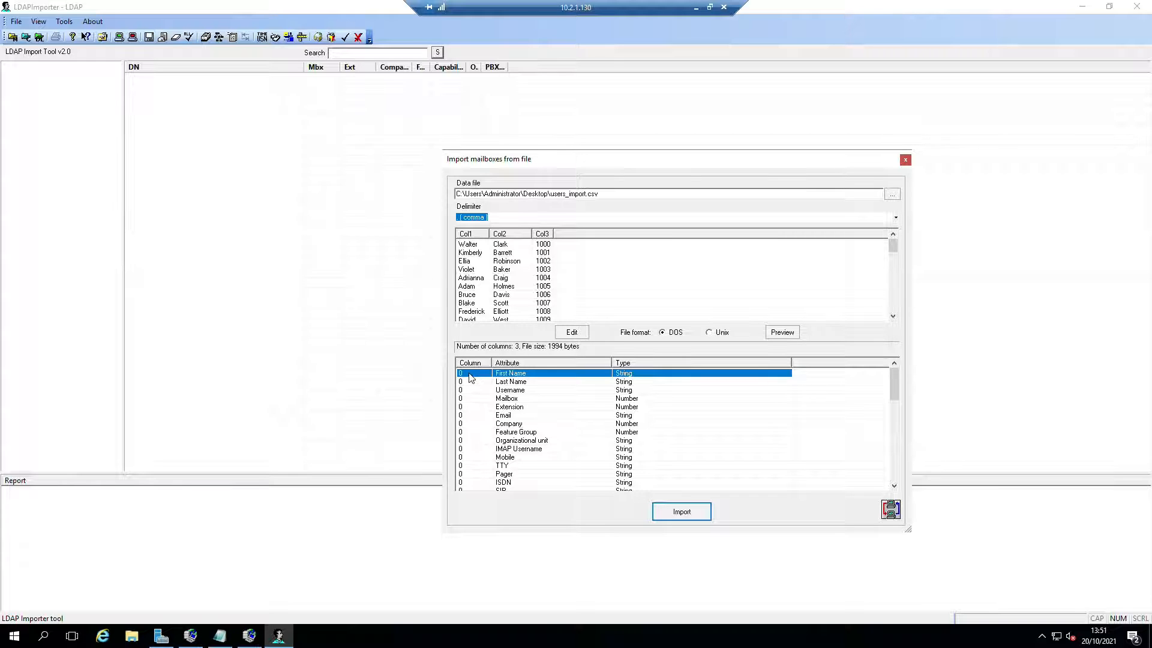
{"action": "left_click", "coordinate": [510, 390]}
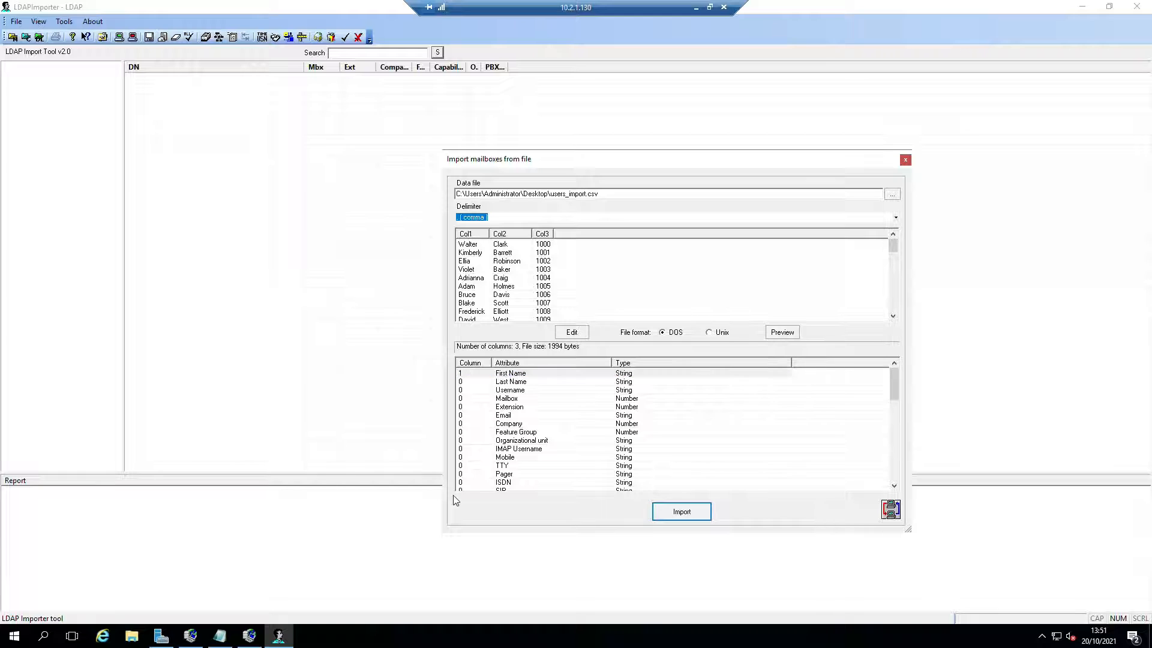
{"action": "left_click", "coordinate": [509, 382]}
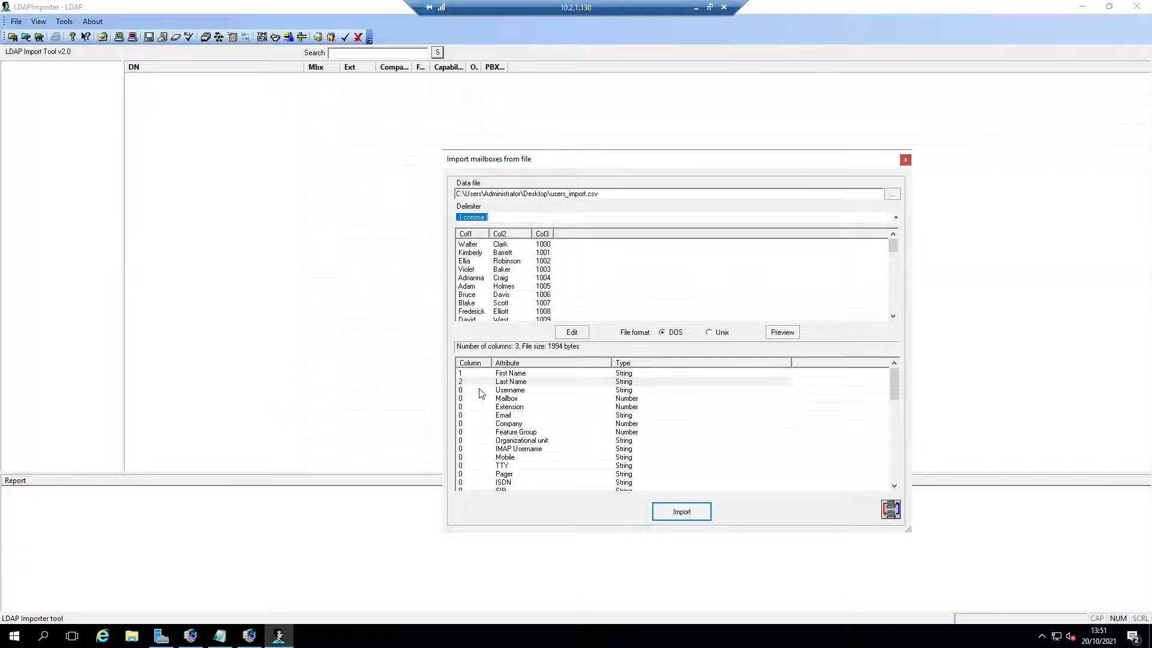
{"action": "left_click", "coordinate": [461, 390]}
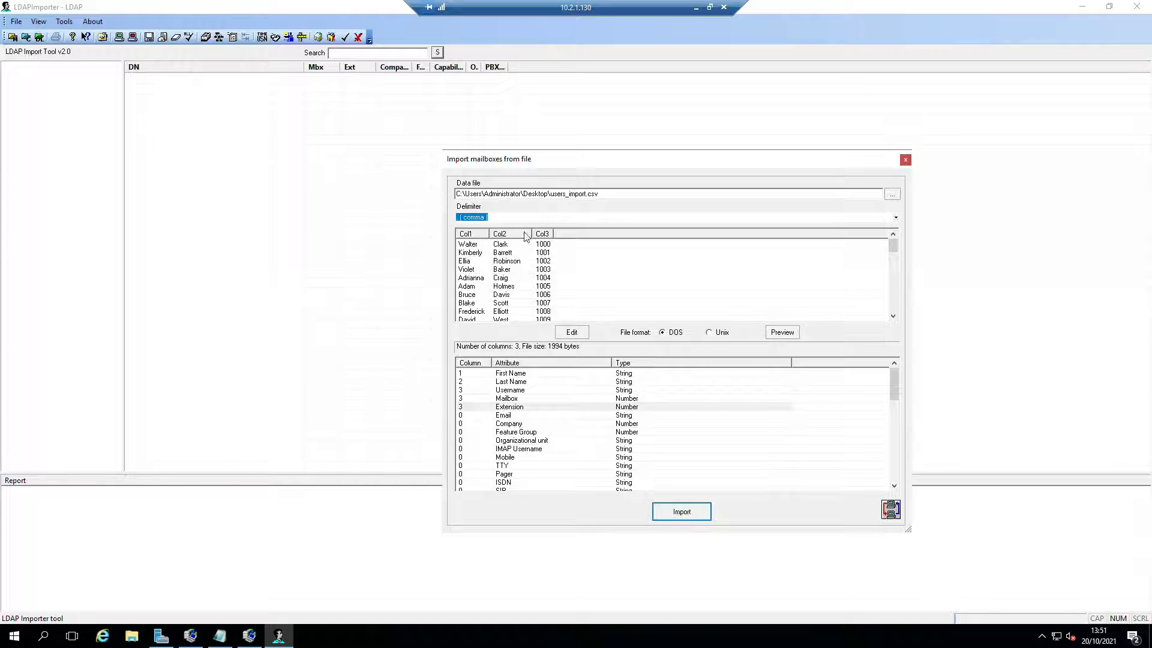
{"action": "mouse_move", "coordinate": [549, 242]}
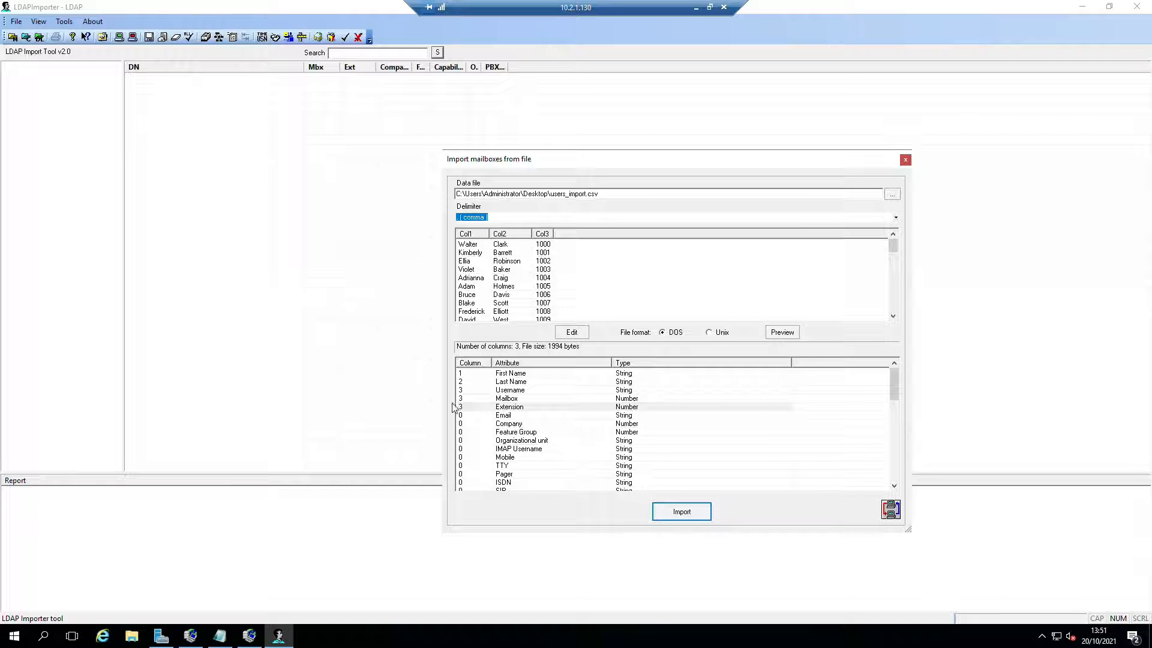
{"action": "mouse_move", "coordinate": [593, 566]}
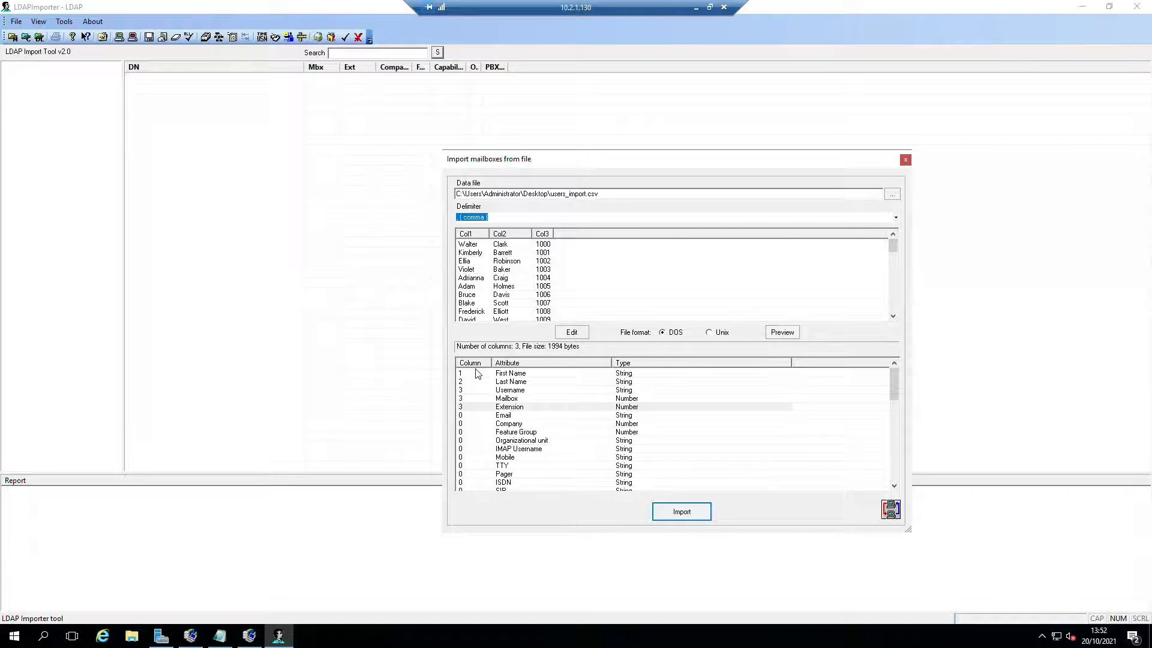
{"action": "mouse_move", "coordinate": [527, 407]}
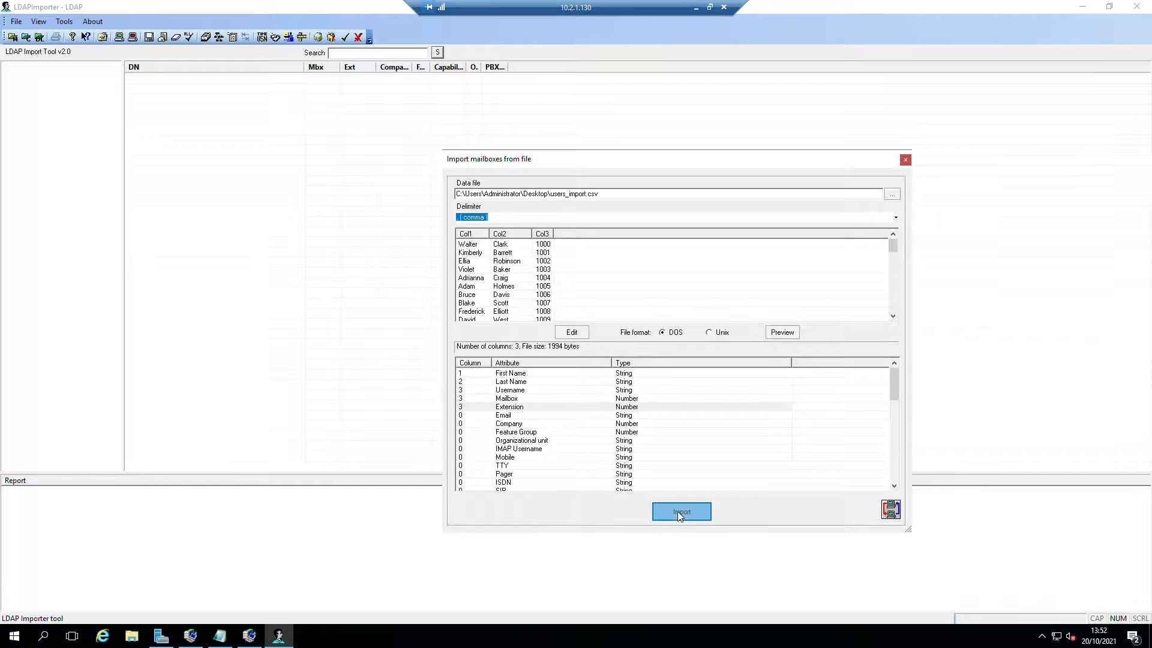
{"action": "left_click", "coordinate": [679, 511]}
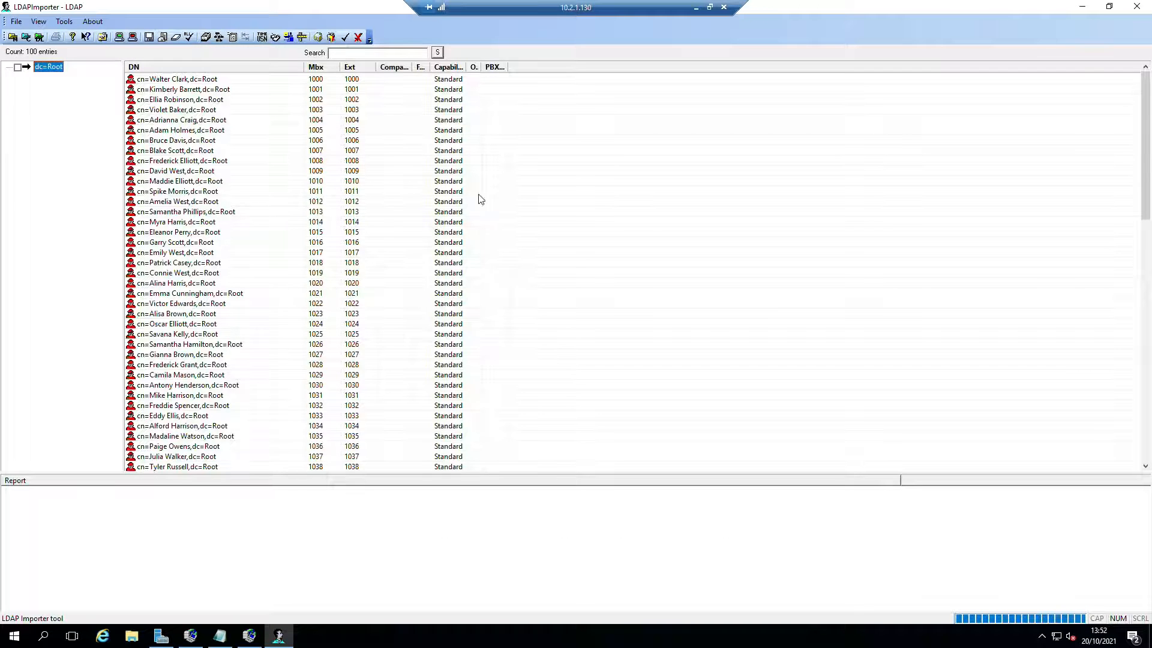
{"action": "scroll", "scroll_direction": "down", "scroll_amount": 3}
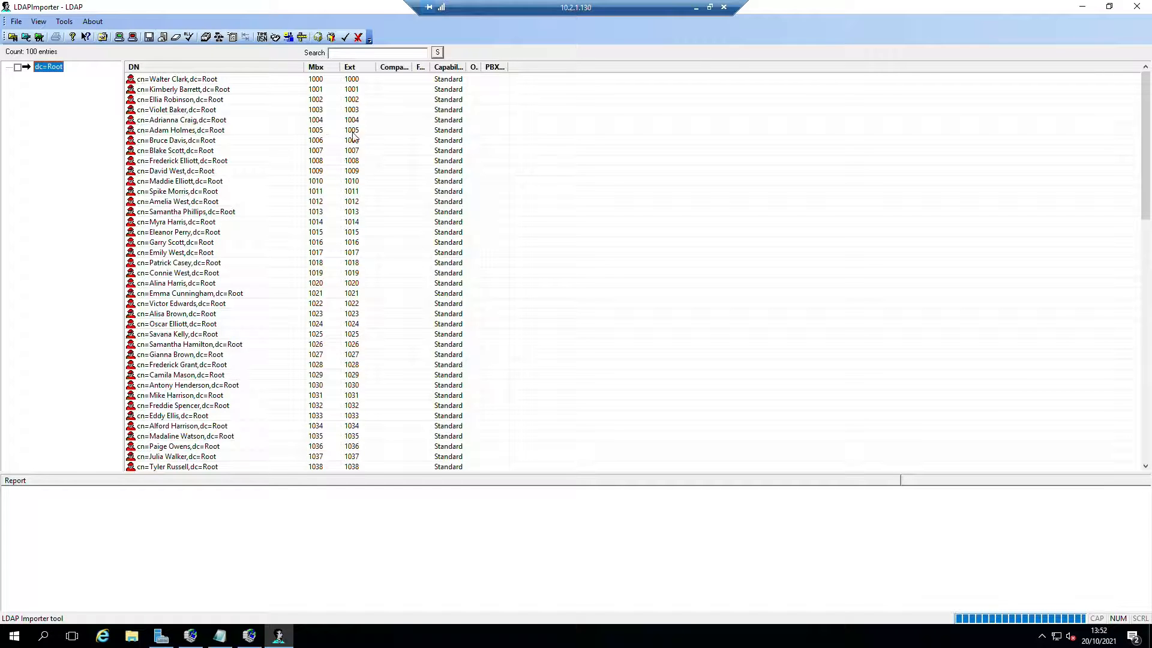
{"action": "mouse_move", "coordinate": [622, 153]}
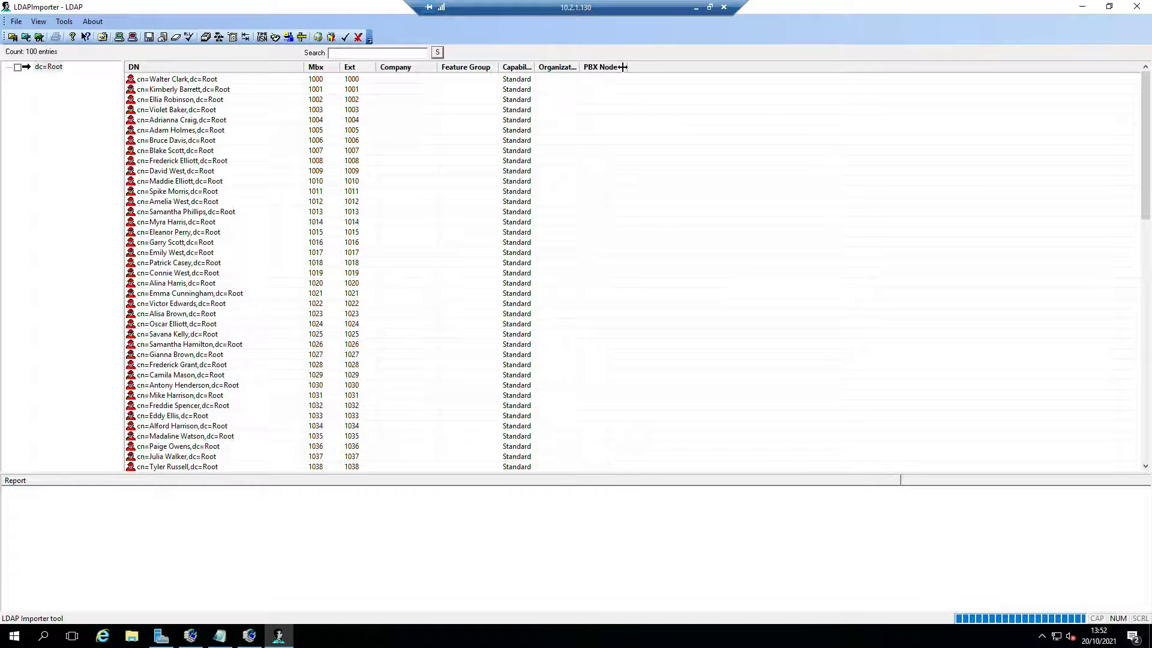
{"action": "mouse_move", "coordinate": [441, 109]}
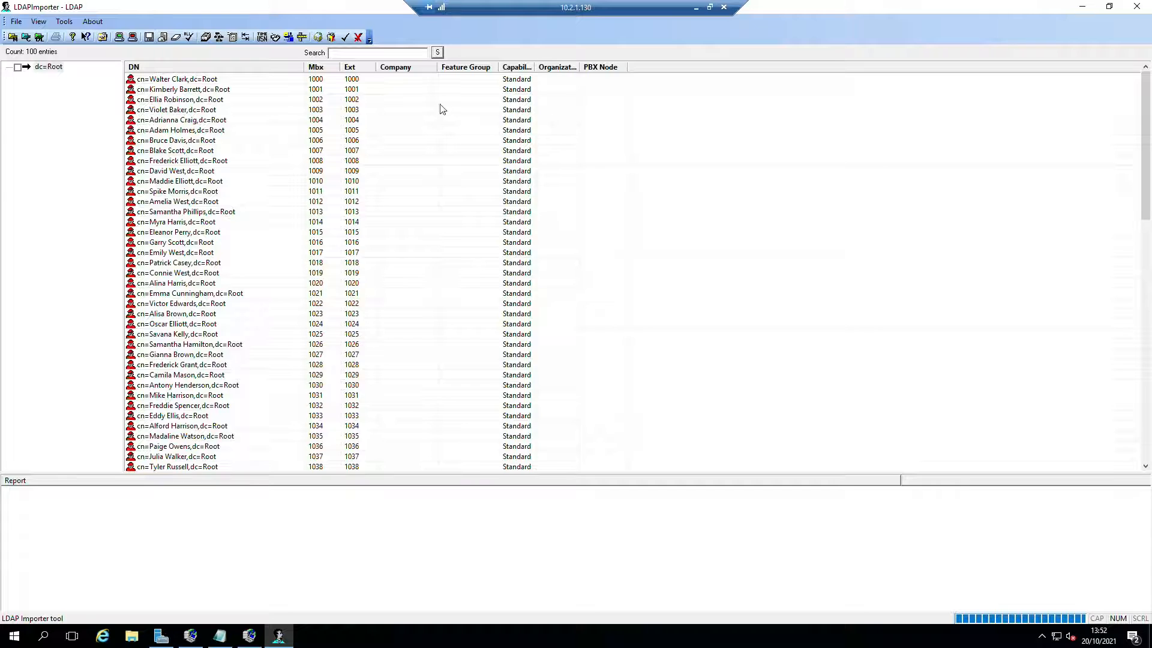
{"action": "double_click", "coordinate": [176, 79]}
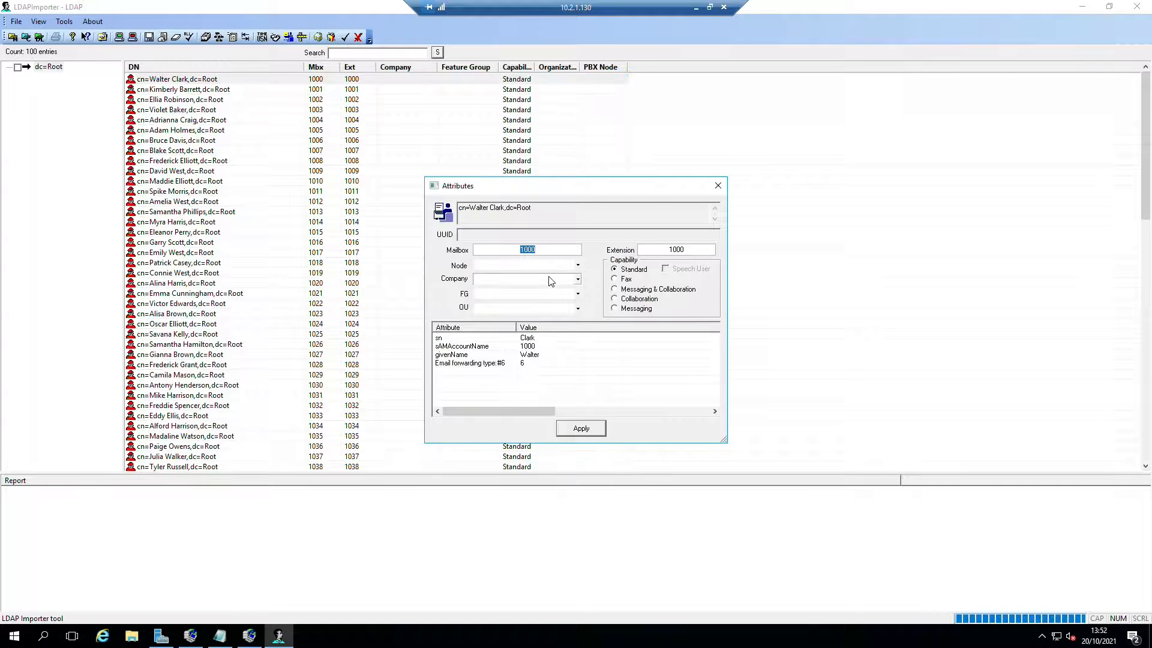
{"action": "left_click", "coordinate": [717, 184]}
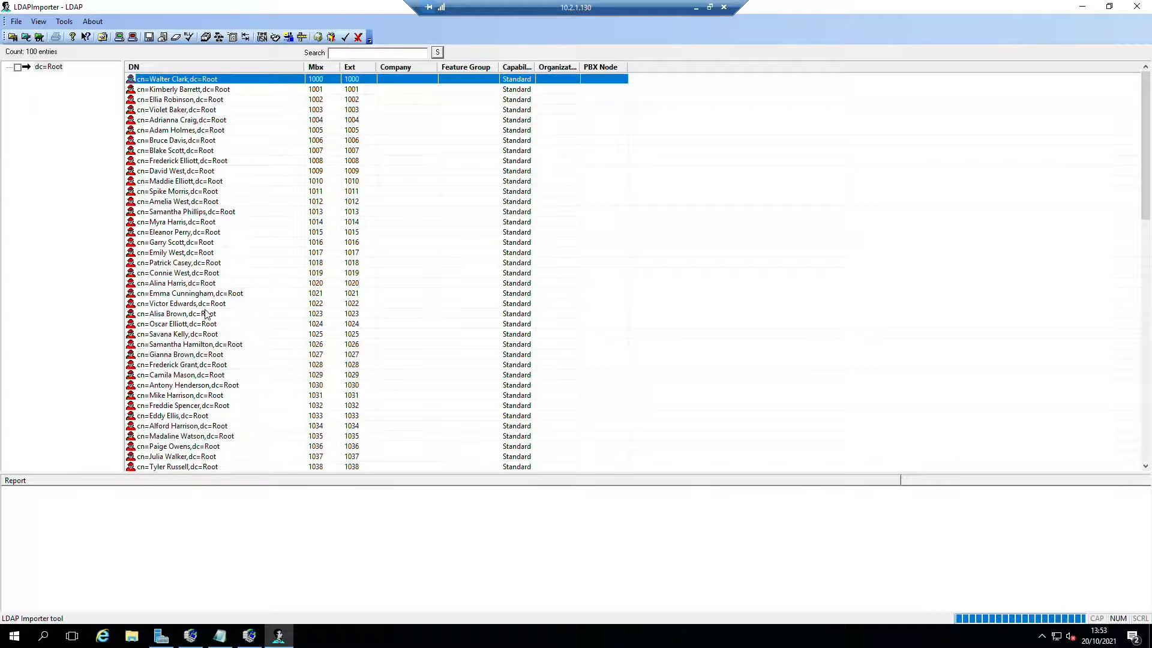
{"action": "left_click", "coordinate": [187, 212]}
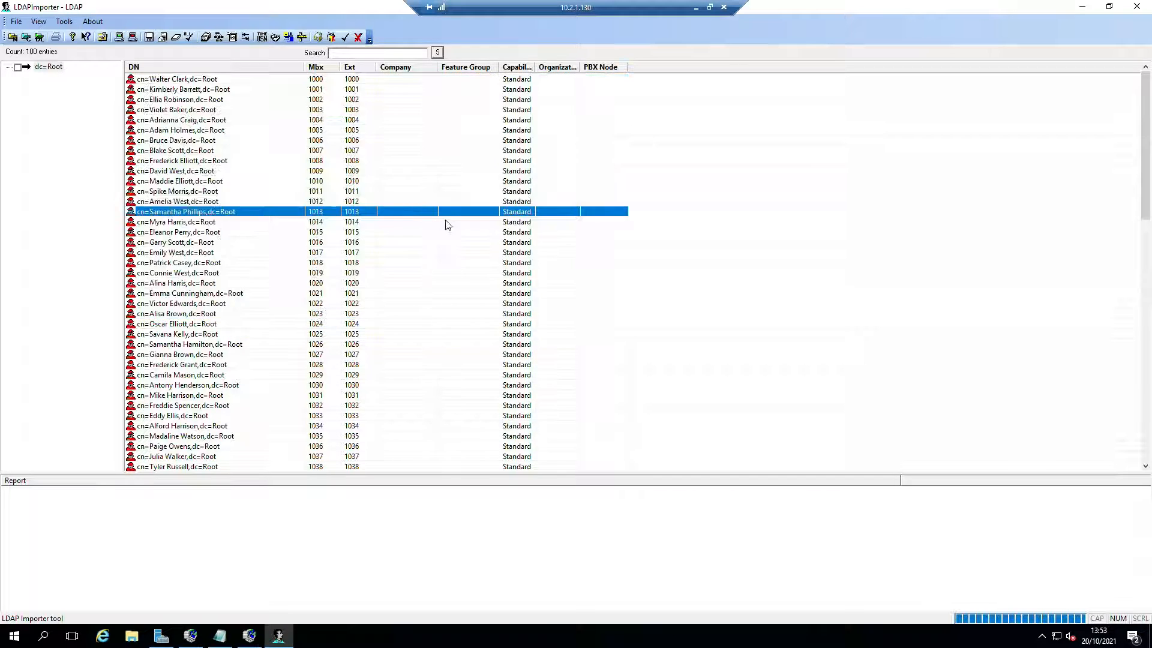
{"action": "key", "text": "ctrl+a"}
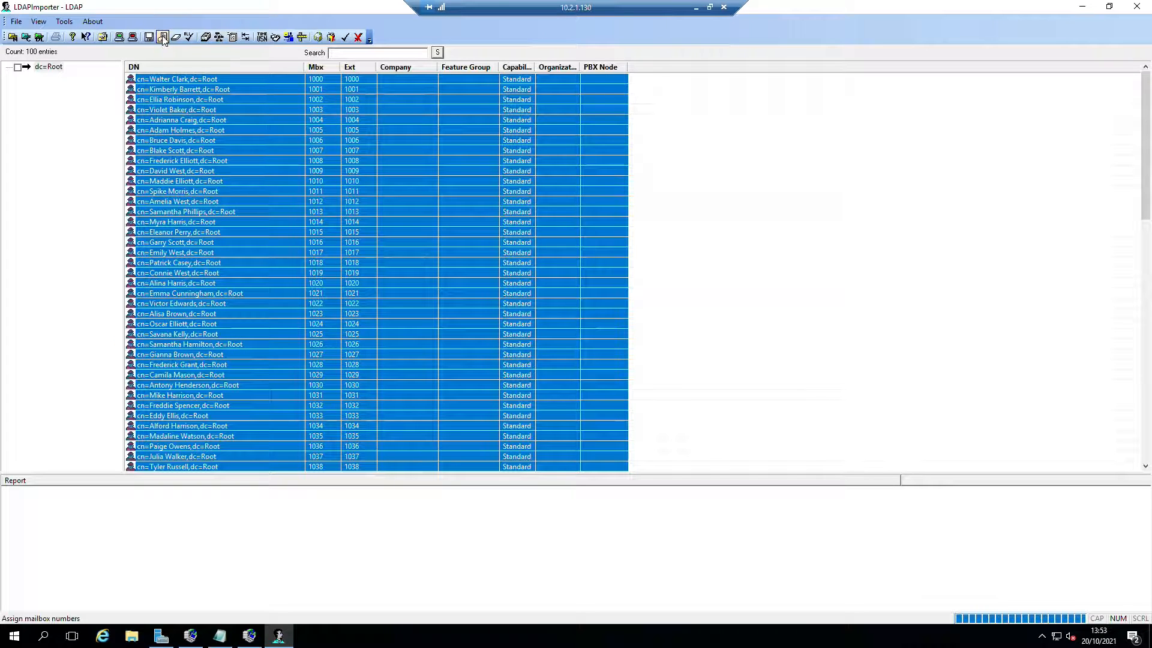
{"action": "mouse_move", "coordinate": [163, 37]}
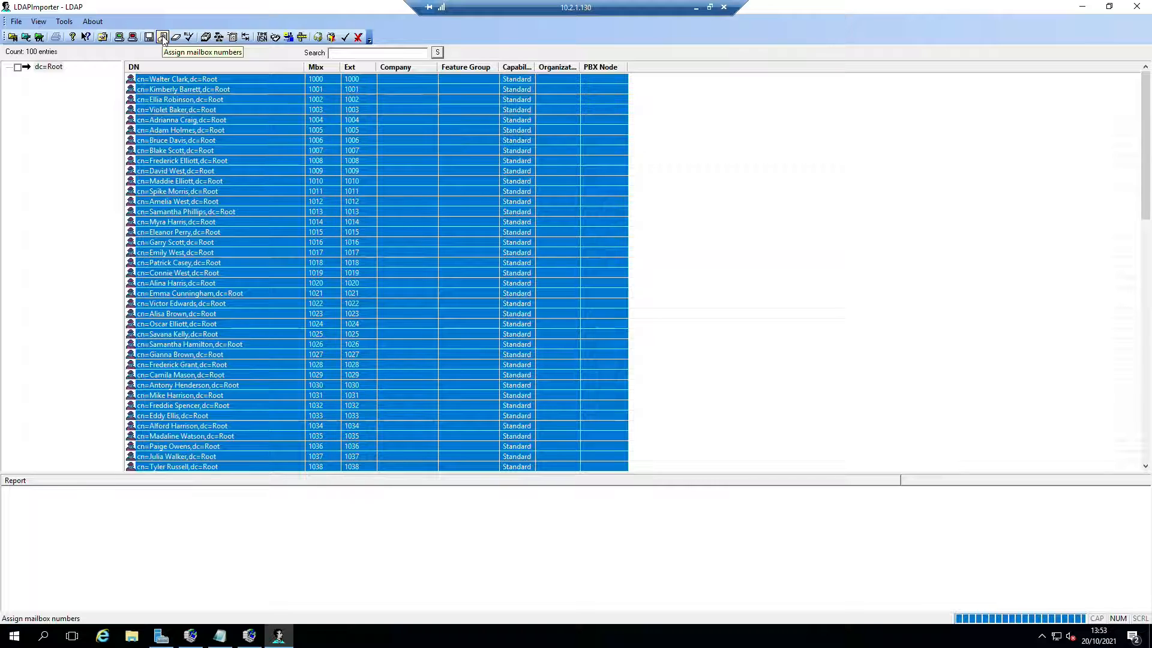
Step: Assign all entries Default company, Default Users - UK, Lab Users department and Default PBX node
{"action": "left_click", "coordinate": [163, 36]}
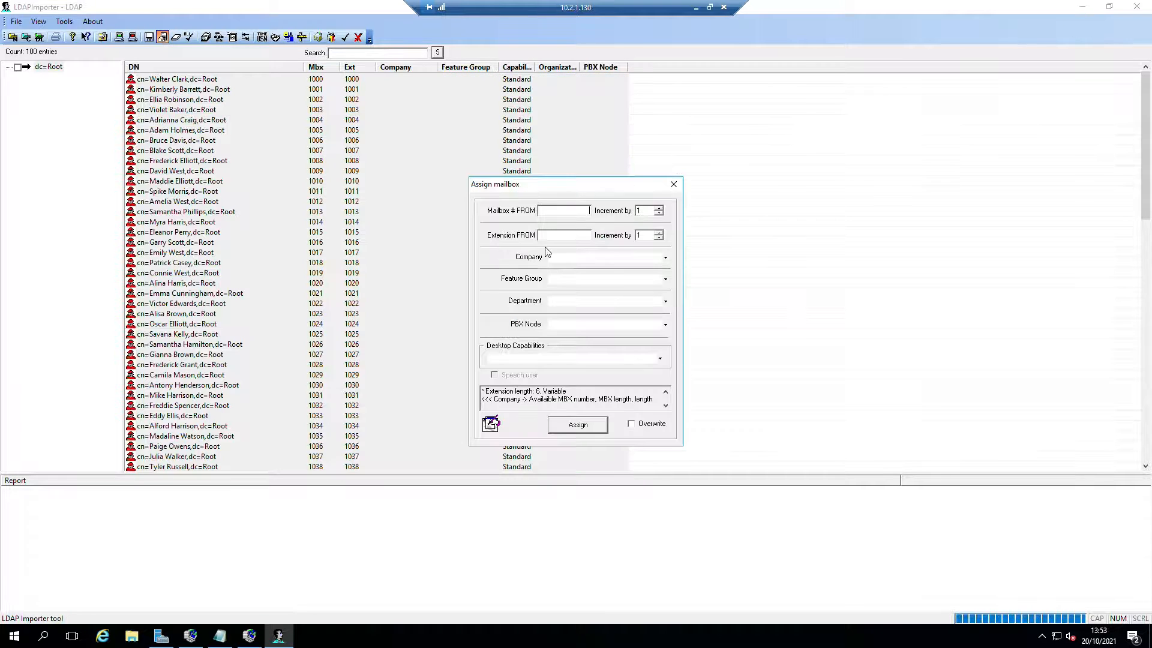
{"action": "mouse_move", "coordinate": [686, 260]}
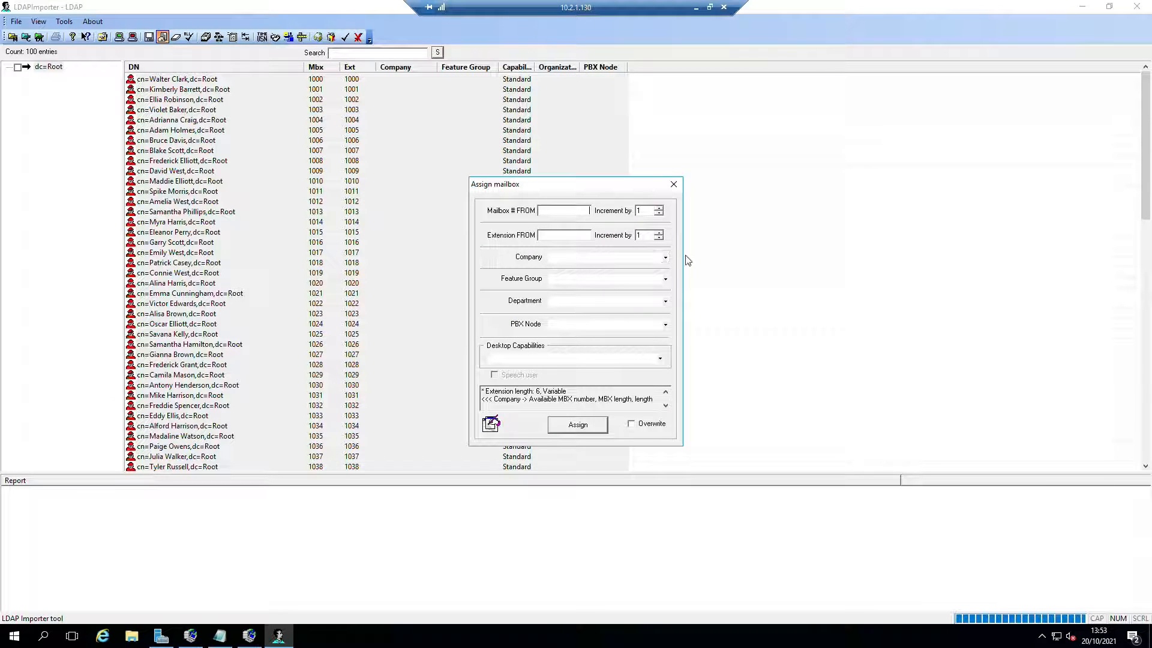
{"action": "left_click", "coordinate": [663, 257]}
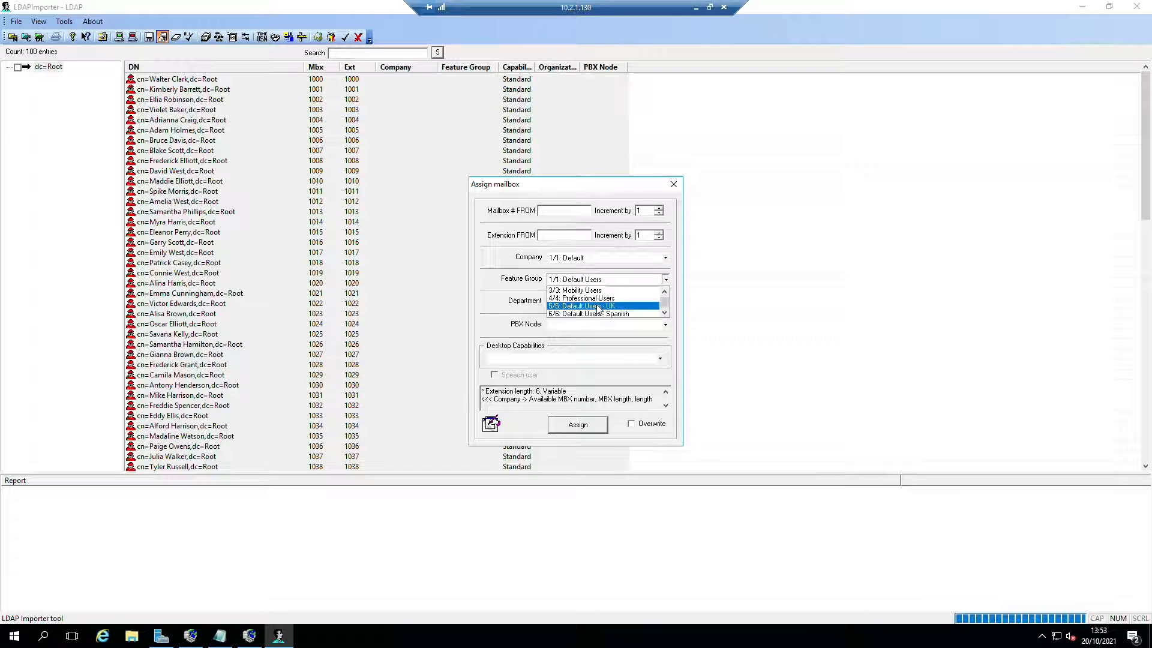
{"action": "left_click", "coordinate": [588, 305]}
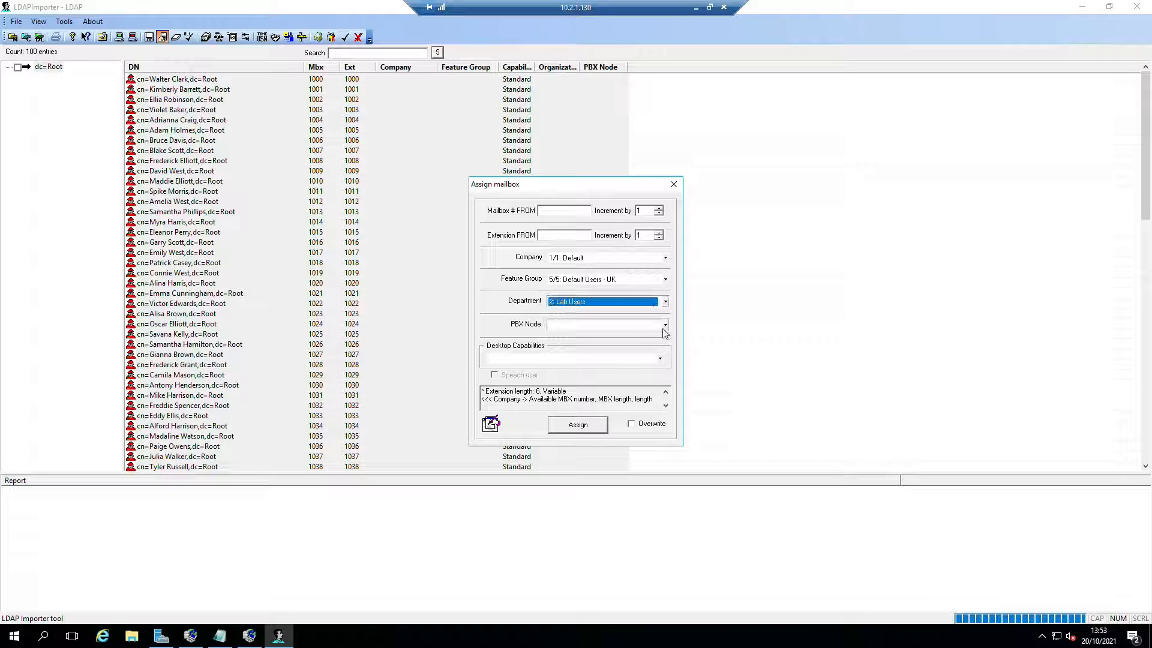
{"action": "left_click", "coordinate": [604, 324]}
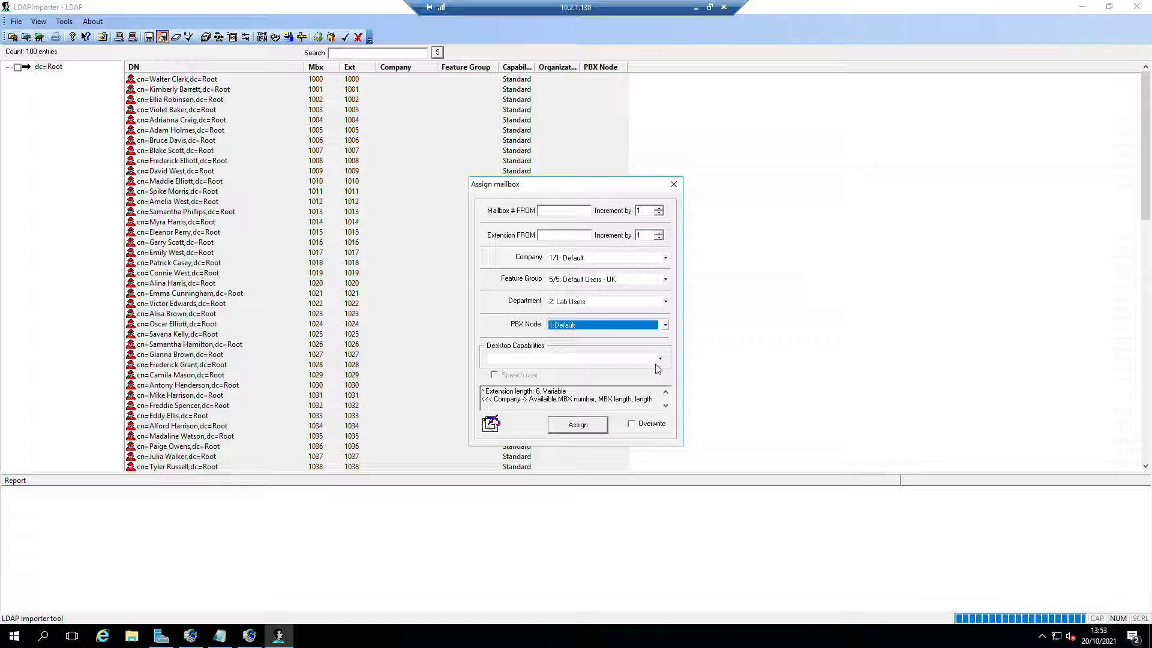
{"action": "left_click", "coordinate": [660, 359]}
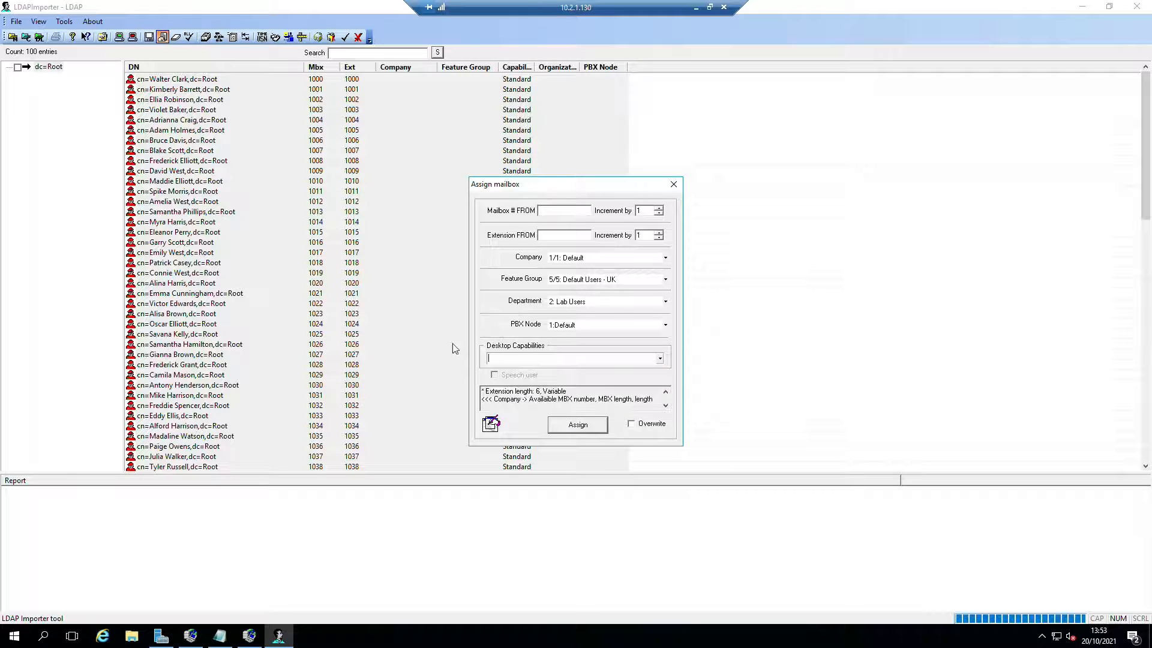
{"action": "mouse_move", "coordinate": [577, 424]}
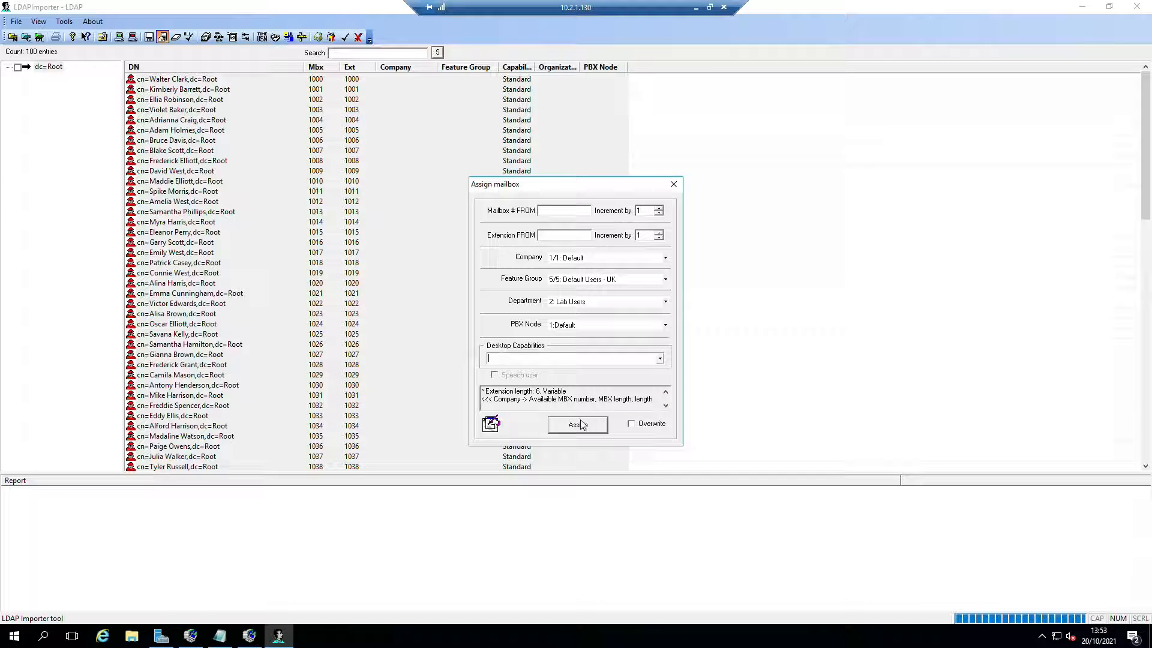
{"action": "left_click", "coordinate": [578, 424]}
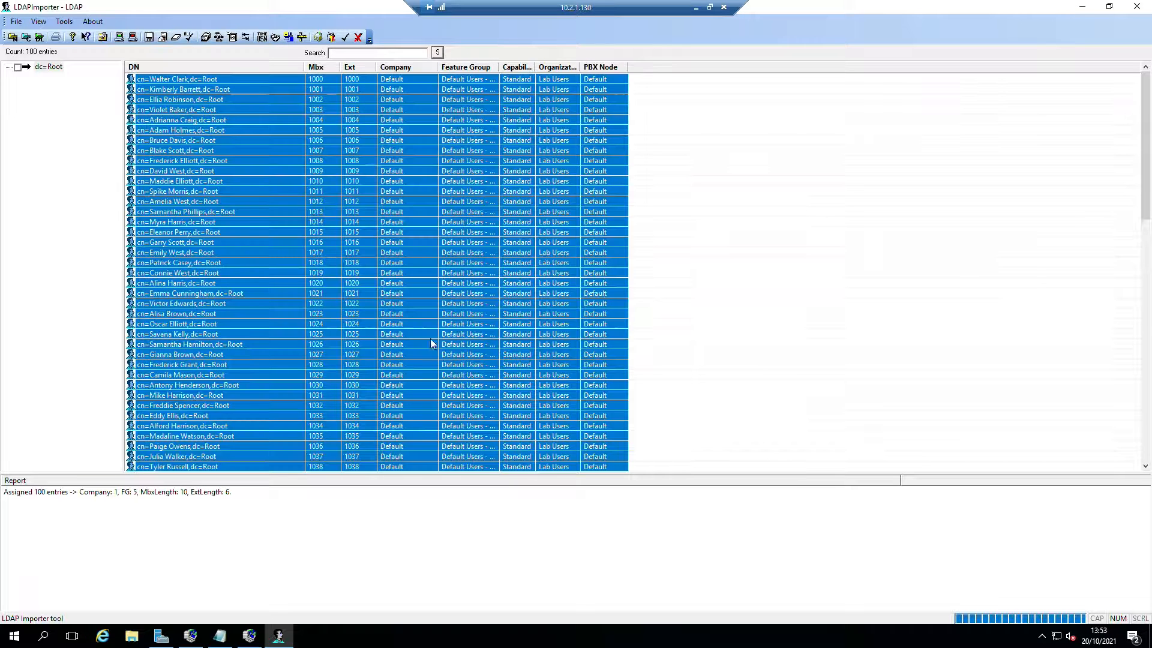
Step: Scroll through the assigned entry list to check the assignments
{"action": "scroll", "scroll_direction": "down", "scroll_amount": 3}
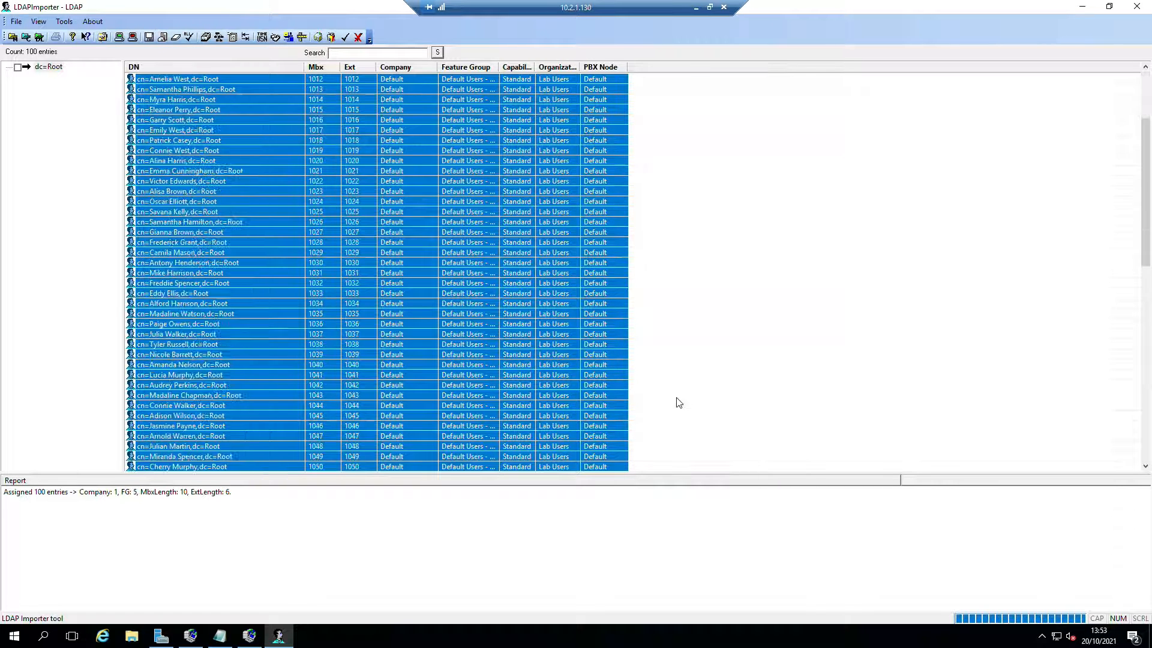
{"action": "scroll", "scroll_direction": "down", "scroll_amount": 3}
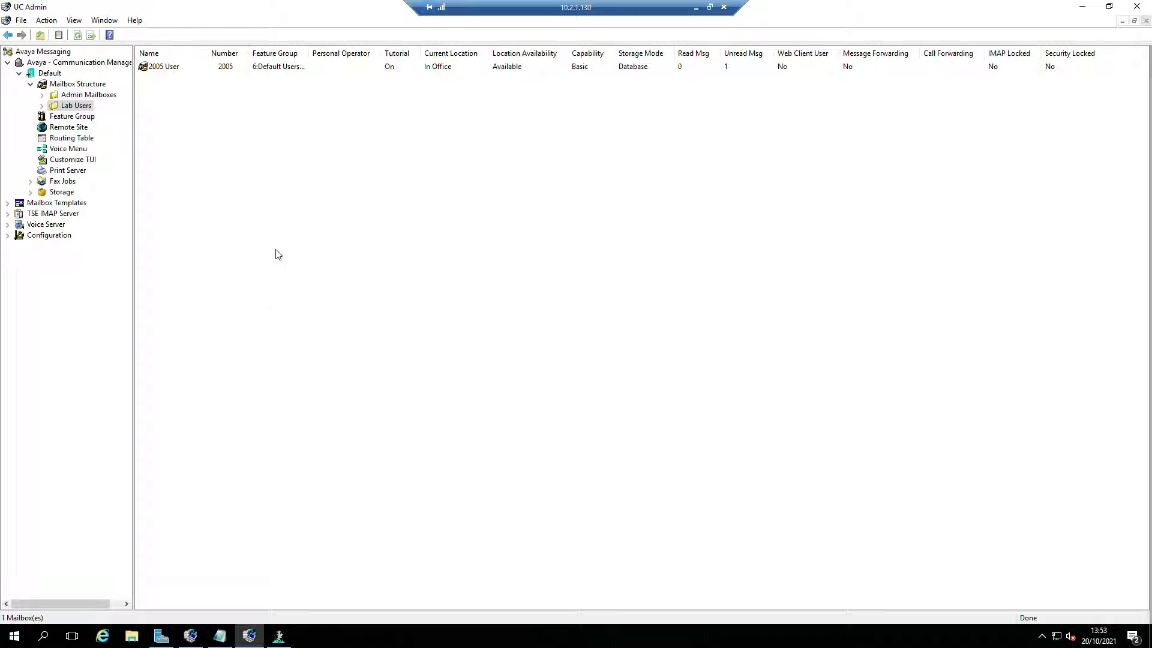
Step: Browse mailbox 2005, Admin Mailboxes and Lab Users' actions, then view the Default node
{"action": "left_click", "coordinate": [163, 66]}
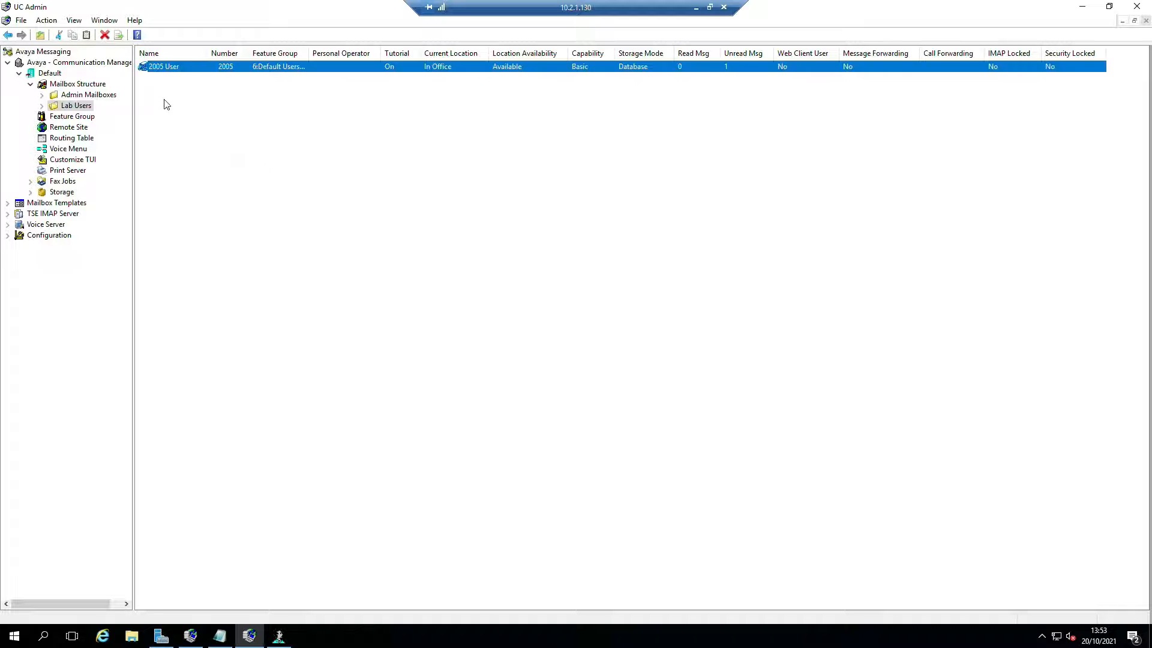
{"action": "left_click", "coordinate": [89, 95]}
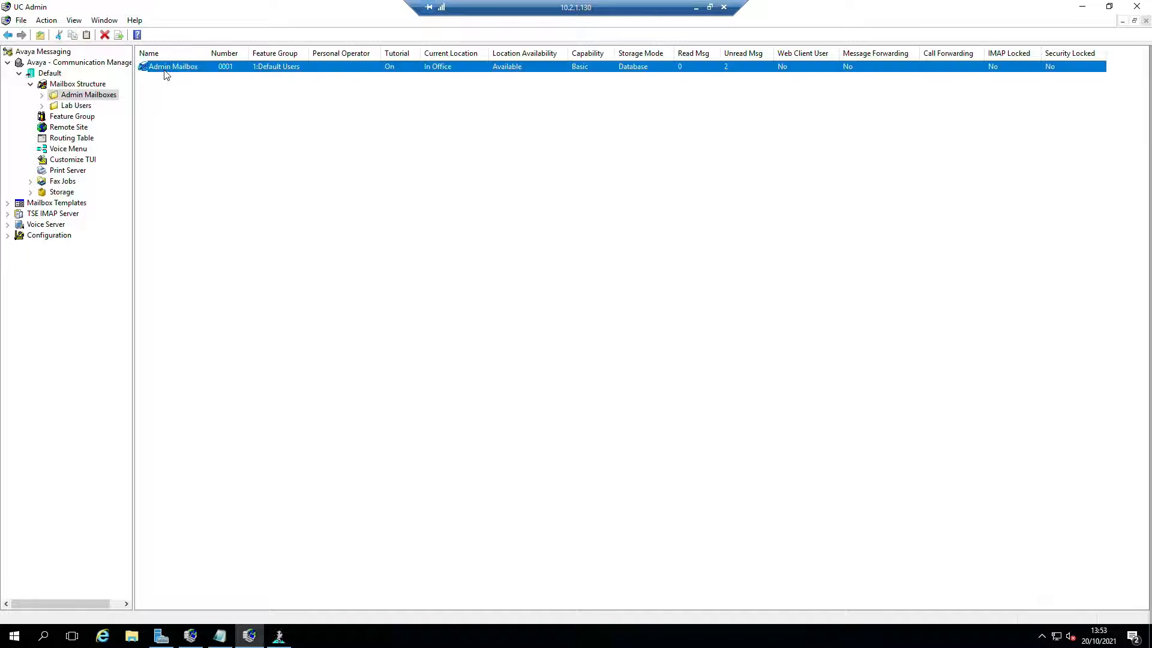
{"action": "left_click", "coordinate": [76, 105]}
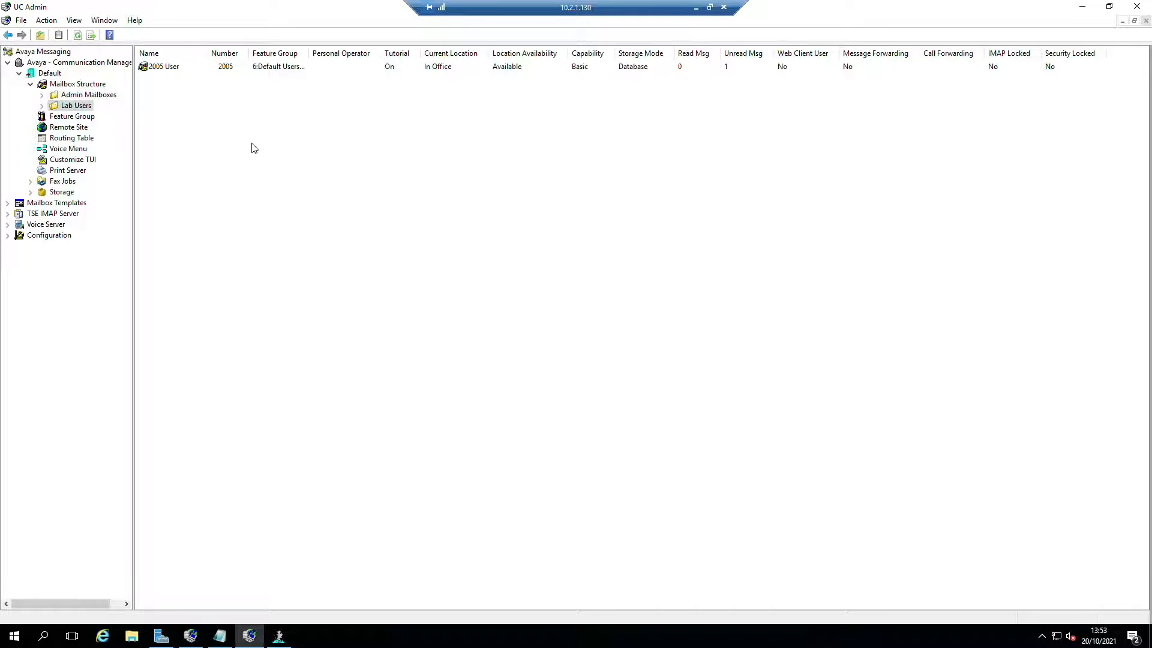
{"action": "mouse_move", "coordinate": [101, 183]}
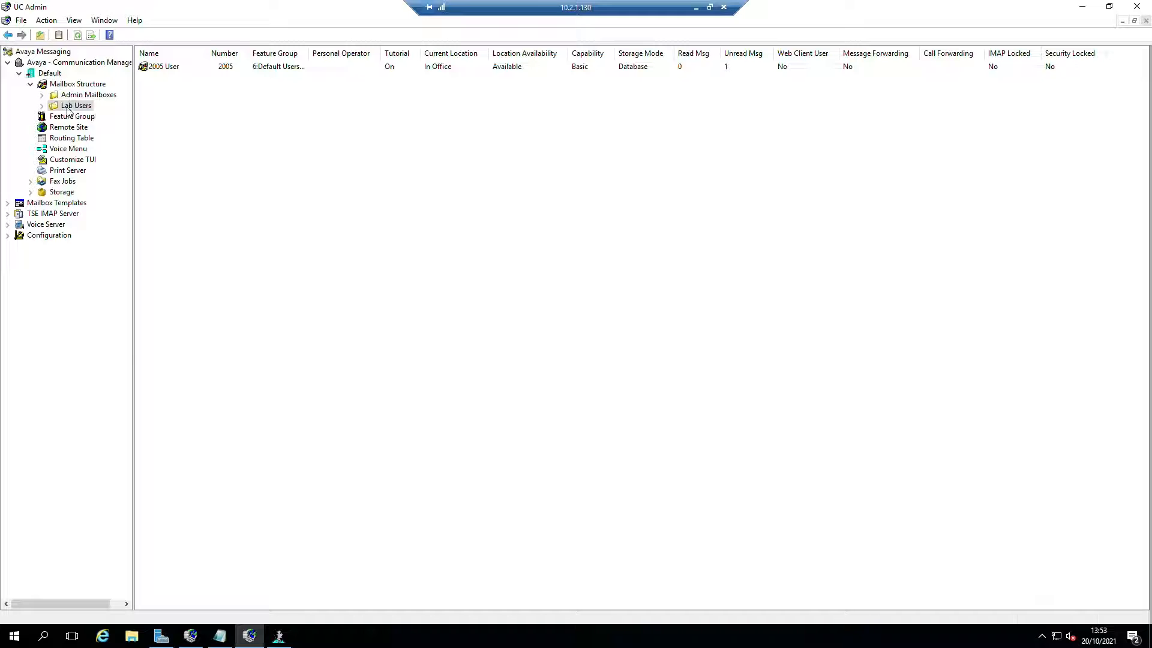
{"action": "right_click", "coordinate": [76, 105]}
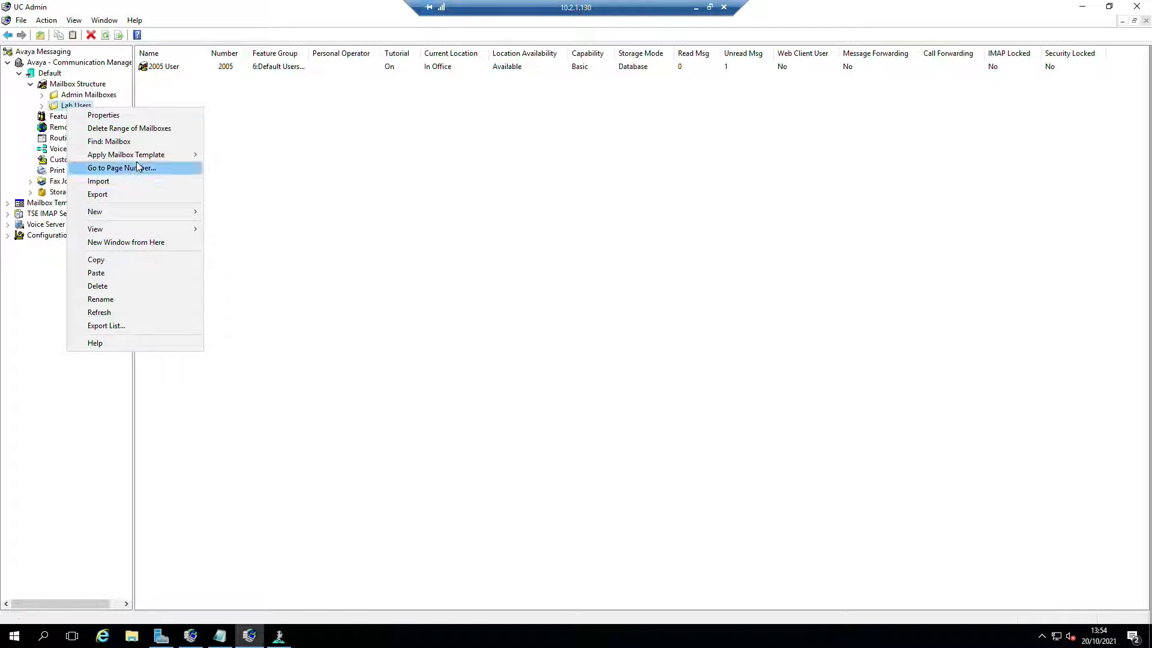
{"action": "mouse_move", "coordinate": [95, 212]}
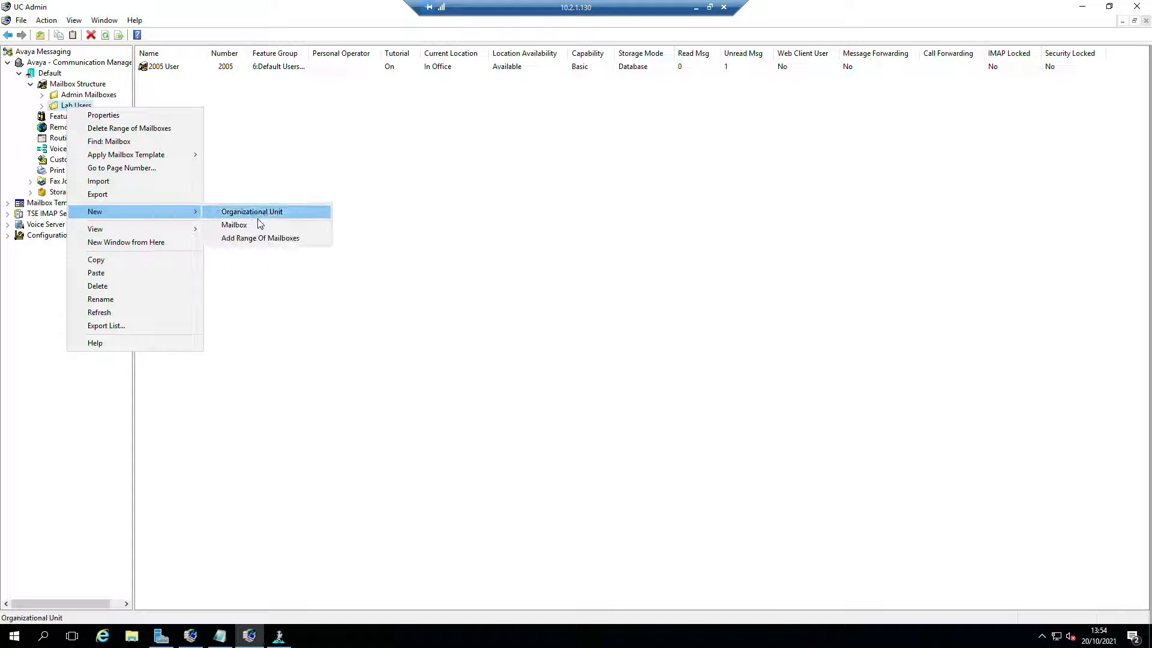
{"action": "left_click", "coordinate": [233, 224]}
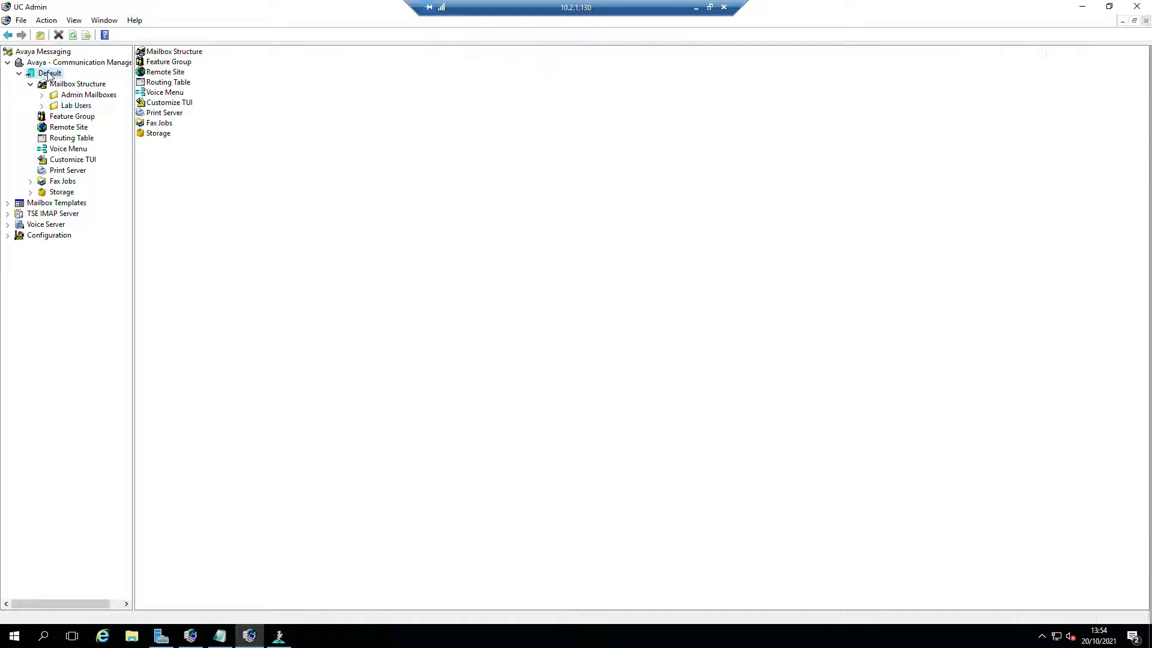
{"action": "double_click", "coordinate": [49, 72]}
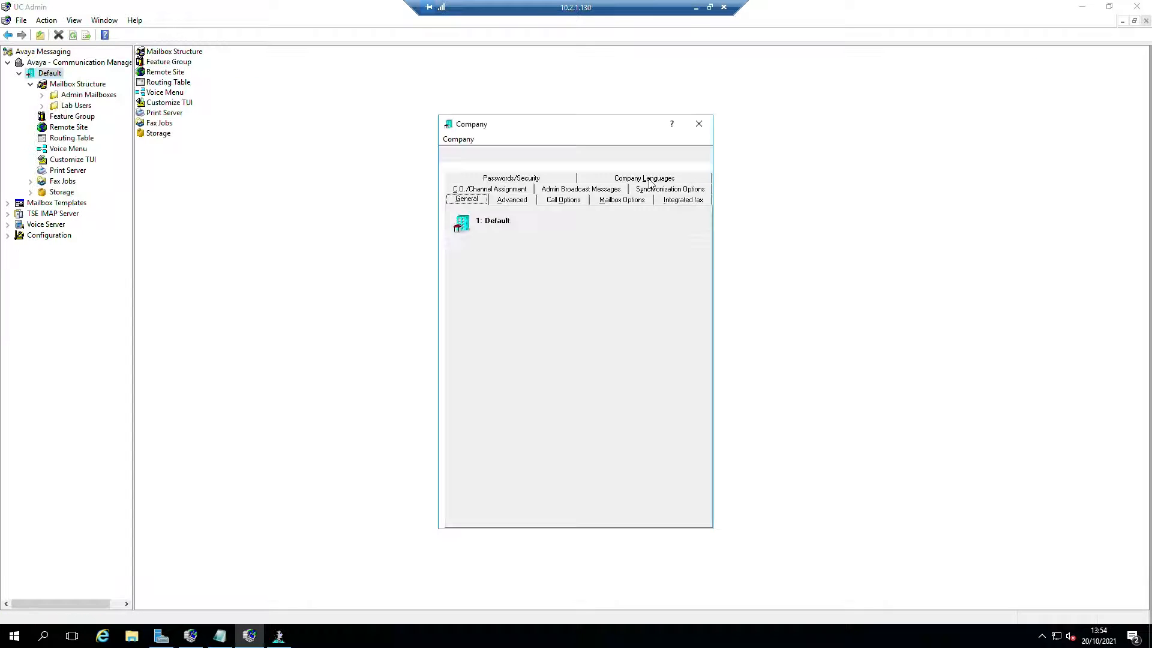
{"action": "left_click", "coordinate": [510, 177]}
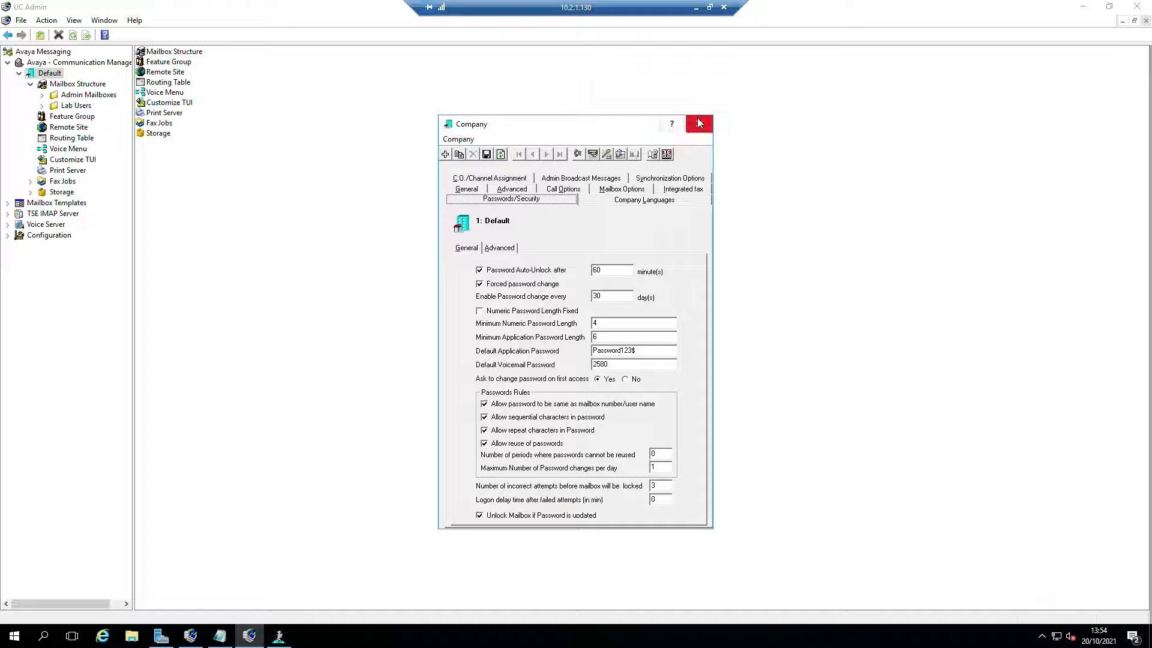
{"action": "left_click", "coordinate": [698, 123]}
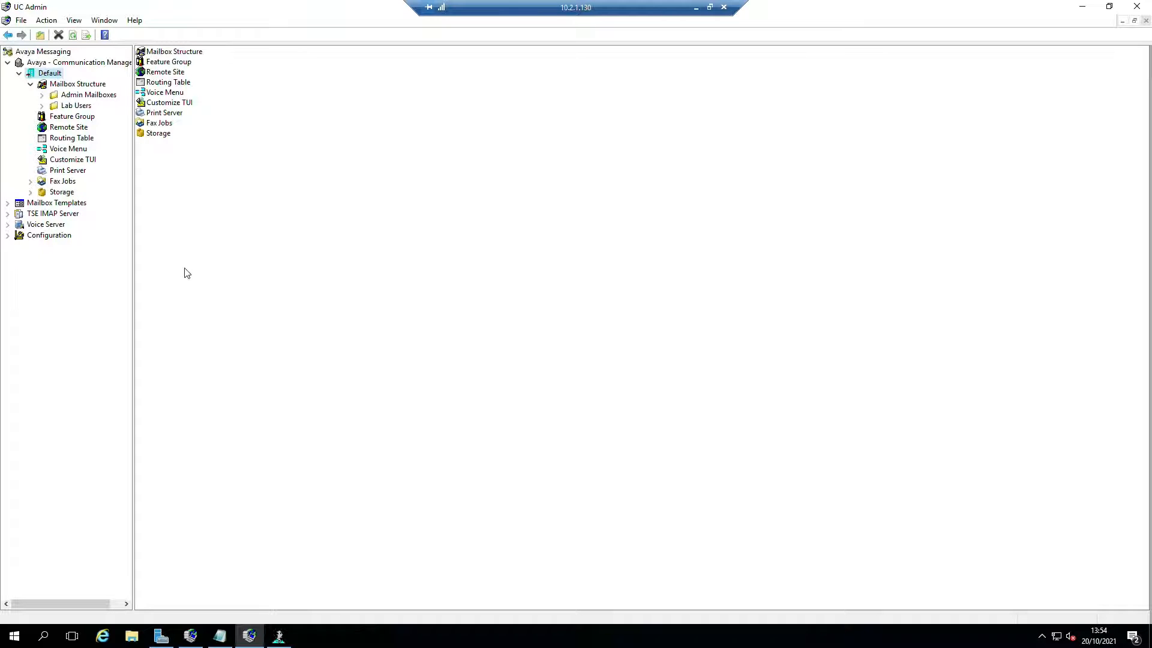
{"action": "mouse_move", "coordinate": [297, 256]}
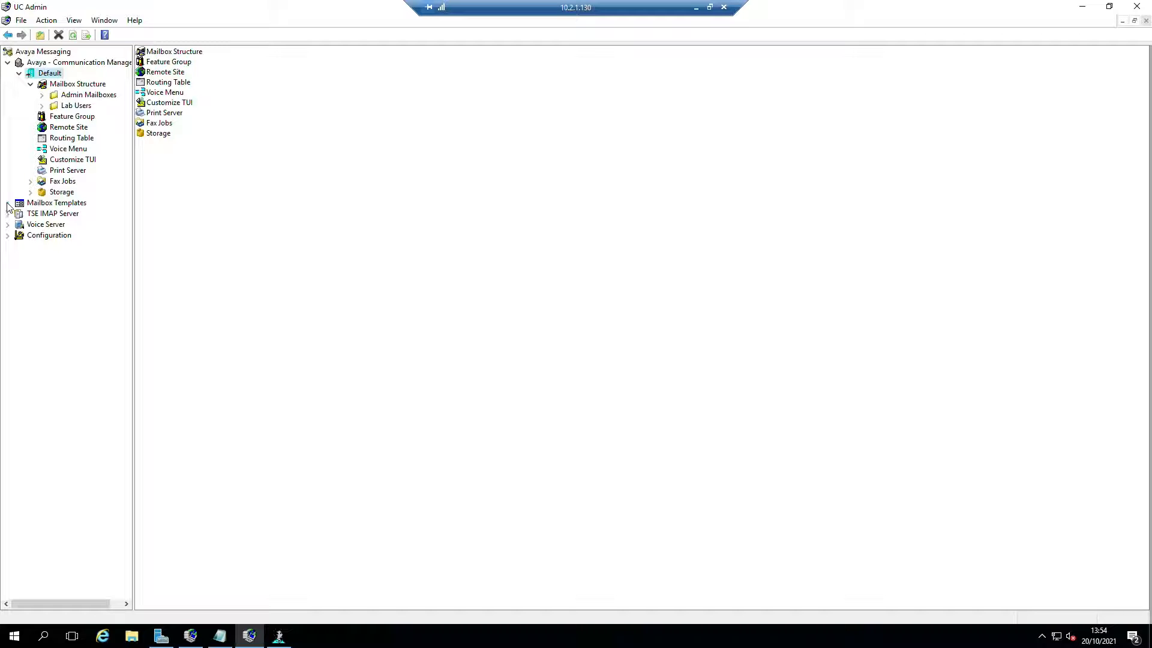
Step: Open mailbox template 'Password Stuff' and select its name for renaming to Password Assignment
{"action": "left_click", "coordinate": [55, 203]}
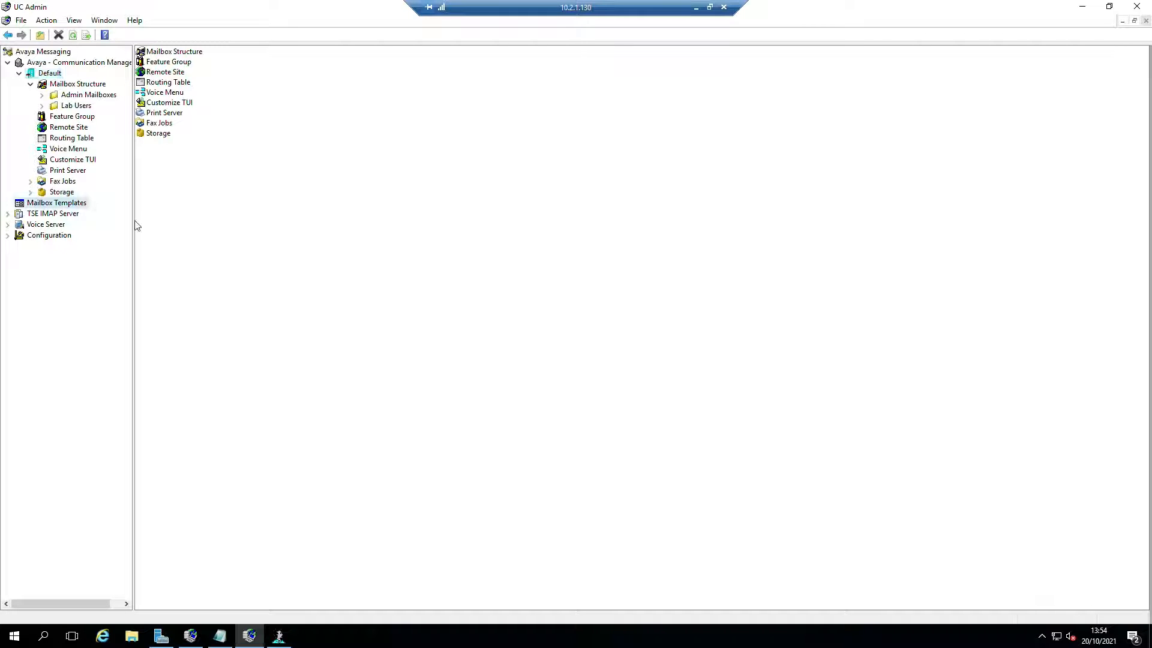
{"action": "left_click", "coordinate": [56, 203]}
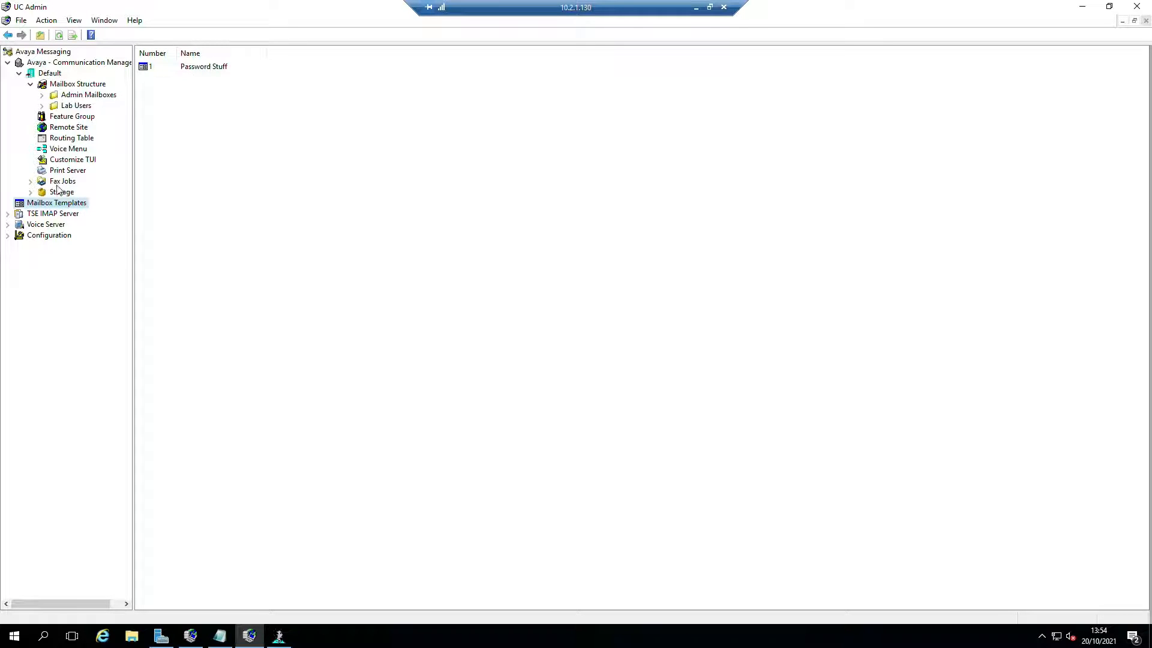
{"action": "left_click", "coordinate": [204, 66]}
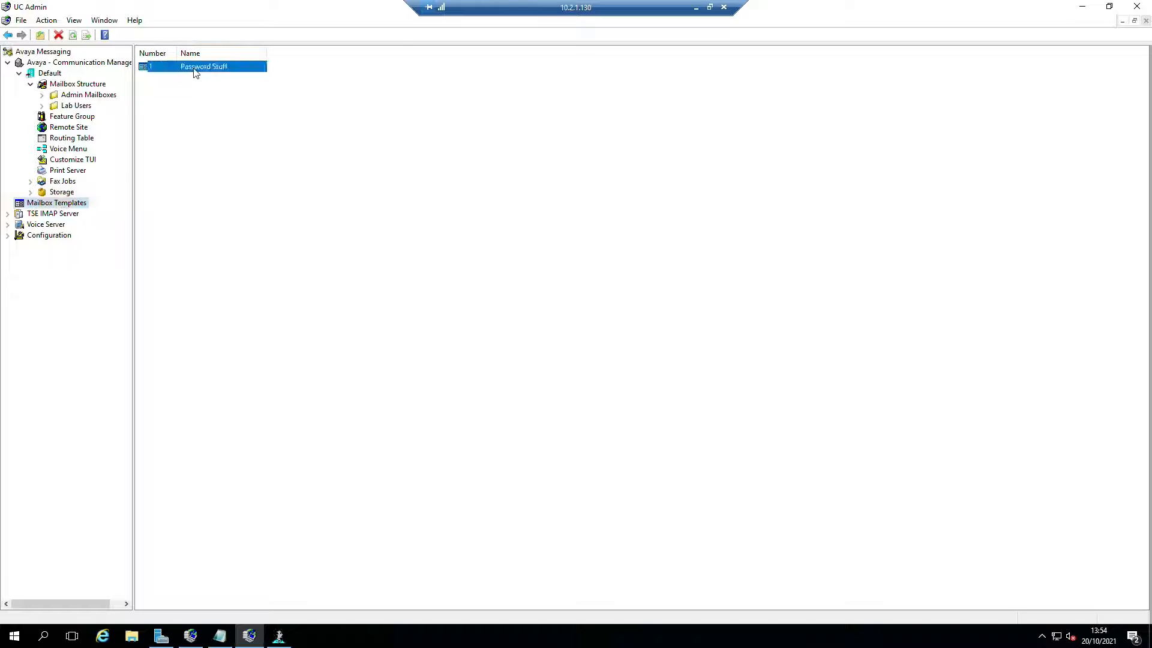
{"action": "double_click", "coordinate": [203, 66]}
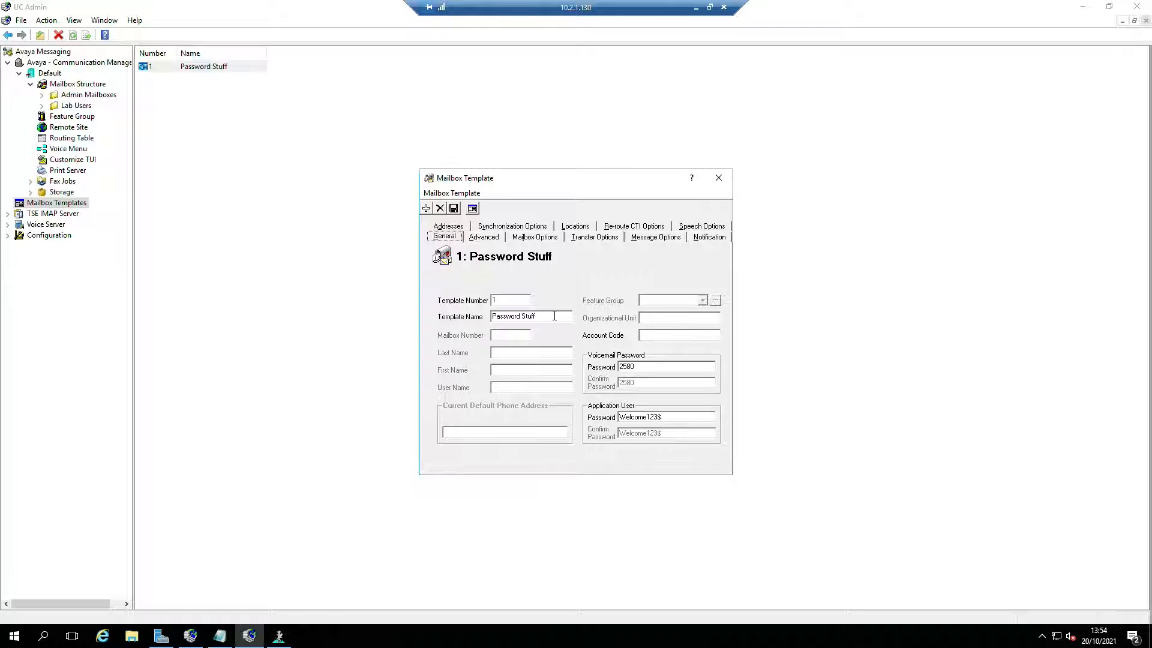
{"action": "double_click", "coordinate": [528, 316]}
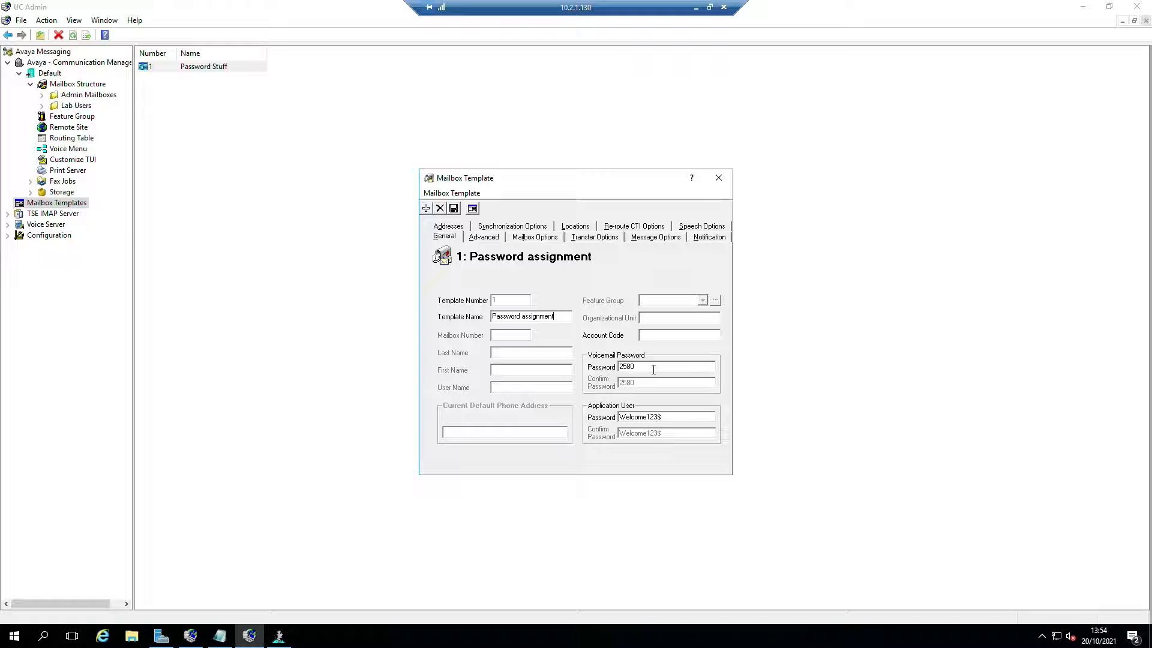
{"action": "mouse_move", "coordinate": [520, 272]}
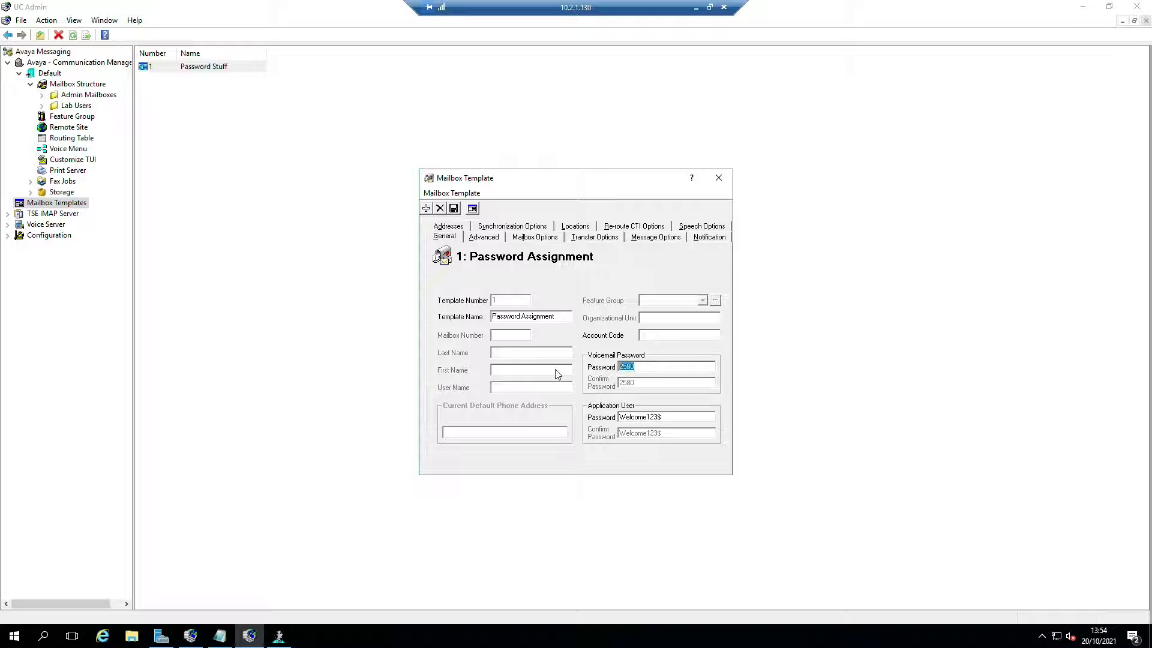
{"action": "mouse_move", "coordinate": [646, 367]}
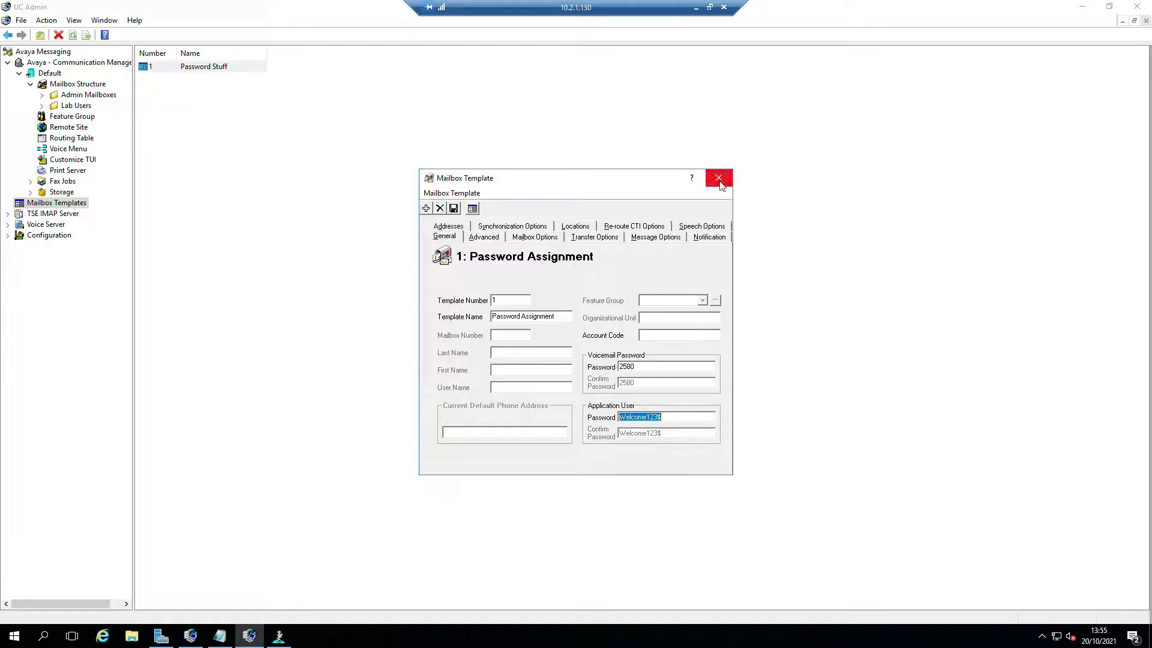
Step: Close the mailbox template settings, begin writing users to UC Admin, and show Lab Users
{"action": "left_click", "coordinate": [717, 177]}
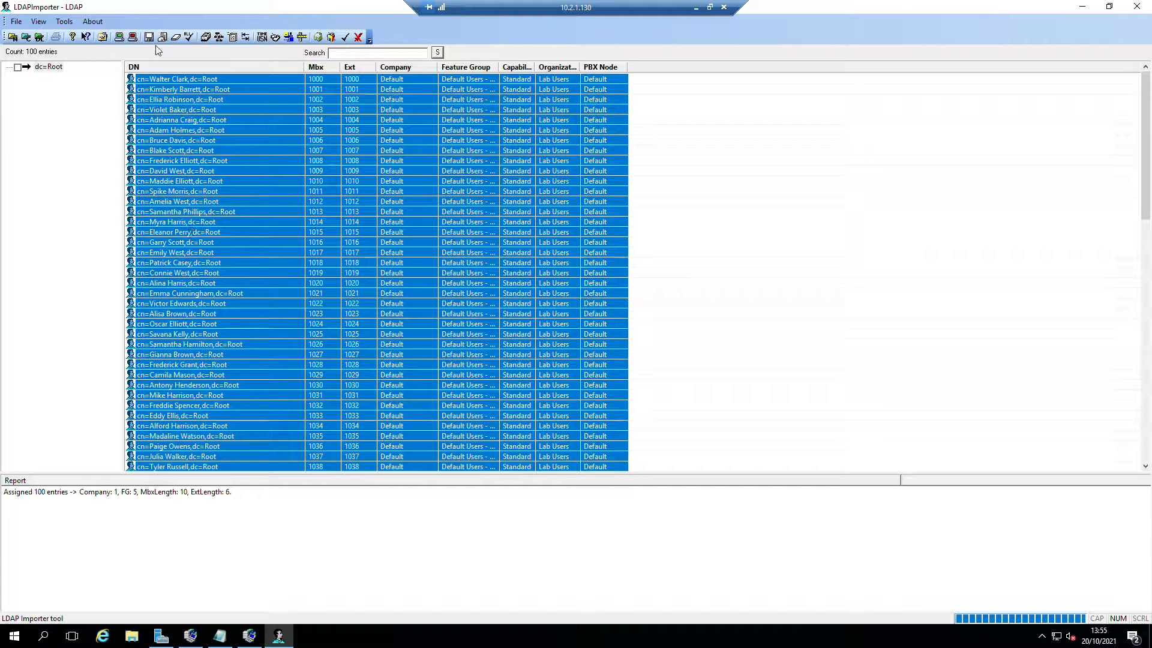
{"action": "left_click", "coordinate": [148, 37]}
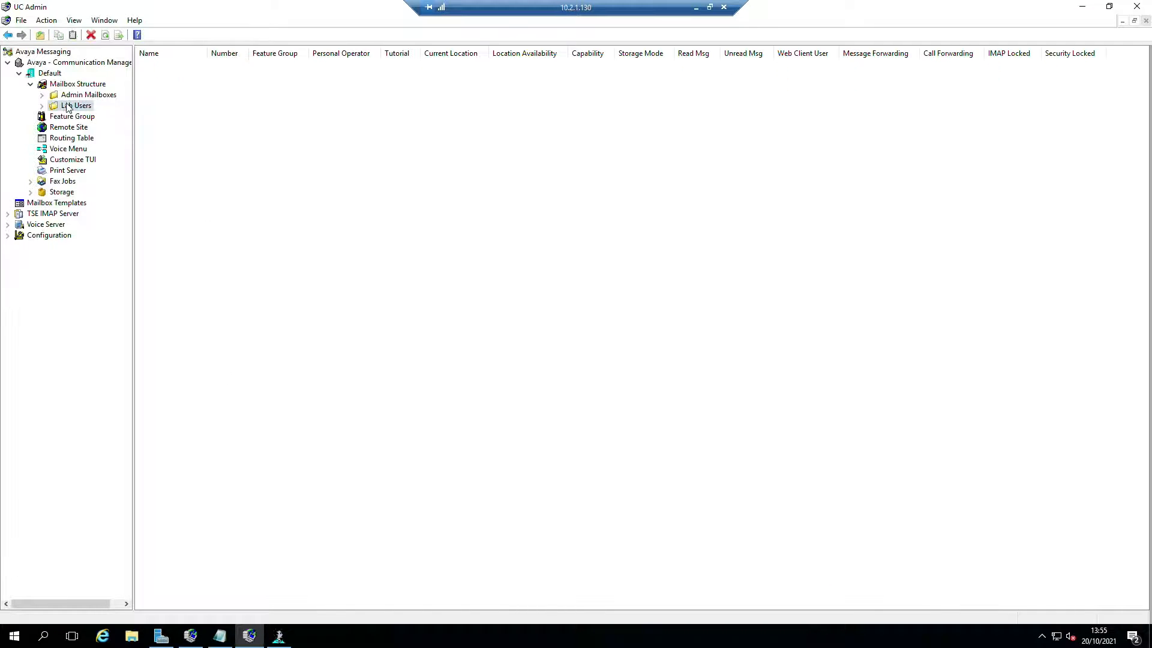
{"action": "left_click", "coordinate": [77, 105]}
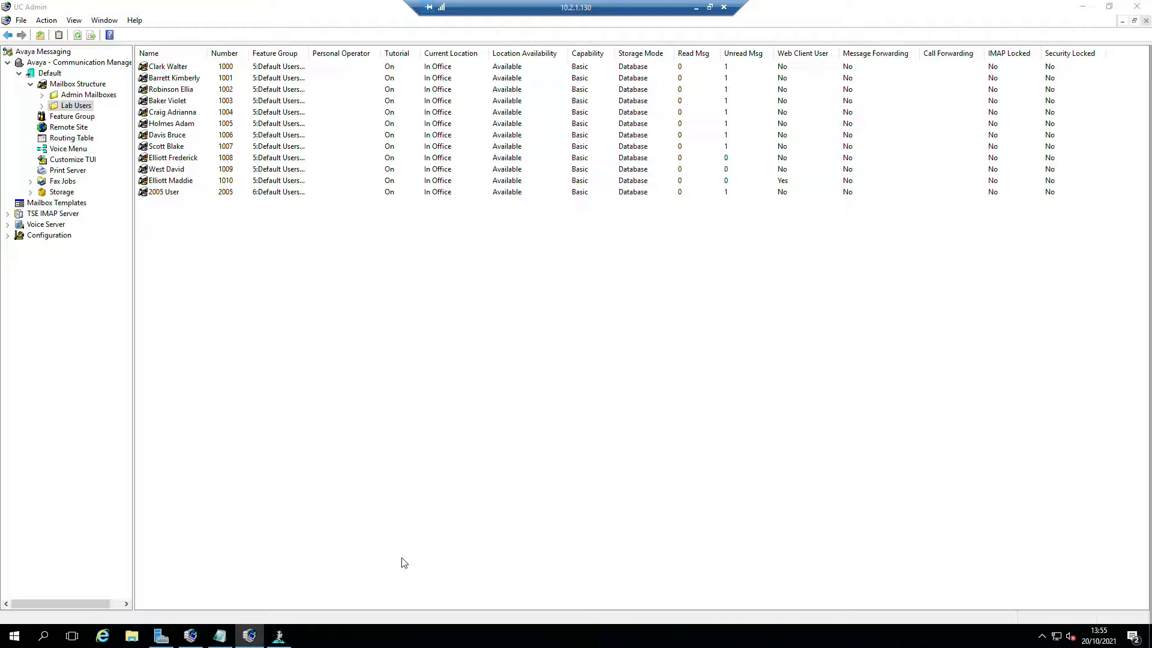
{"action": "mouse_move", "coordinate": [370, 539]}
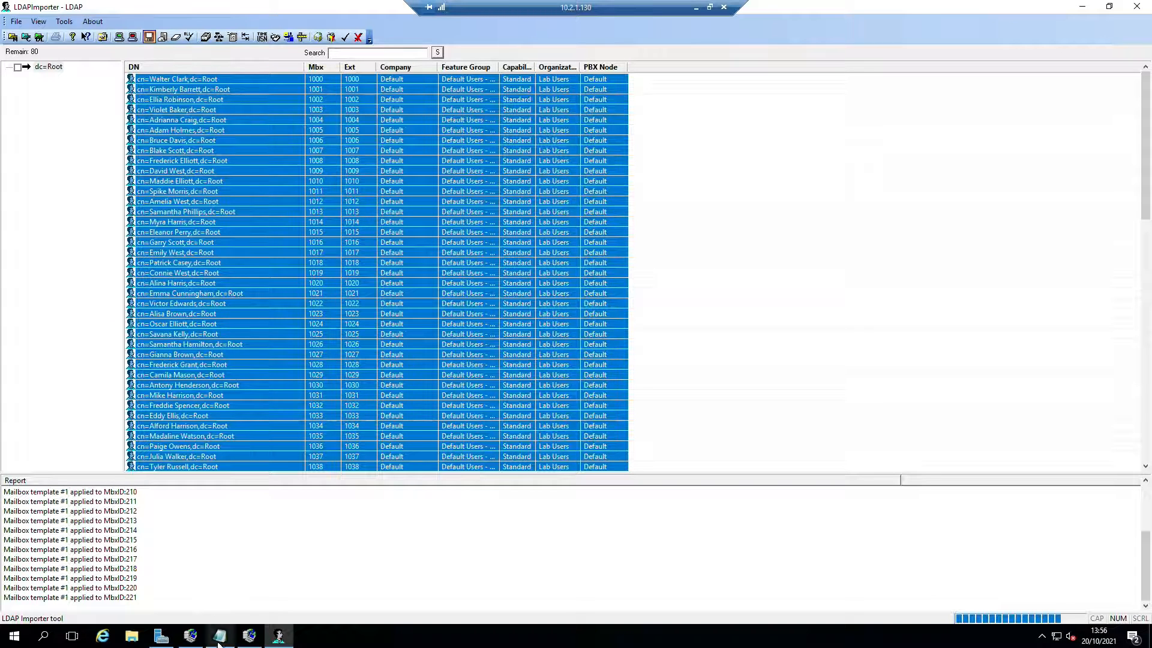
{"action": "mouse_move", "coordinate": [219, 635]}
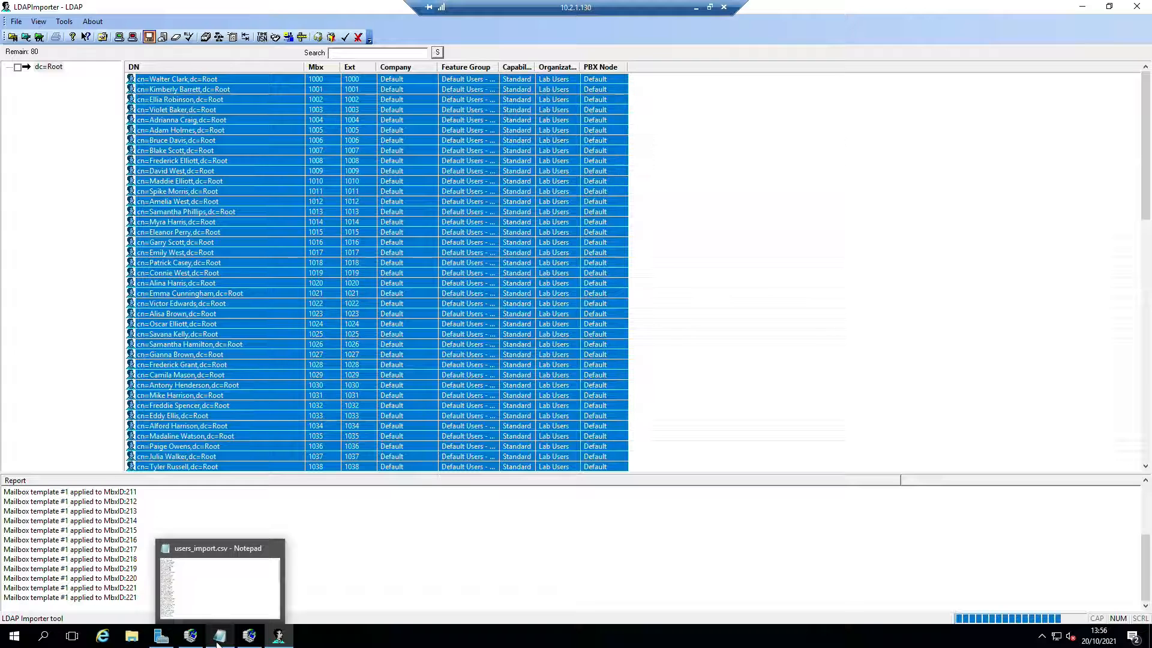
Step: In UC Admin, refresh Lab Users and glance at the available Mailbox Templates
{"action": "left_click", "coordinate": [248, 635]}
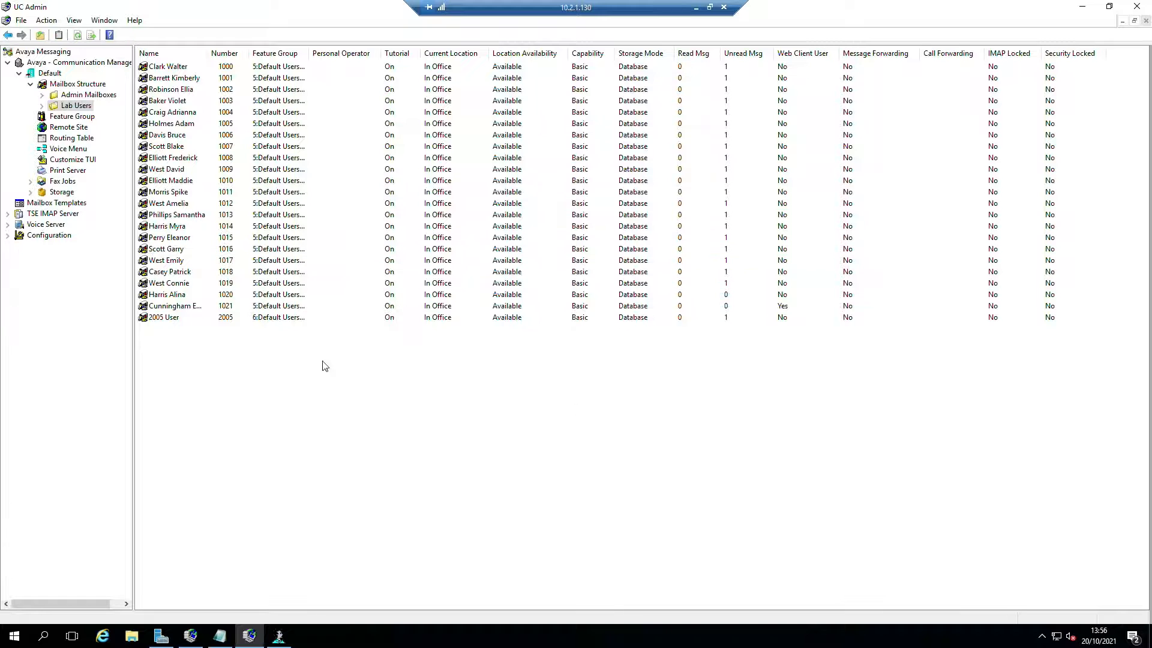
{"action": "left_click", "coordinate": [169, 294]}
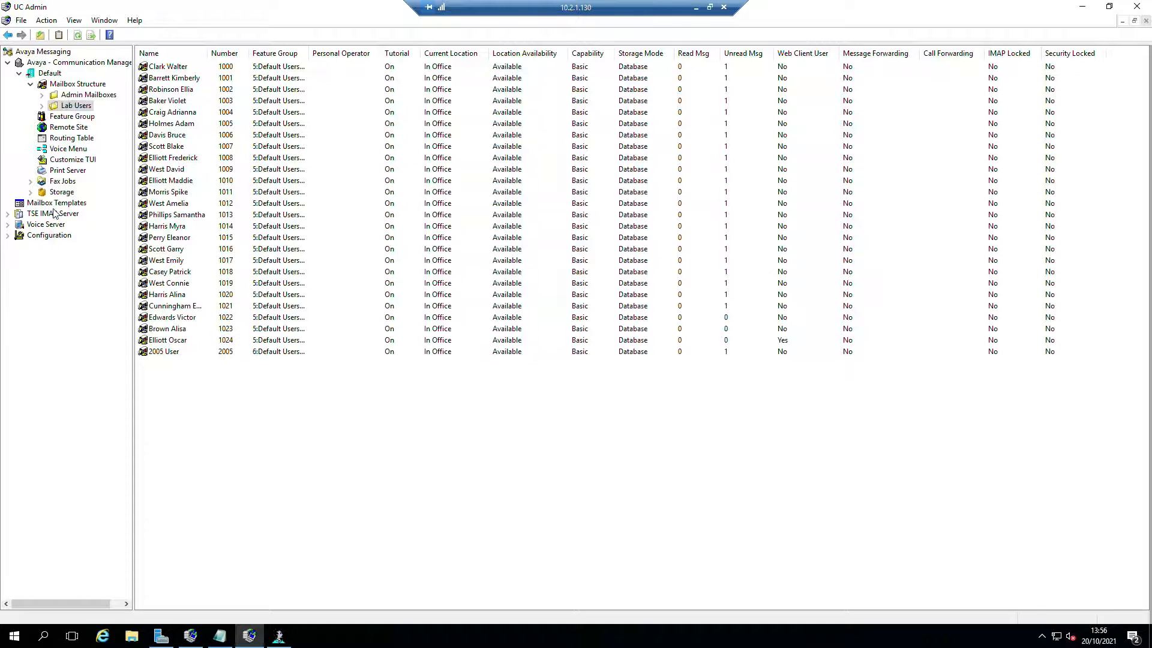
{"action": "left_click", "coordinate": [56, 203]}
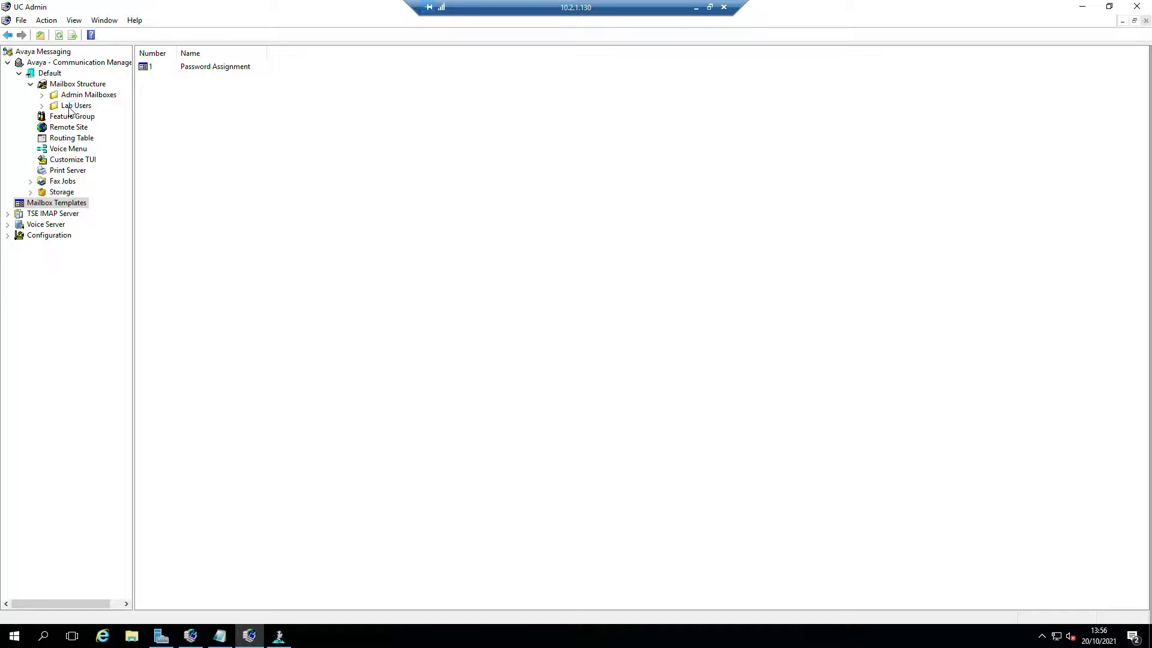
{"action": "left_click", "coordinate": [76, 105]}
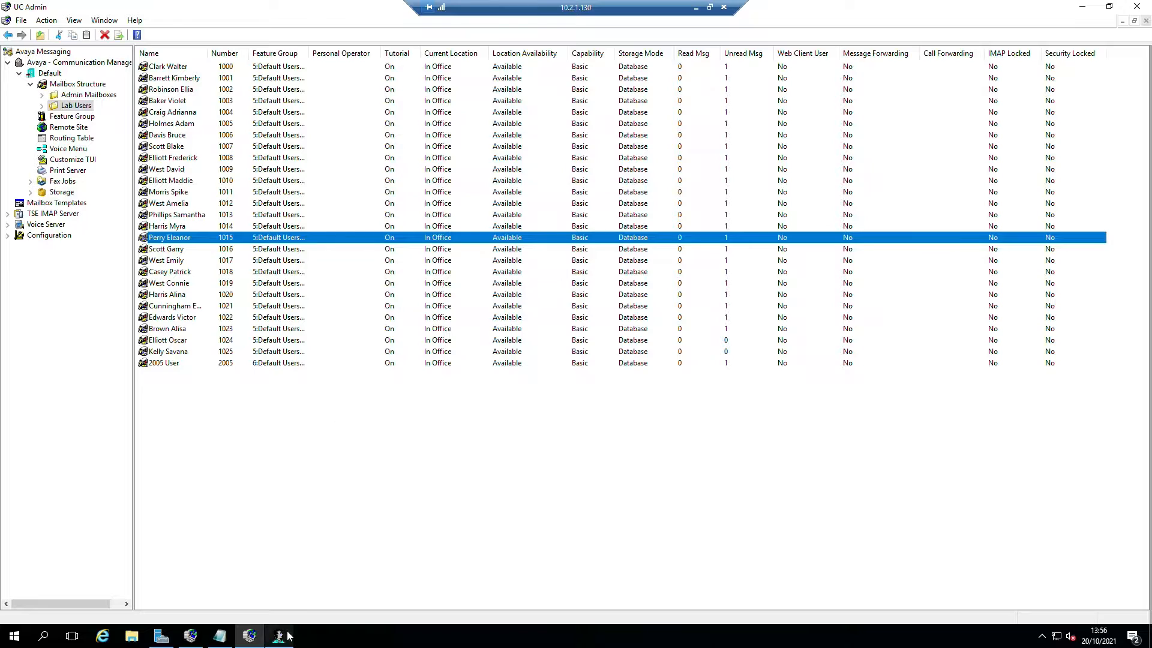
Step: Check the importer's remaining count, then refresh Lab Users through mailbox 1033 and select rows
{"action": "left_click", "coordinate": [278, 636]}
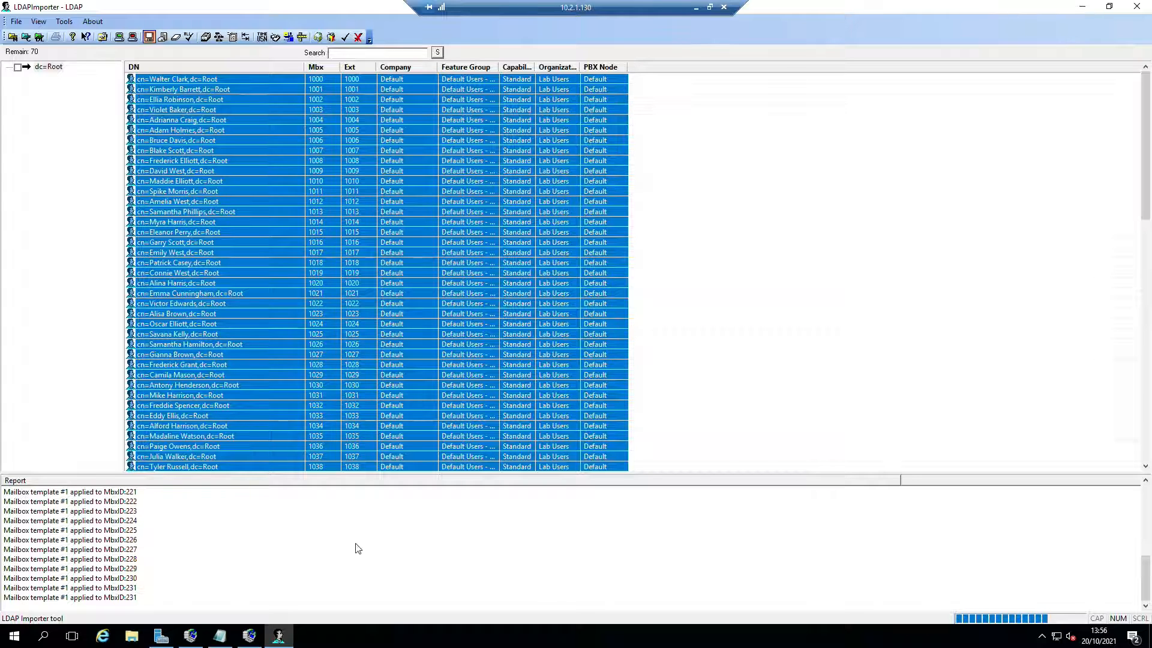
{"action": "left_click", "coordinate": [248, 636]}
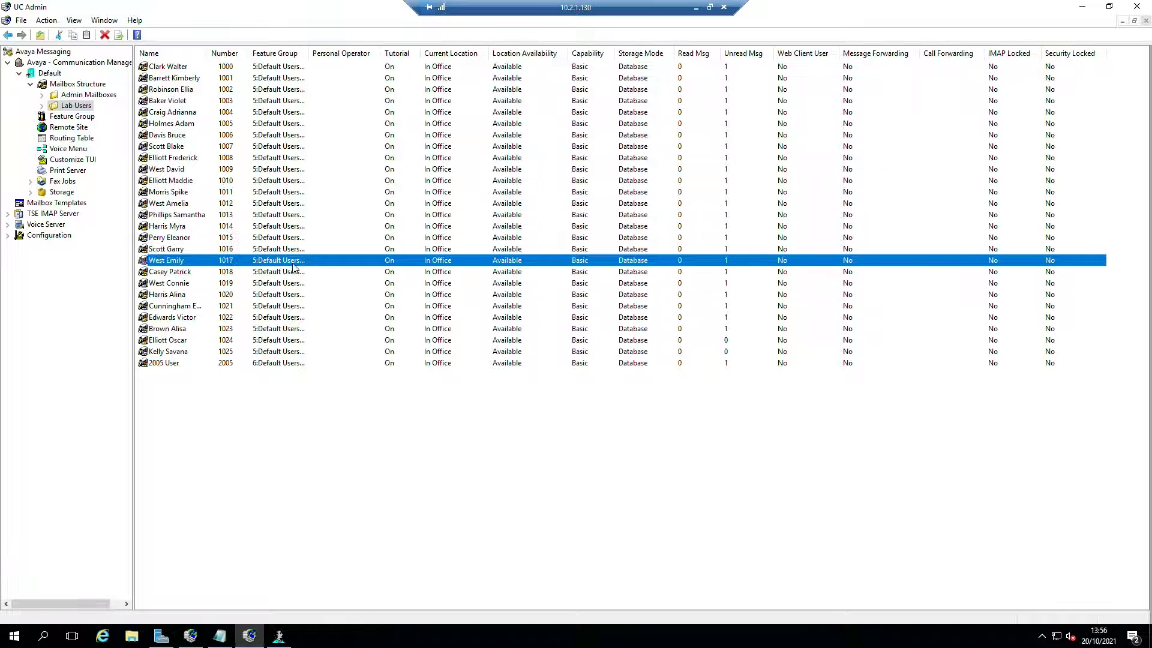
{"action": "left_click", "coordinate": [171, 157]}
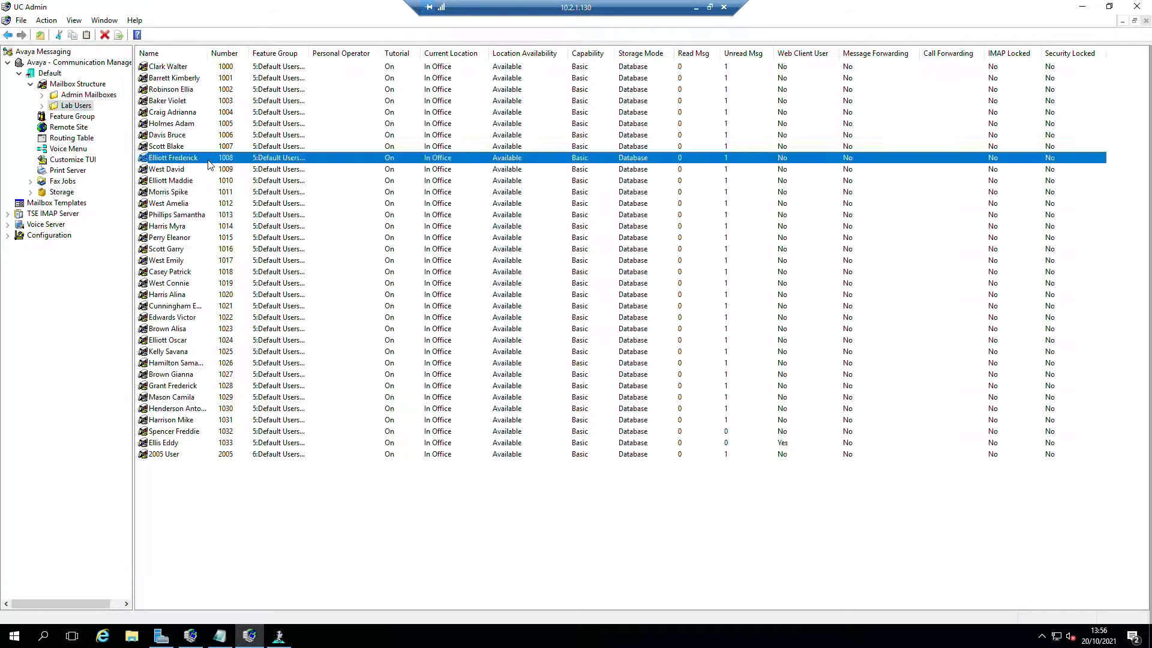
{"action": "left_click", "coordinate": [174, 431]}
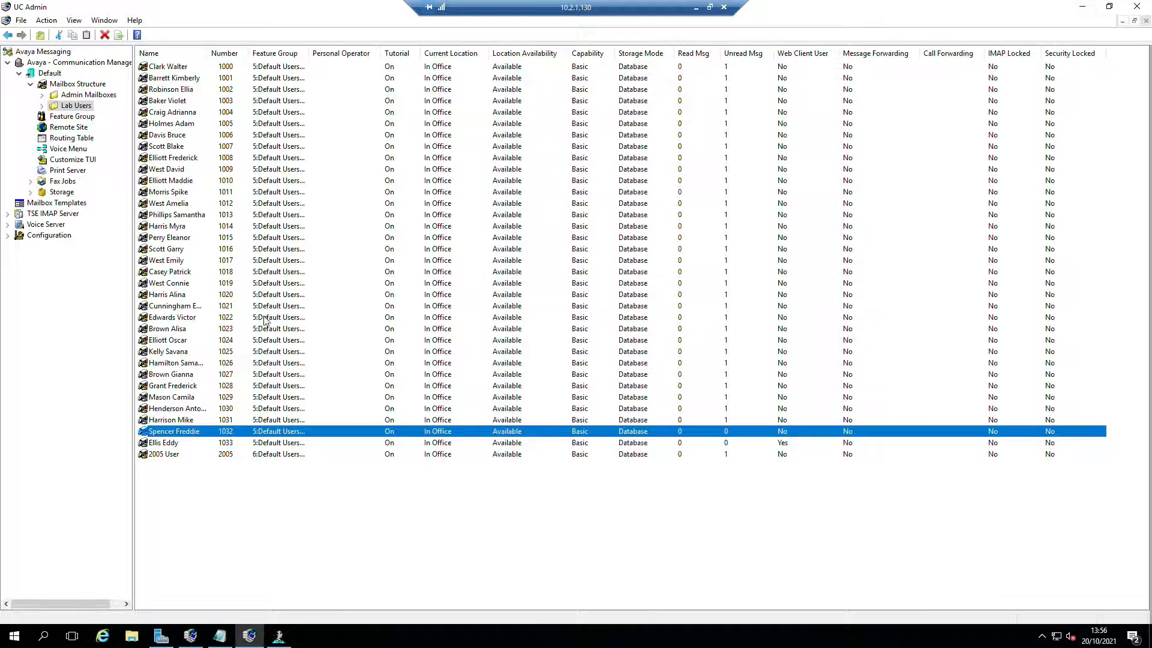
{"action": "left_click", "coordinate": [173, 317]}
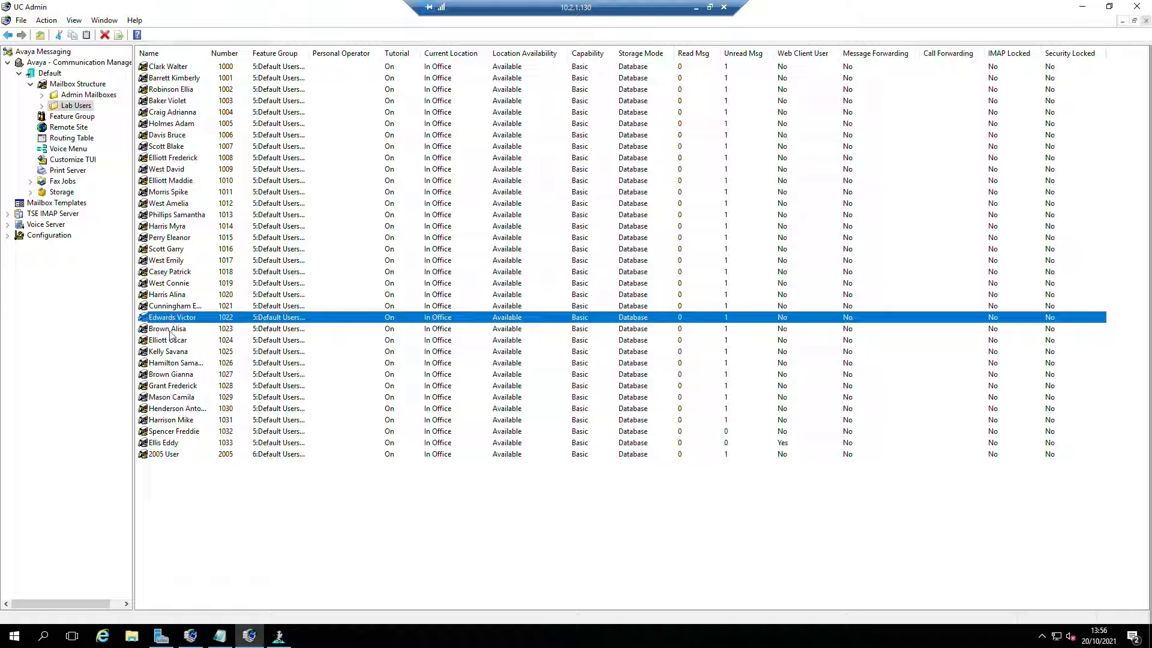
{"action": "left_click", "coordinate": [167, 328]}
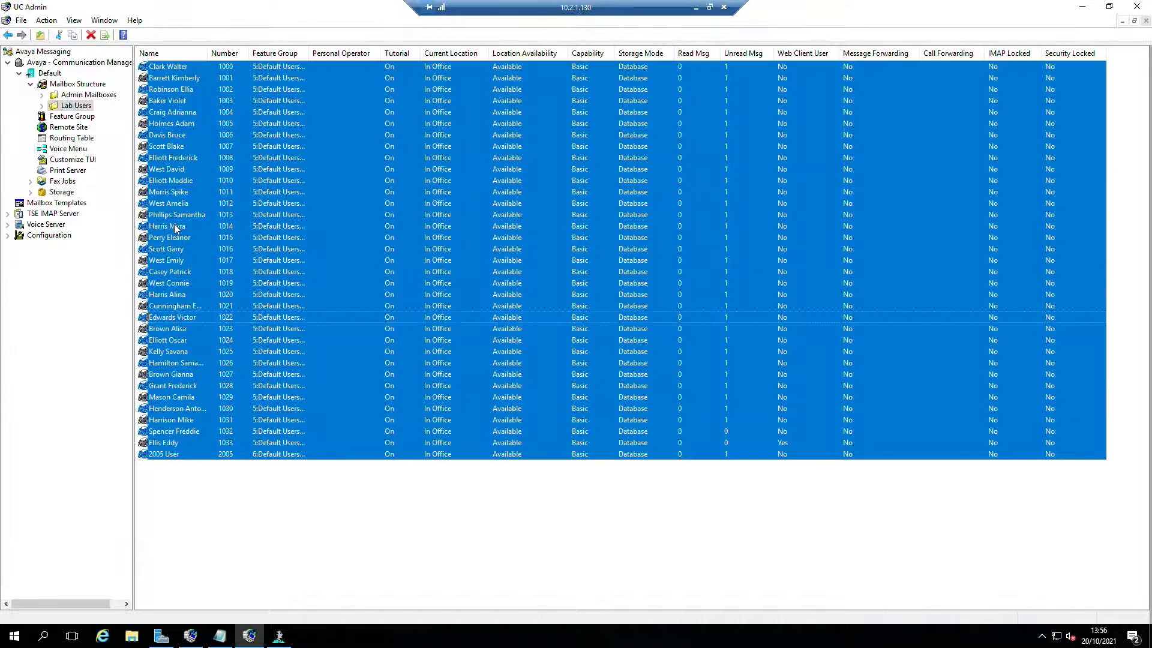
Step: Apply the mailbox template to the selected Lab Users mailboxes, list now reaching 1051
{"action": "right_click", "coordinate": [174, 226]}
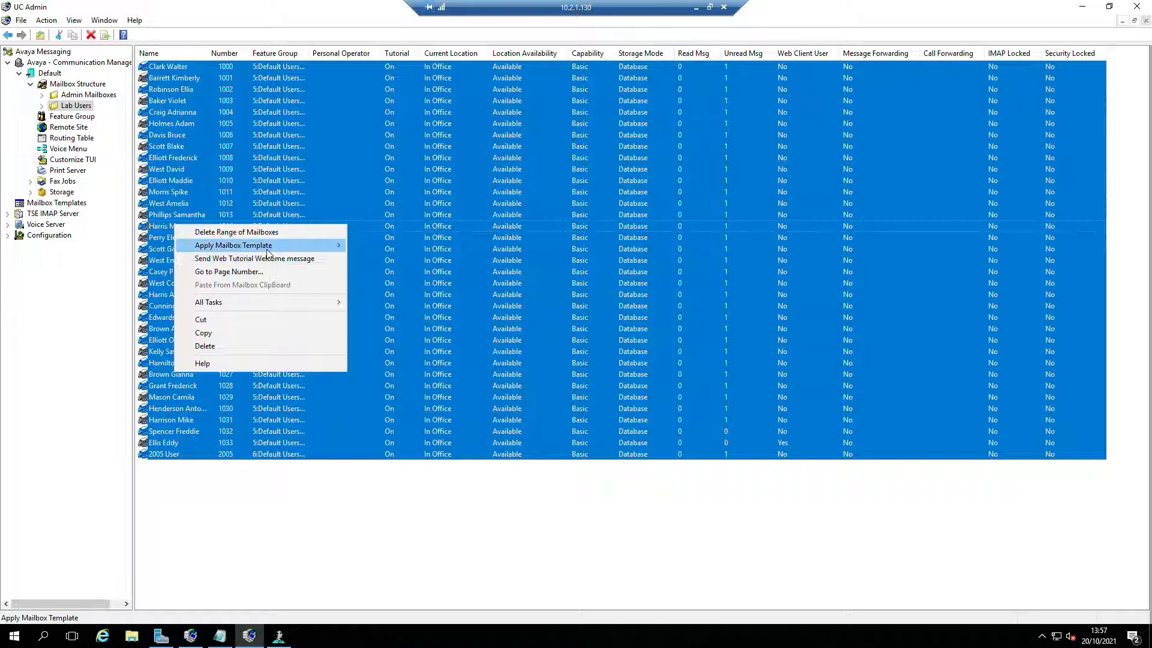
{"action": "left_click", "coordinate": [404, 248]}
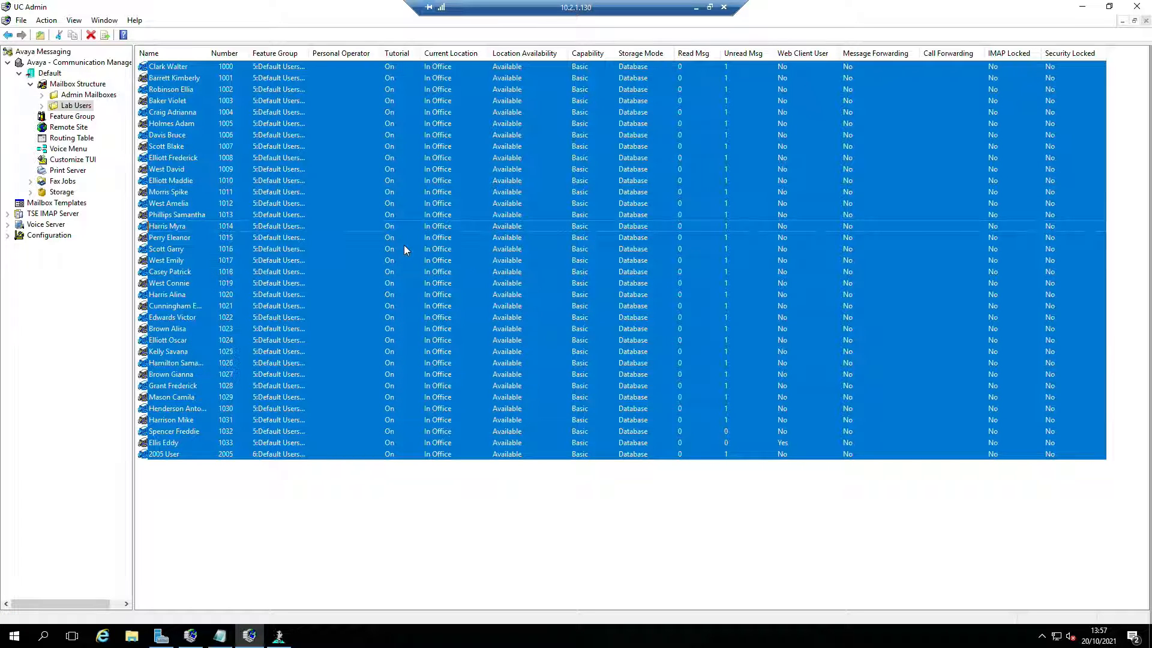
{"action": "left_click", "coordinate": [168, 350]}
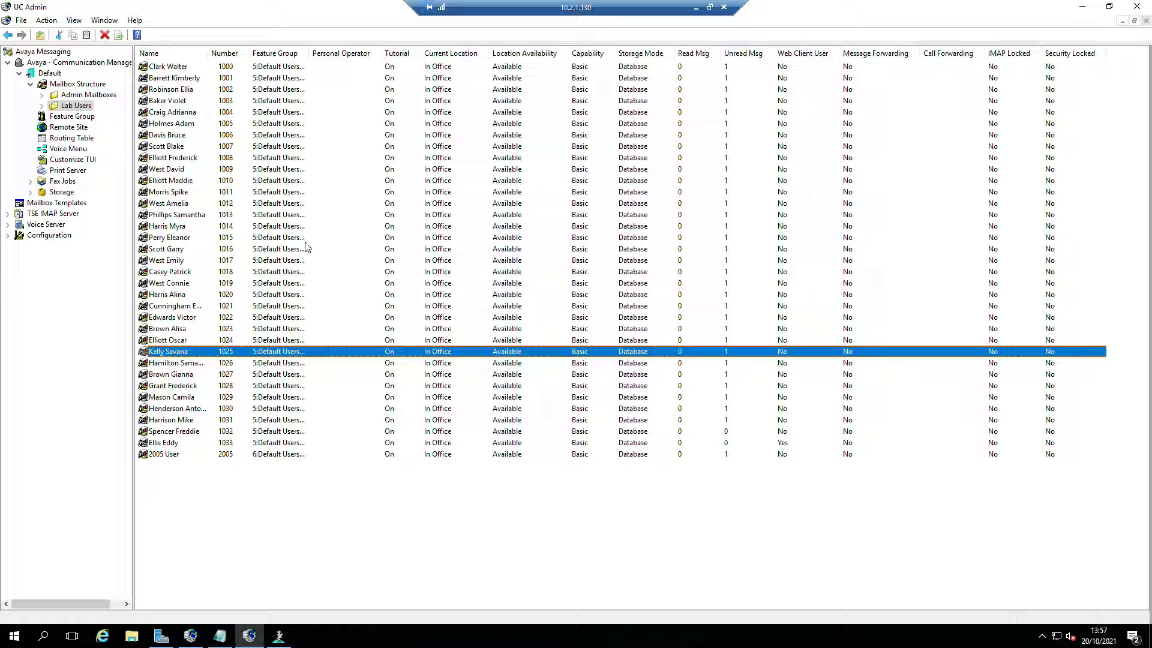
{"action": "mouse_move", "coordinate": [314, 250]}
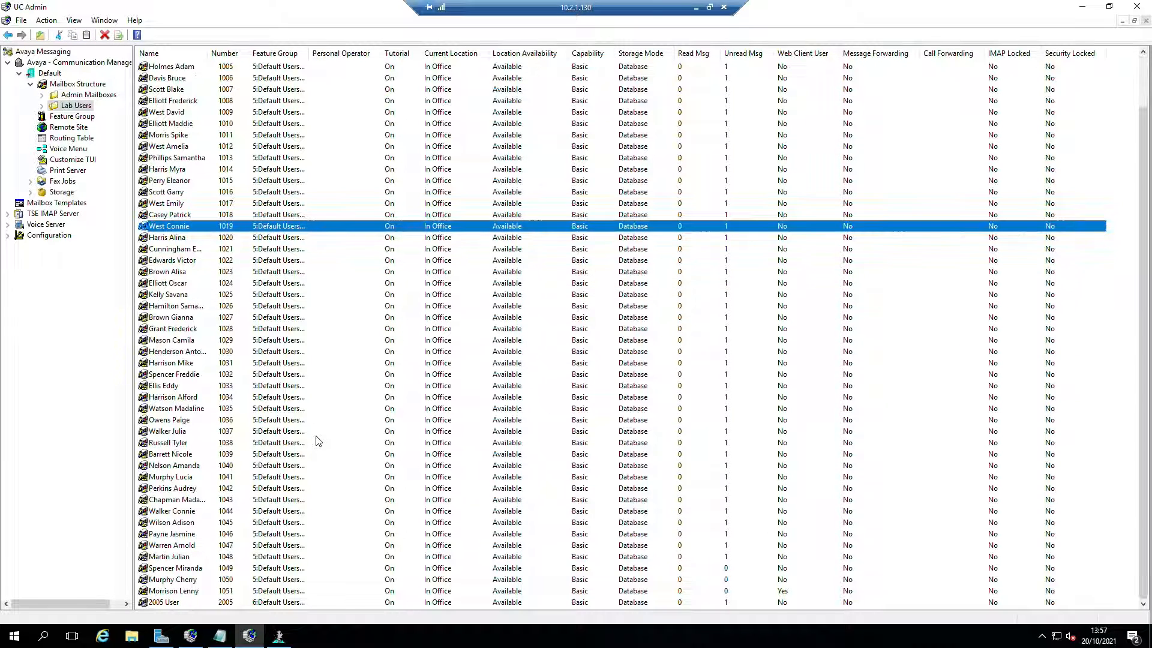
{"action": "right_click", "coordinate": [316, 441]}
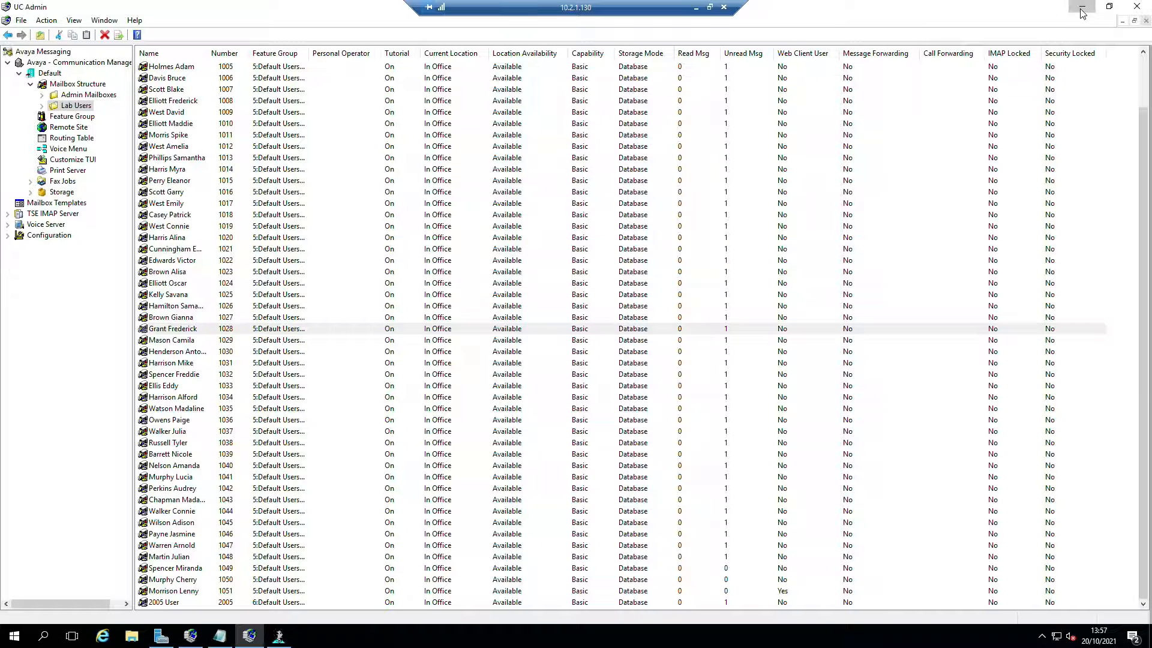
Step: Restore UC Admin, review the Lab Users rows ending at 1051, and minimise it
{"action": "left_click", "coordinate": [219, 635]}
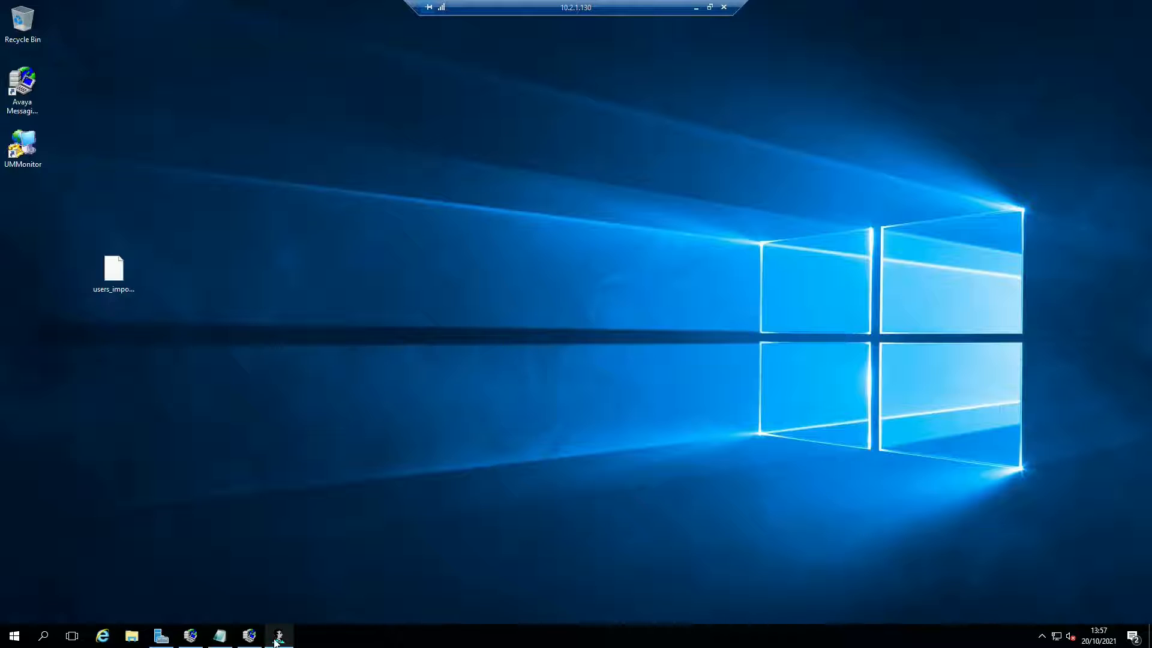
{"action": "left_click", "coordinate": [249, 635]}
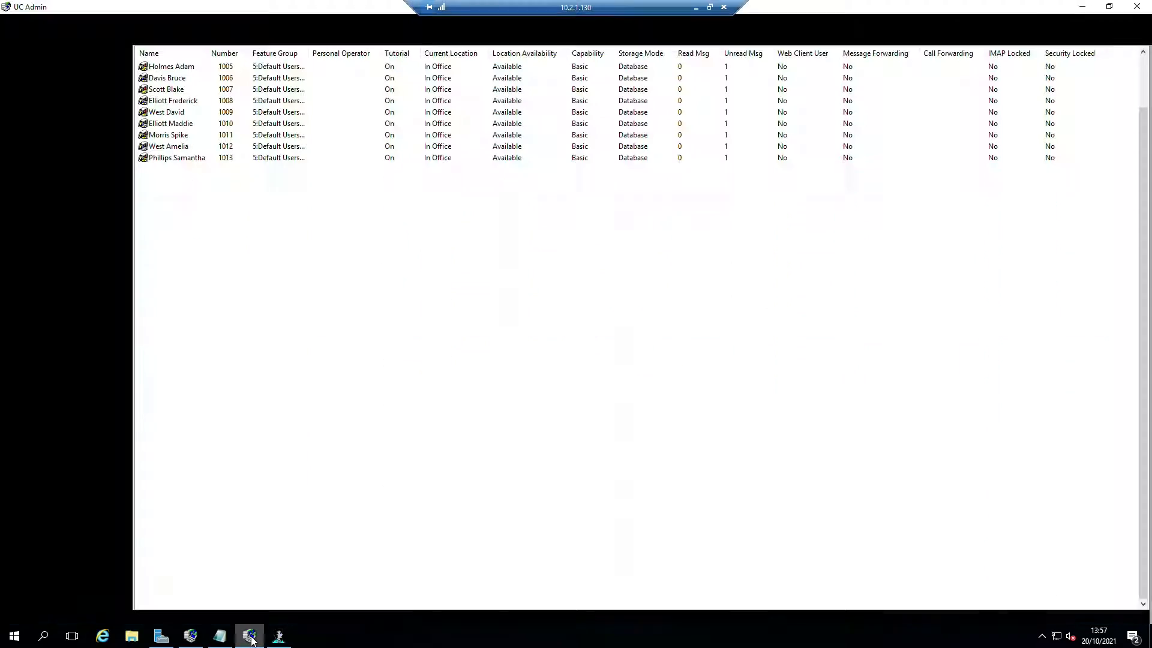
{"action": "left_click", "coordinate": [249, 635]}
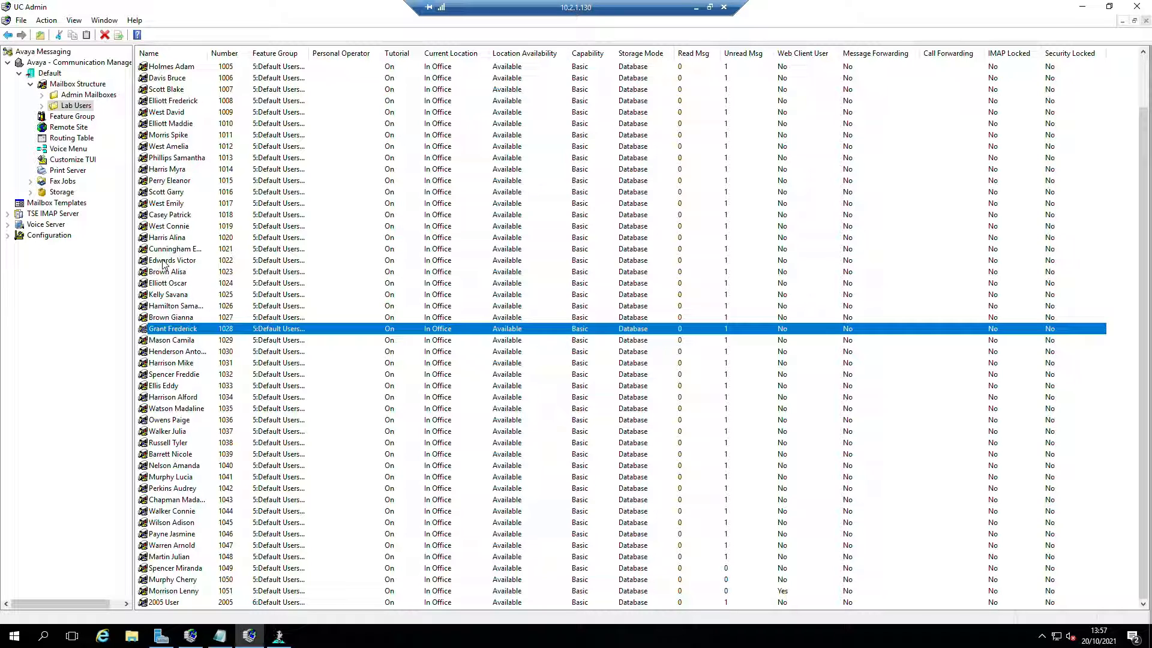
{"action": "mouse_move", "coordinate": [250, 343]}
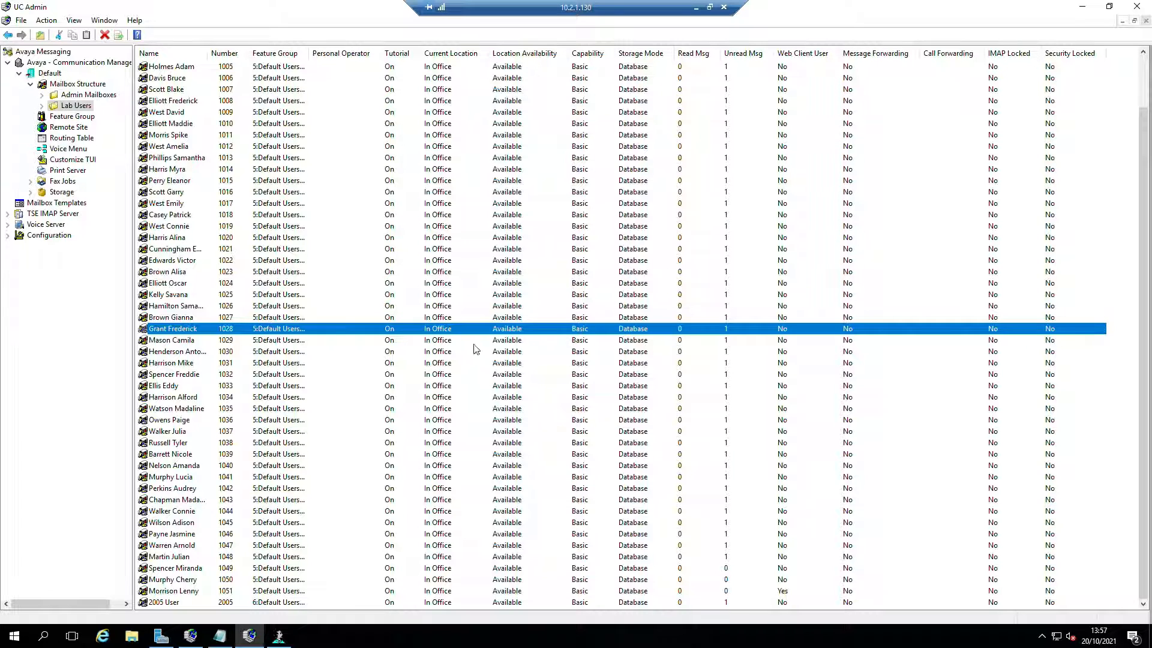
{"action": "left_click", "coordinate": [174, 374]}
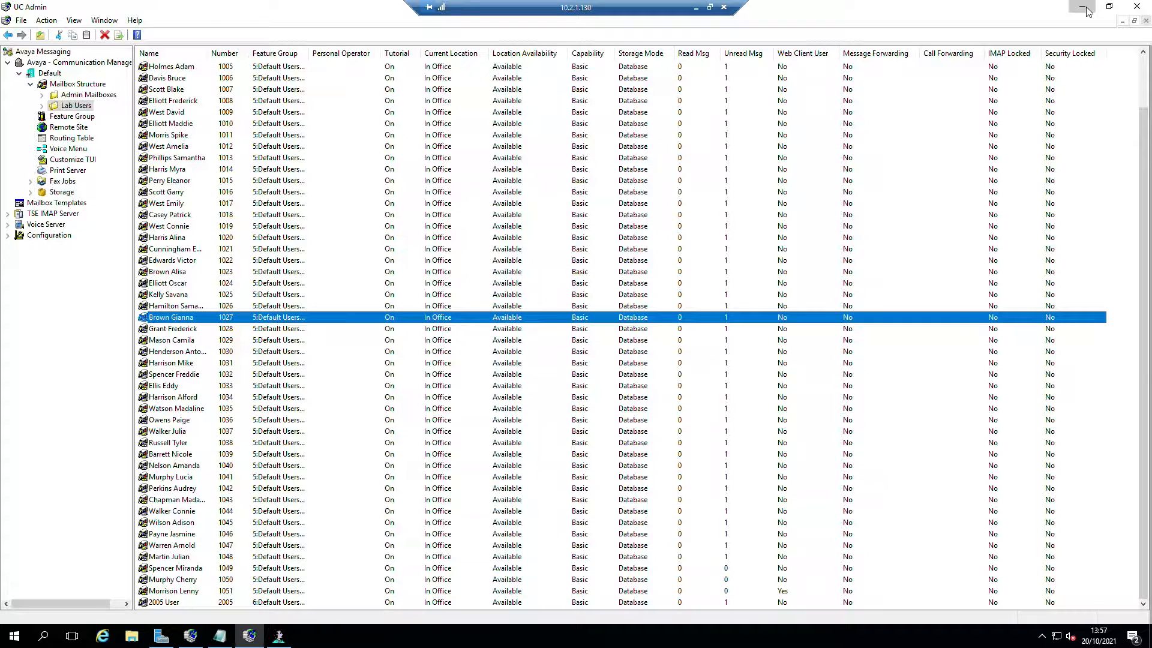
{"action": "left_click", "coordinate": [695, 7]}
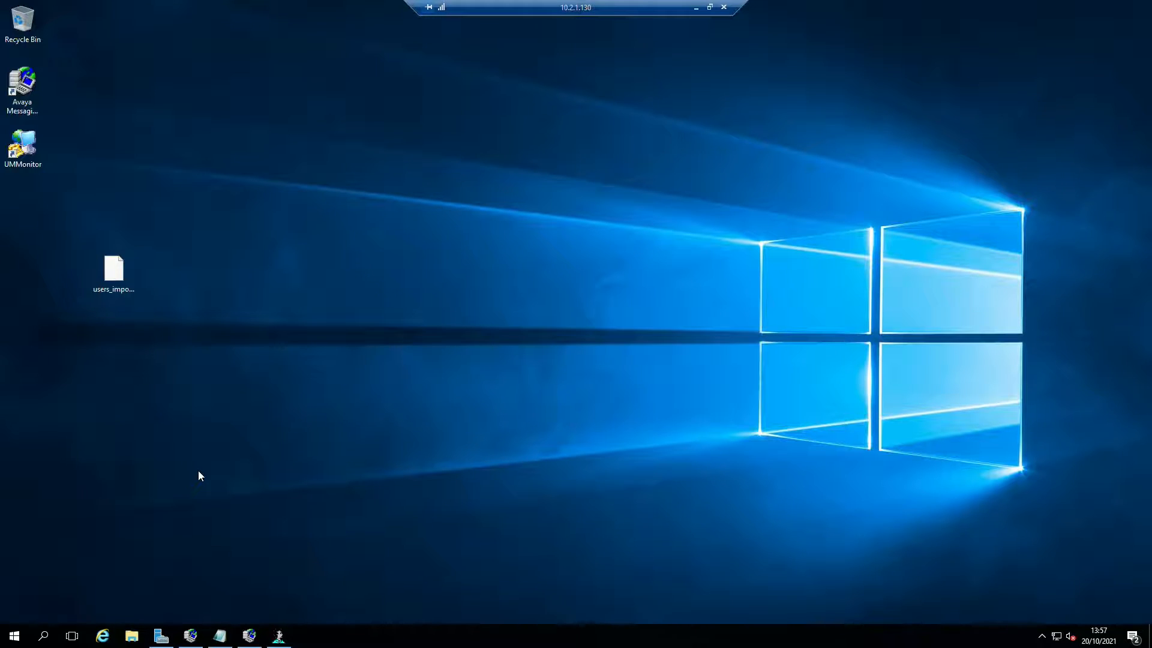
{"action": "mouse_move", "coordinate": [262, 458]}
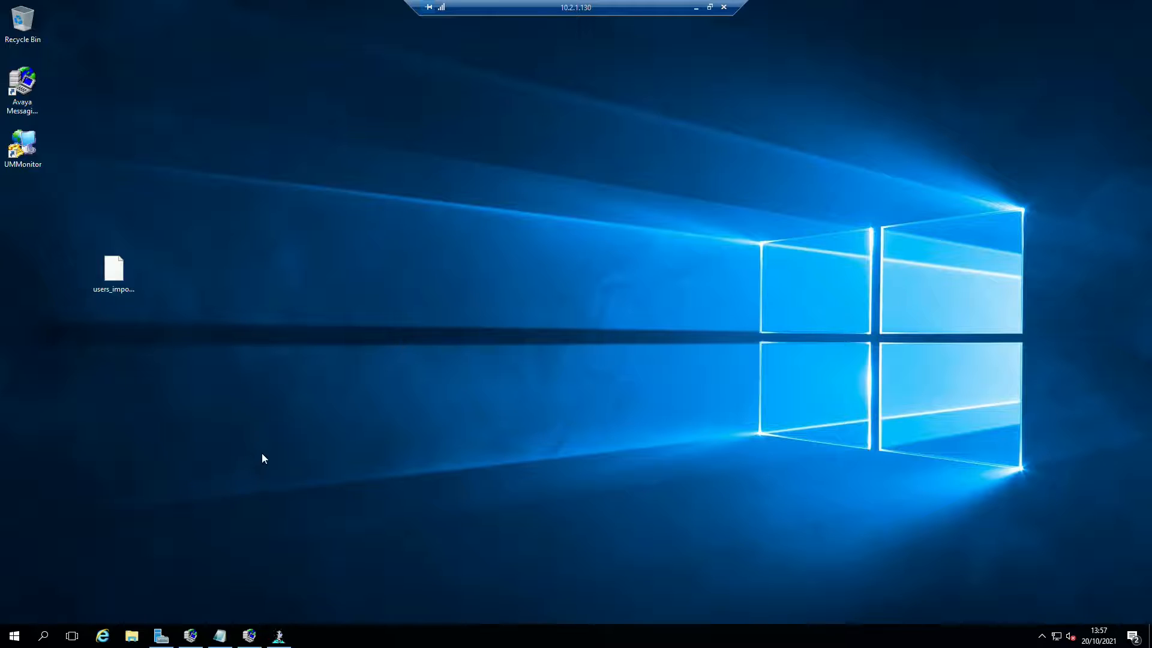